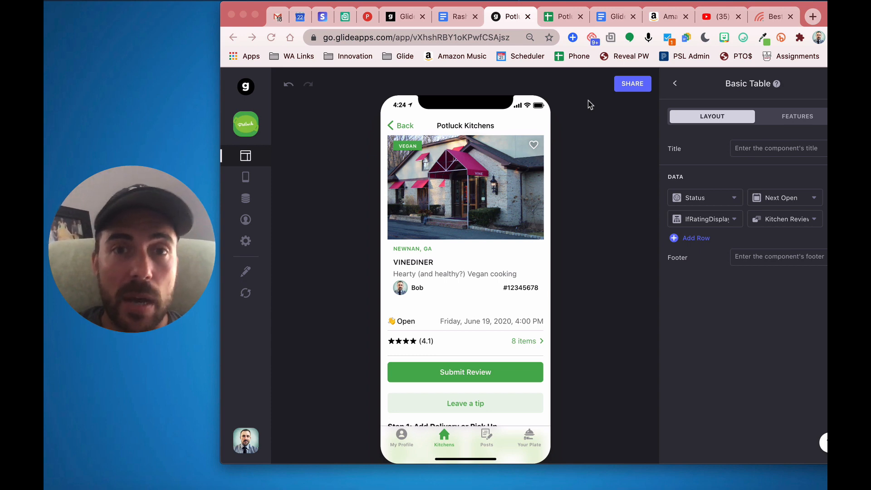
mouse_move(547, 155)
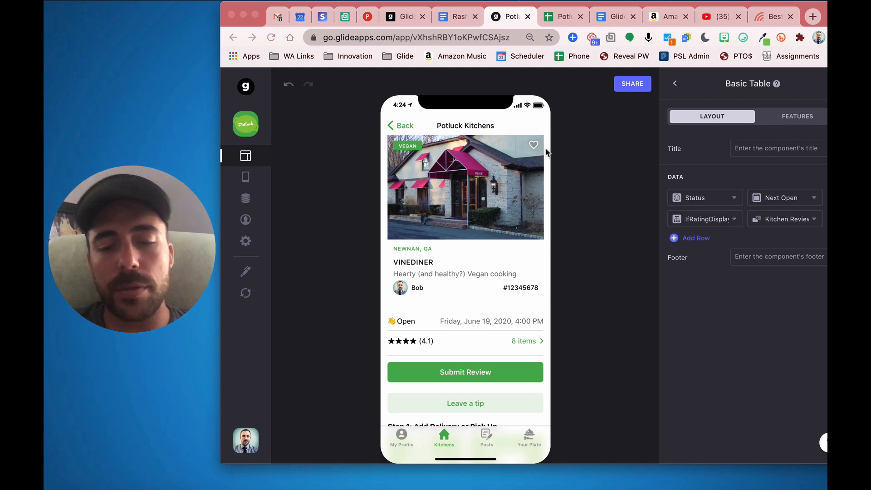
mouse_move(392, 343)
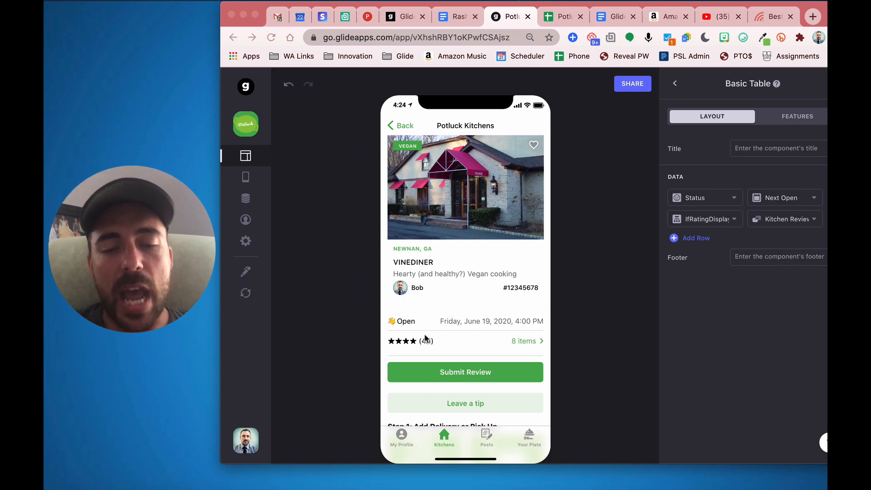
mouse_move(404, 348)
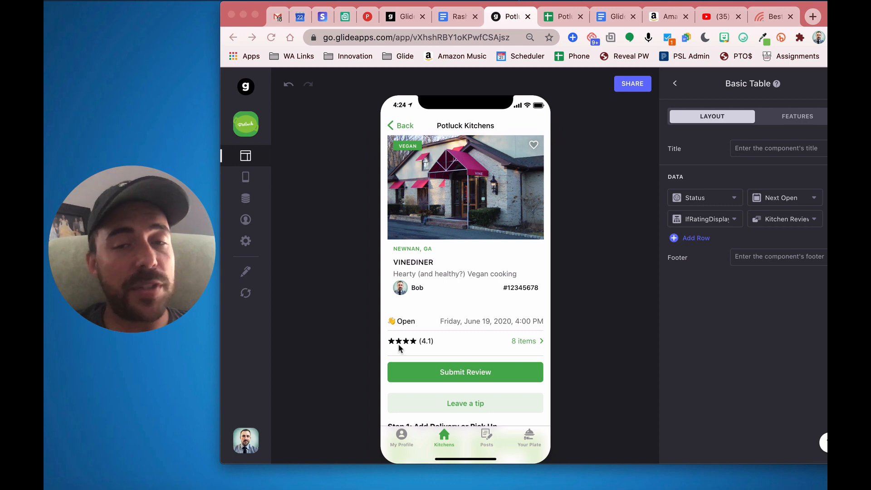
mouse_move(529, 342)
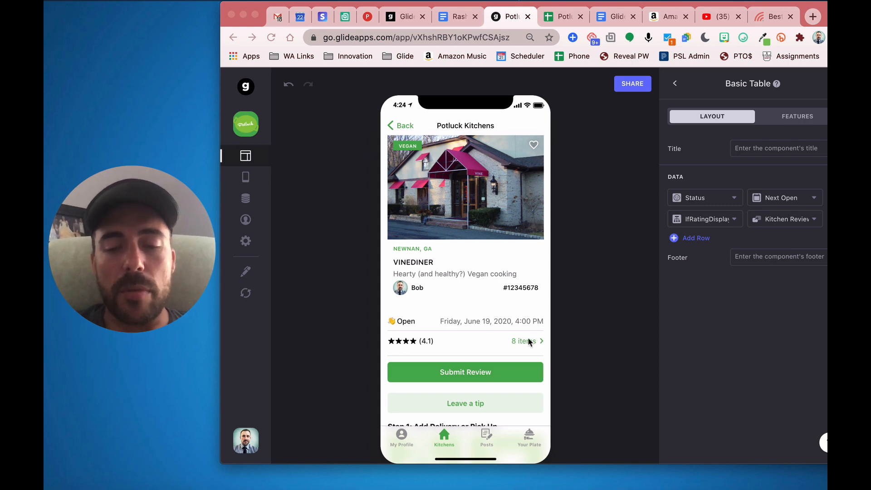
mouse_move(517, 344)
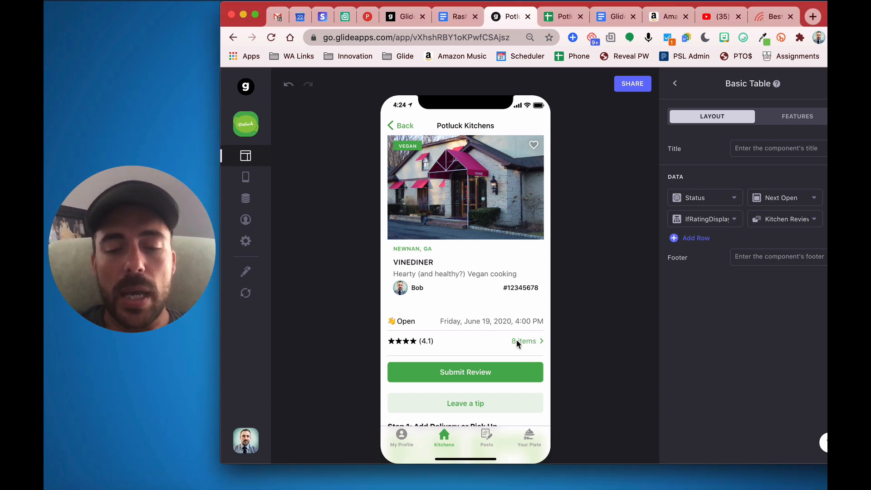
- Browse VineDiner's review list and one review's details, then return to the kitchen page
left_click(524, 340)
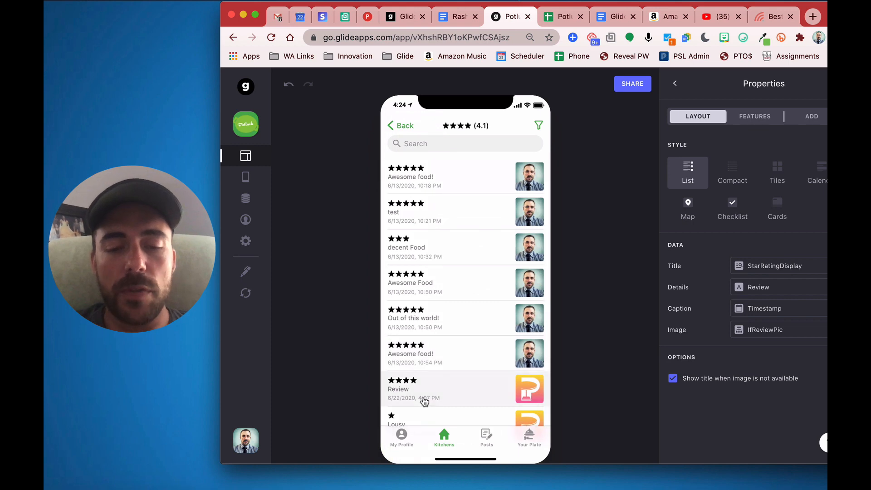
left_click(445, 177)
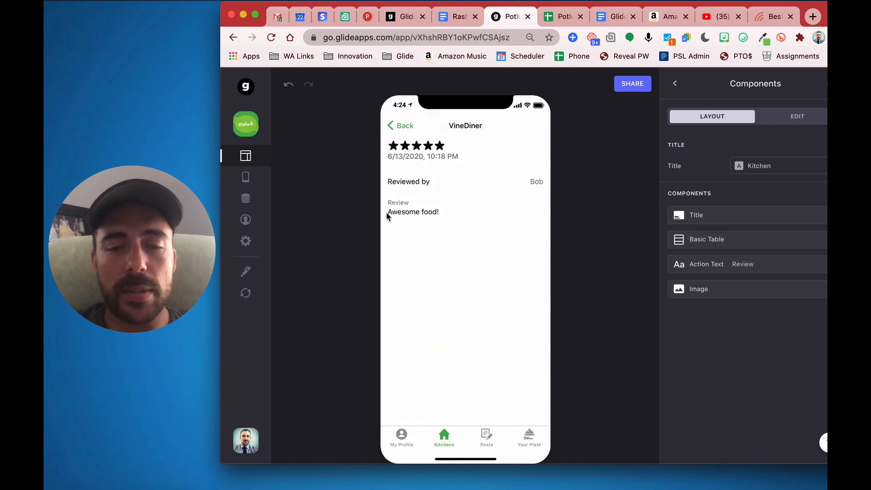
left_click(401, 125)
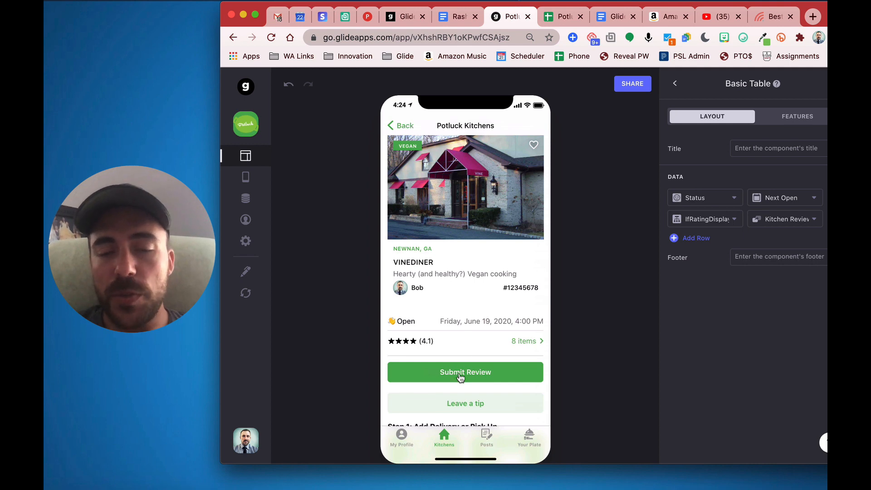
- Submit a new VineDiner review with a star rating and the comment 'Ni e'
left_click(465, 373)
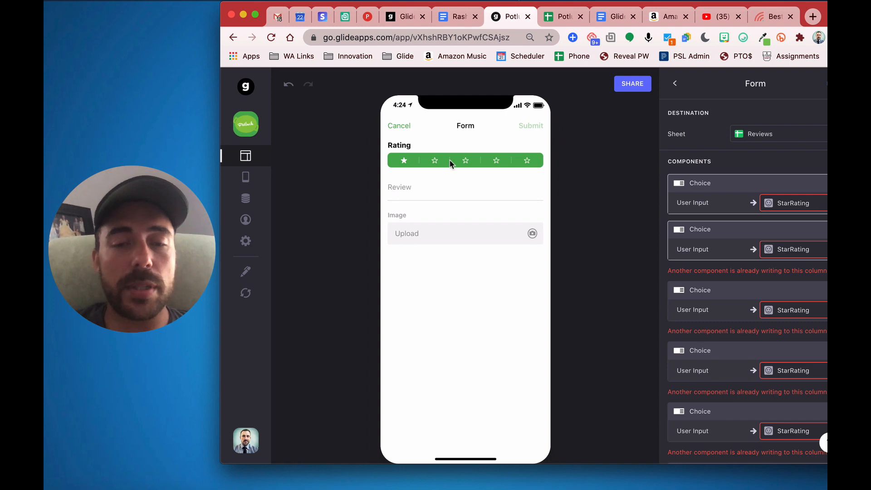
left_click(435, 160)
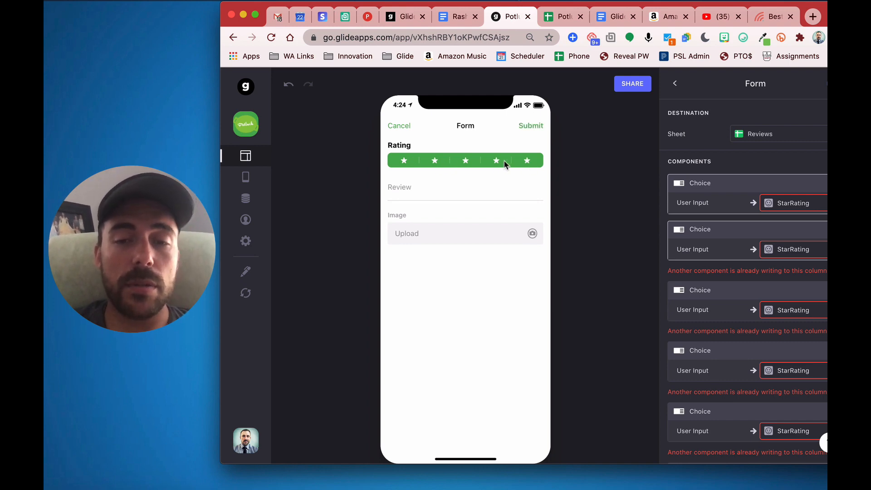
left_click(404, 161)
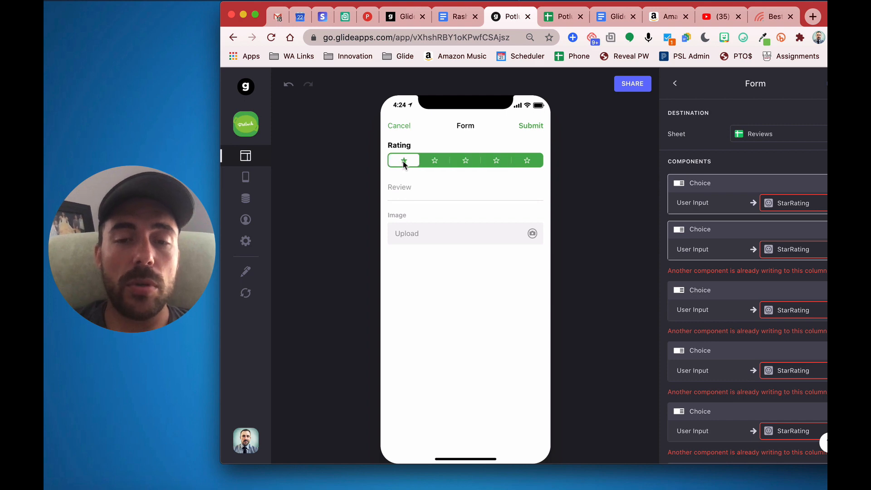
left_click(465, 159)
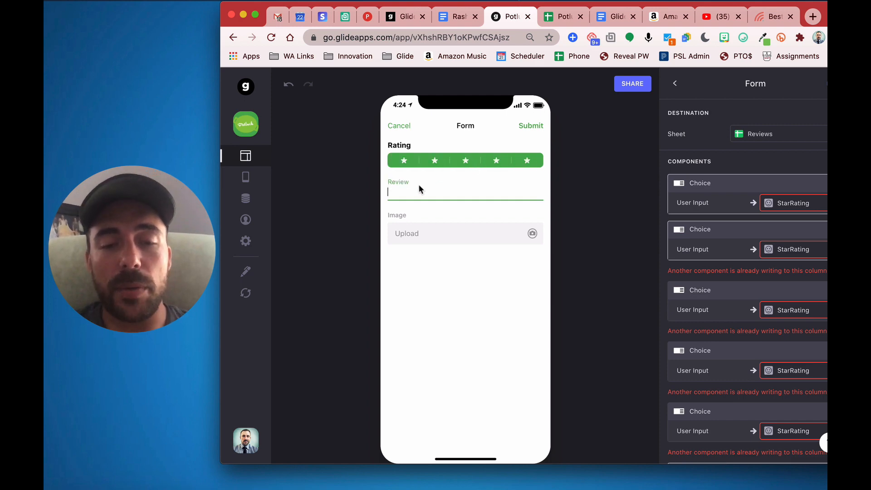
type("Ni e")
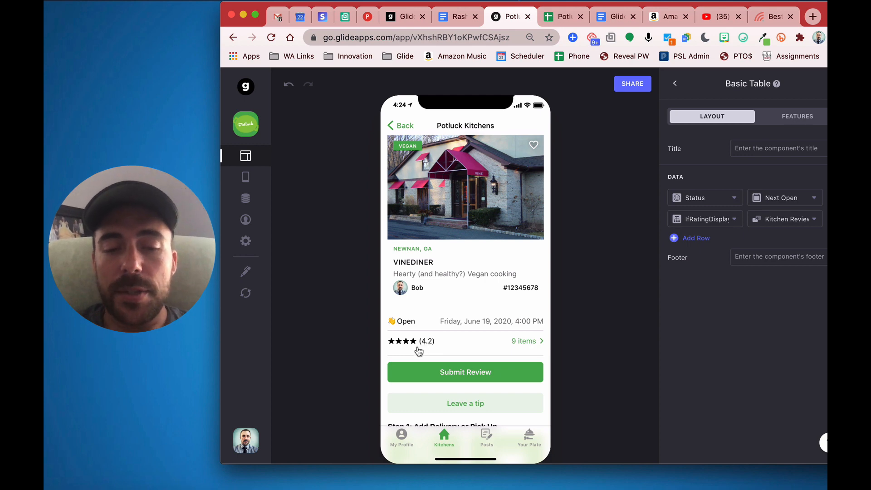
mouse_move(385, 349)
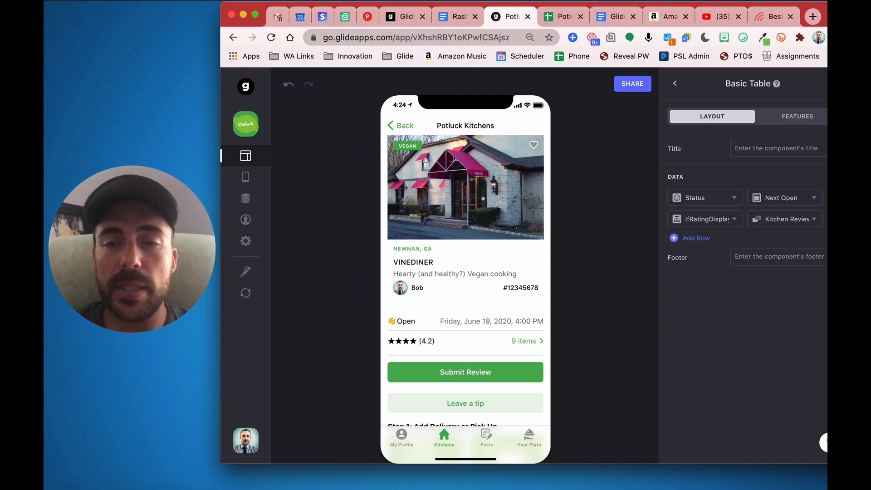
- View the Potluck 1.0 spreadsheet's star-rating columns with values 1 to 5
left_click(562, 17)
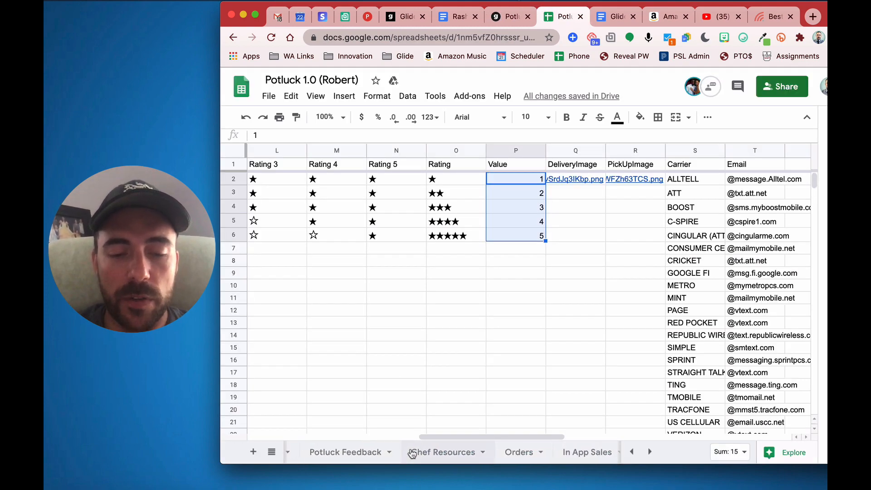
left_click(441, 453)
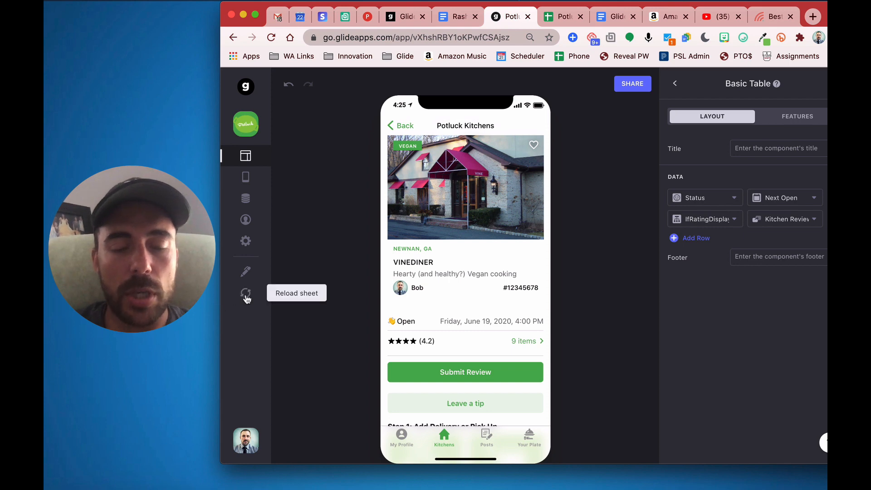
mouse_move(429, 350)
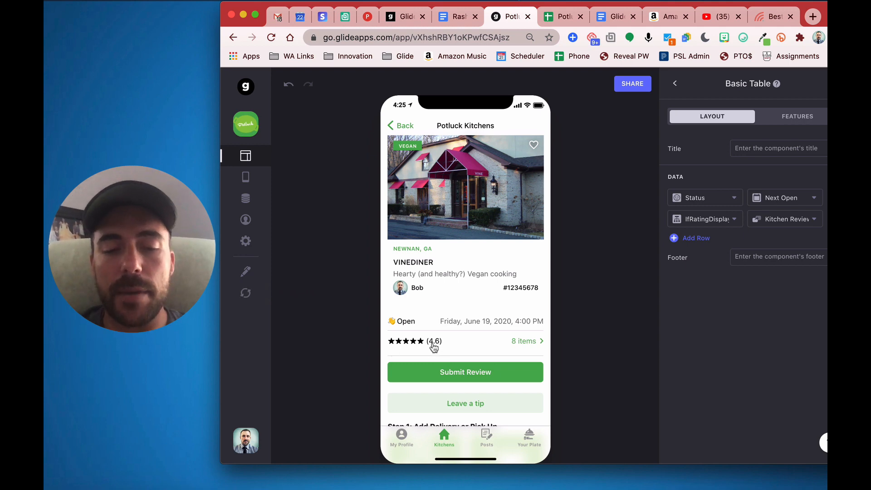
- Show the Resources sheet and inspect its Rating 1, Rating 5 and combined Rating columns
left_click(563, 16)
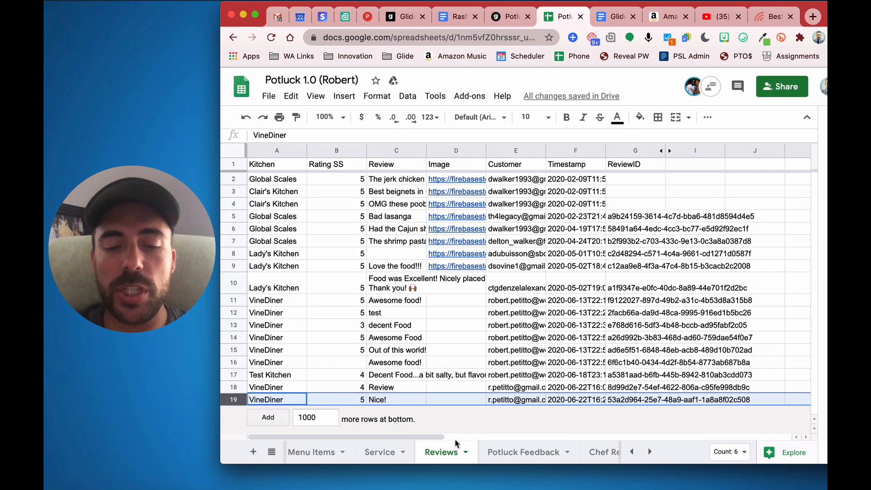
left_click(649, 451)
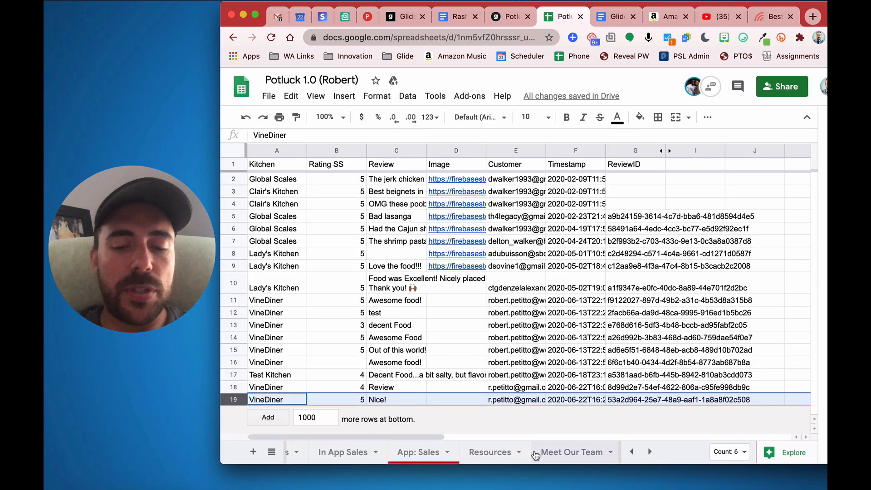
mouse_move(495, 460)
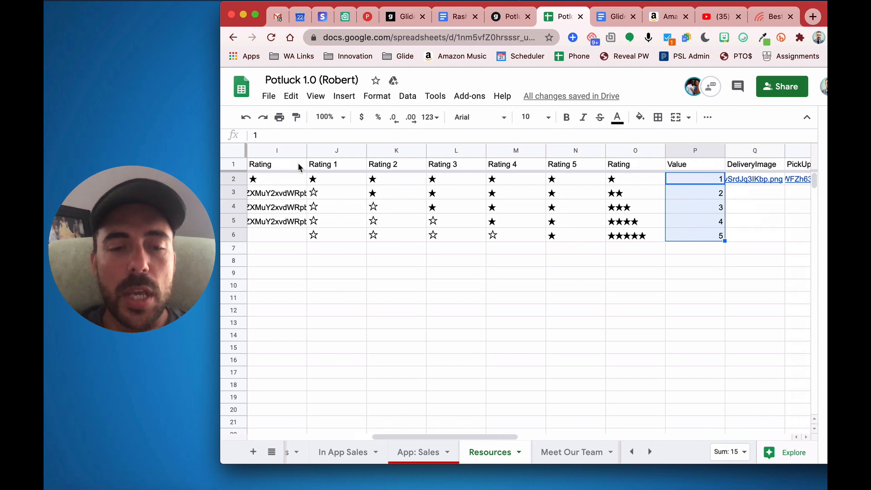
left_click(336, 179)
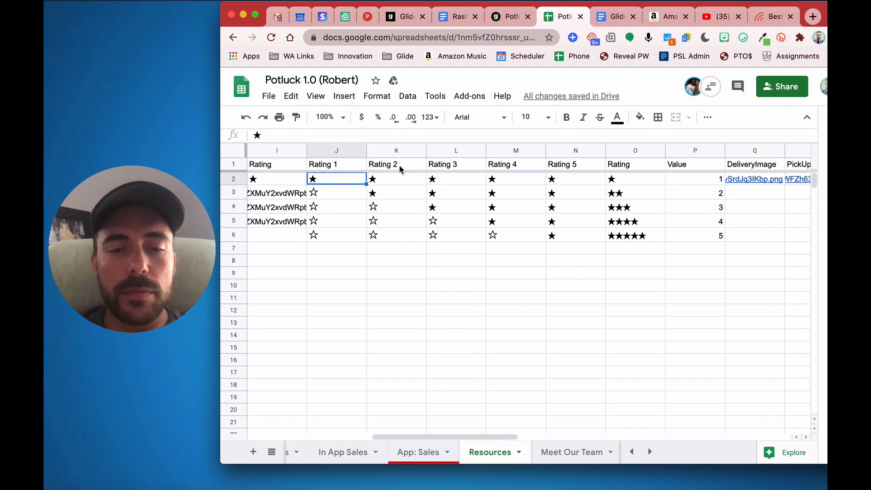
left_click(576, 164)
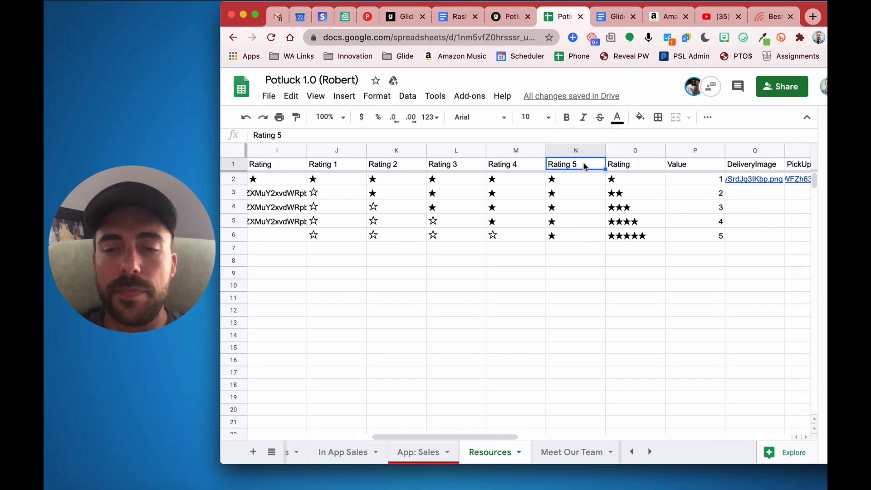
left_click(635, 164)
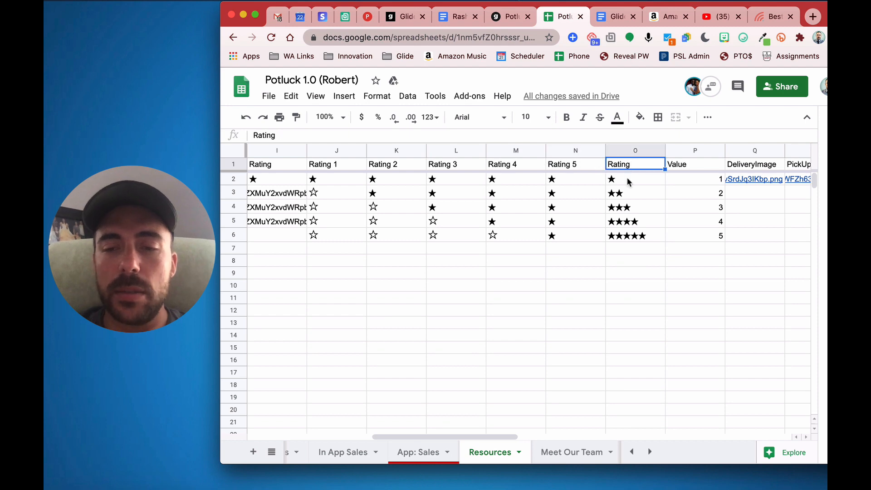
mouse_move(709, 177)
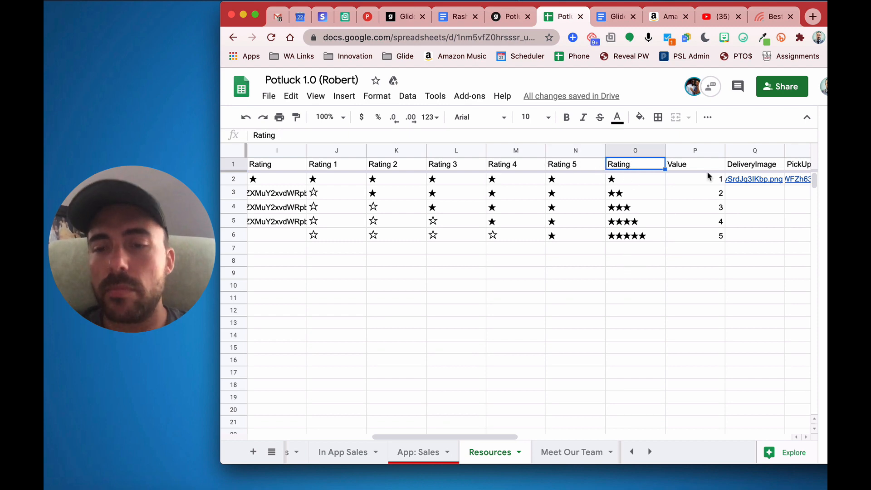
- Inspect the Value column and the five-star, four-star and three-star rating rows
left_click(695, 164)
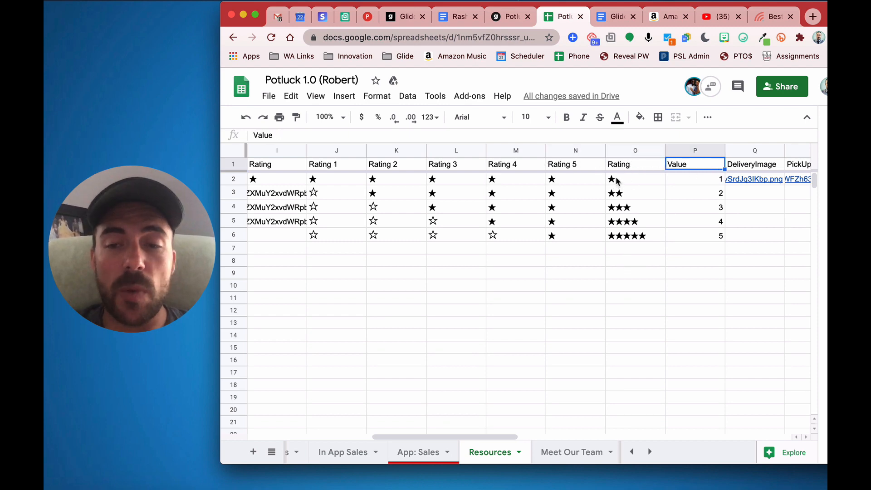
left_click(635, 235)
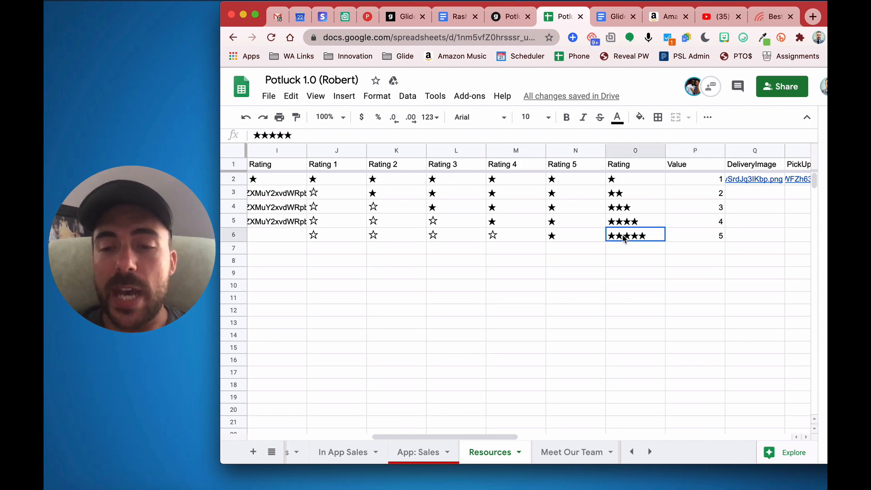
left_click(635, 222)
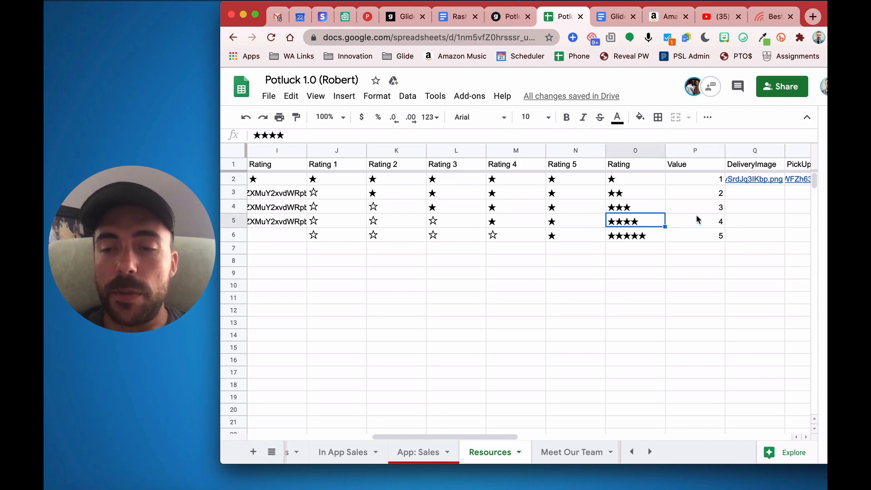
left_click(694, 207)
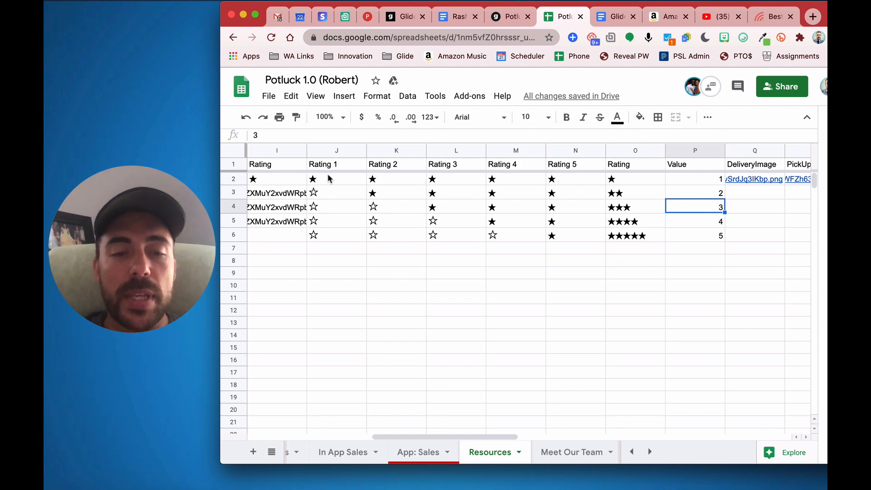
left_click(457, 150)
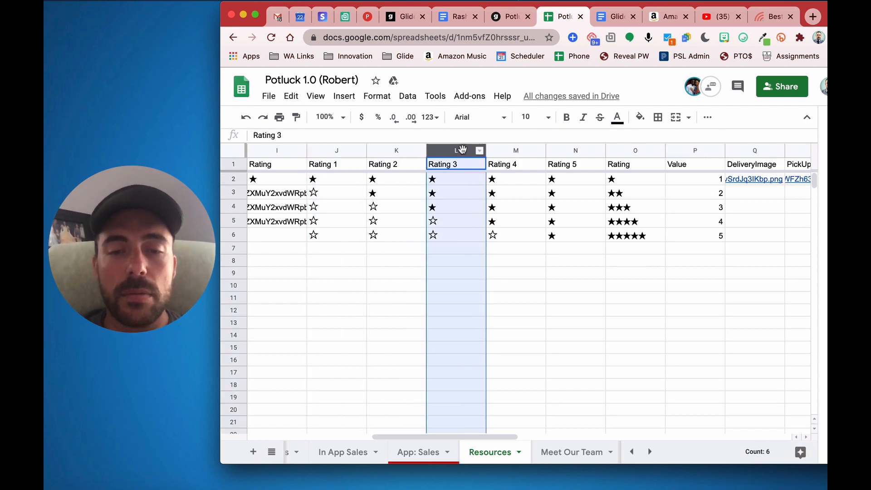
left_click(575, 151)
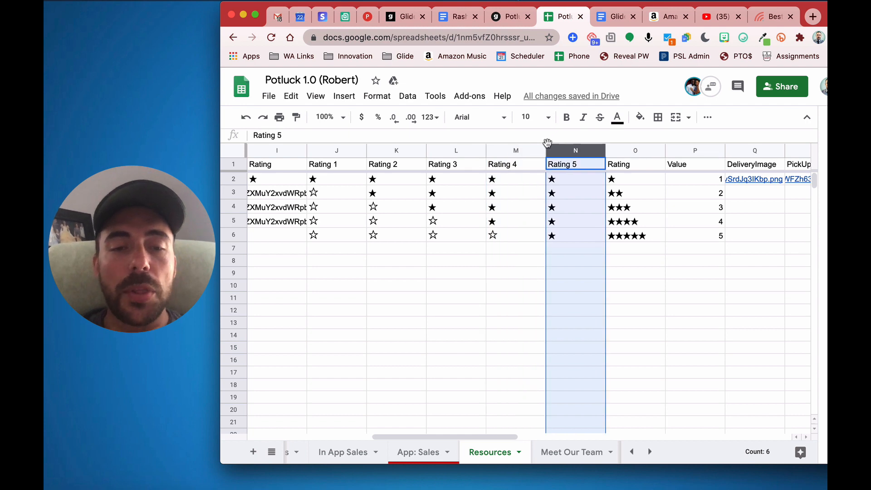
mouse_move(318, 182)
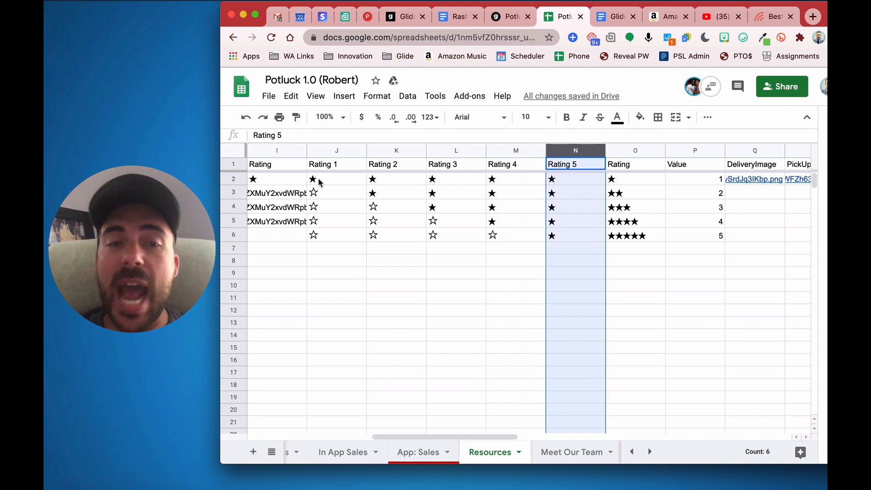
left_click(336, 179)
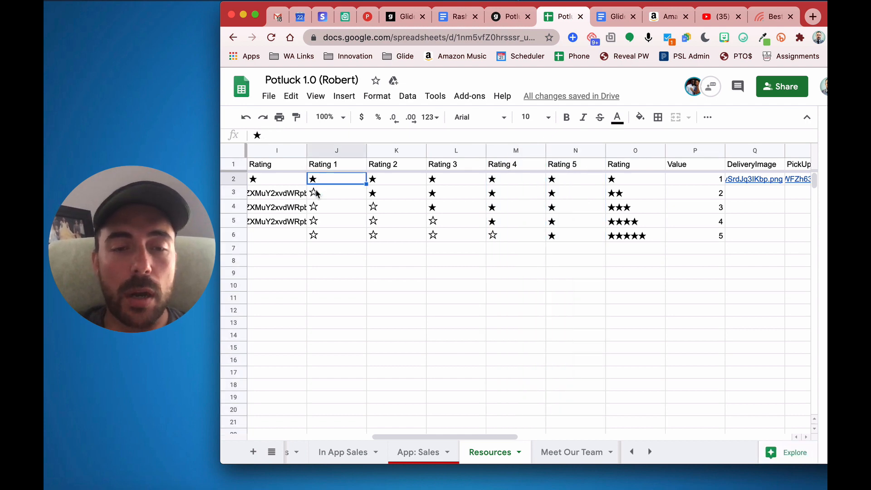
left_click(335, 193)
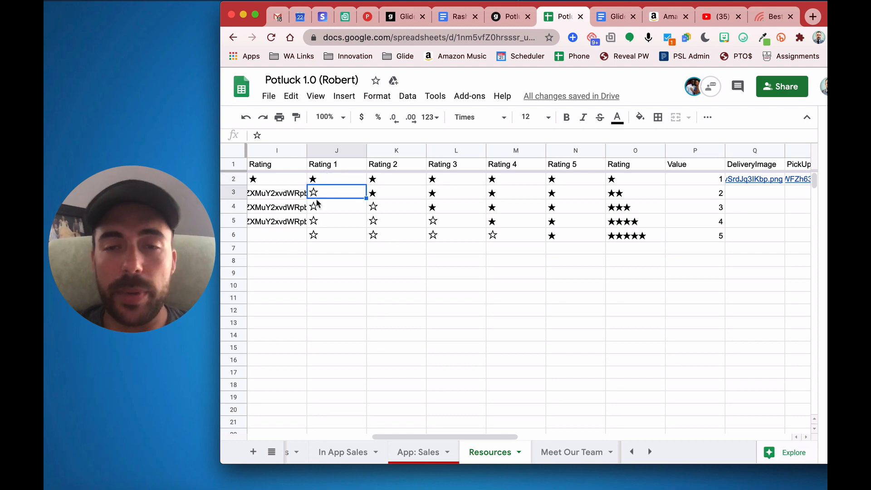
mouse_move(299, 317)
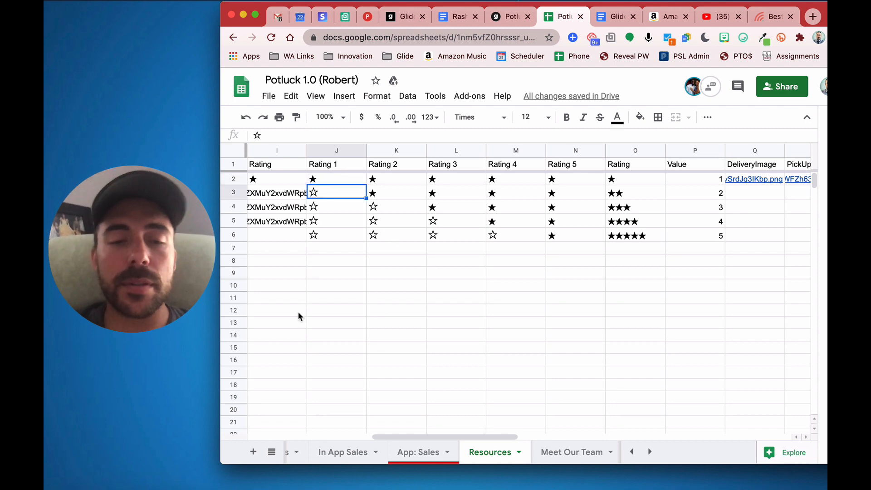
mouse_move(348, 180)
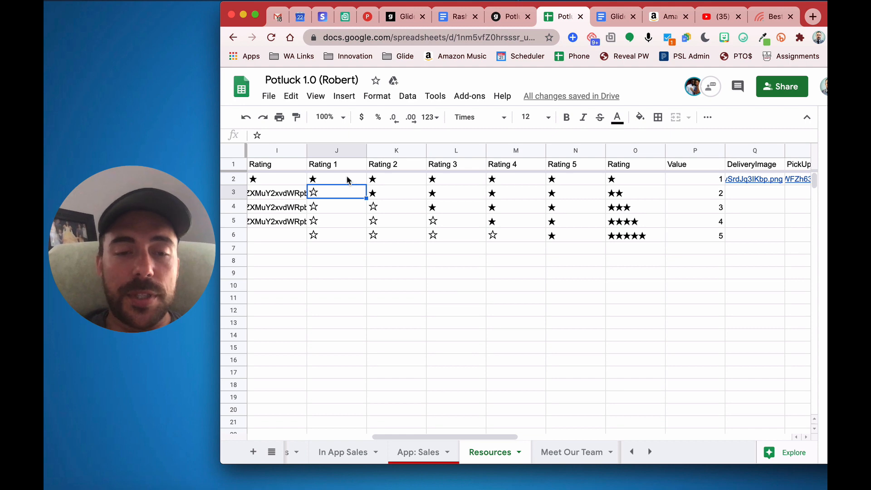
left_click(336, 179)
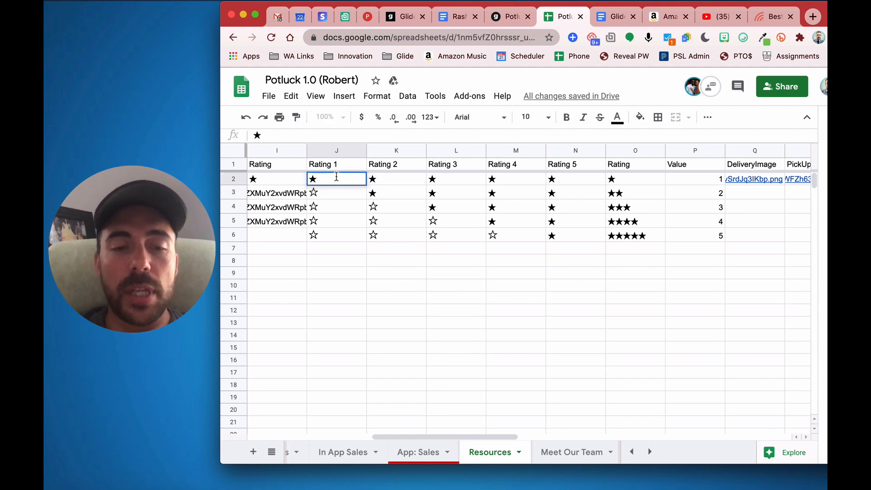
left_click(396, 179)
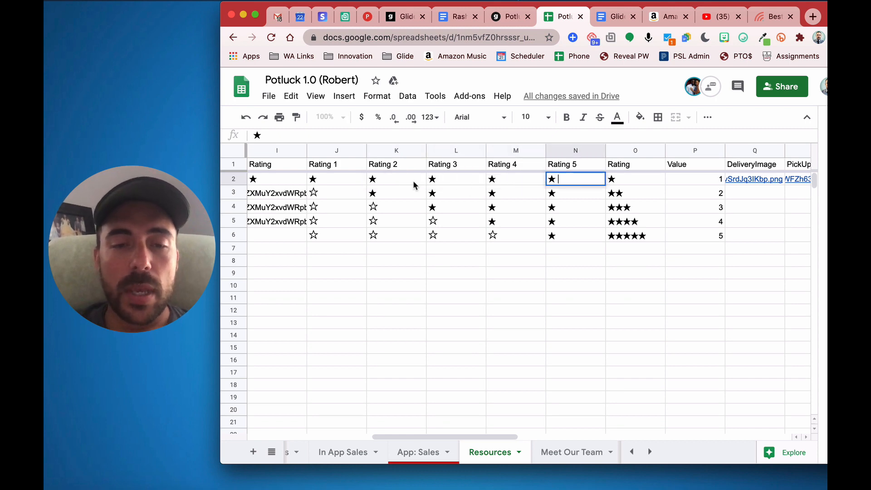
mouse_move(327, 165)
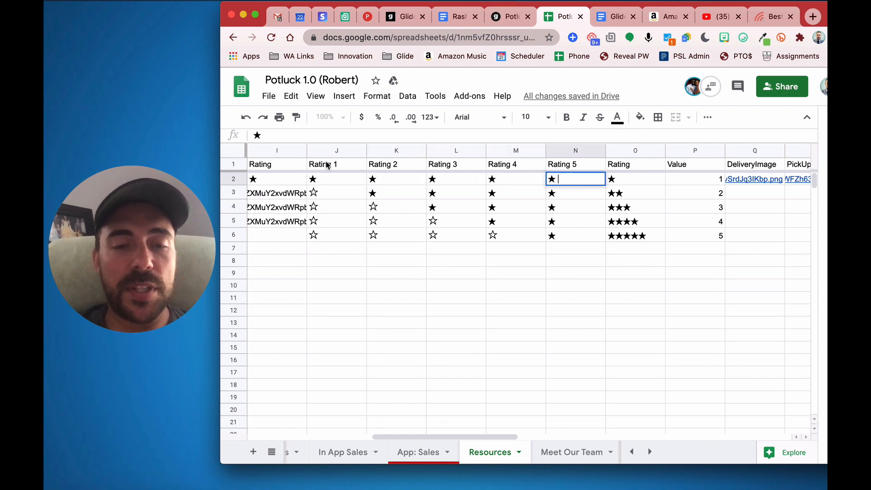
left_click(336, 192)
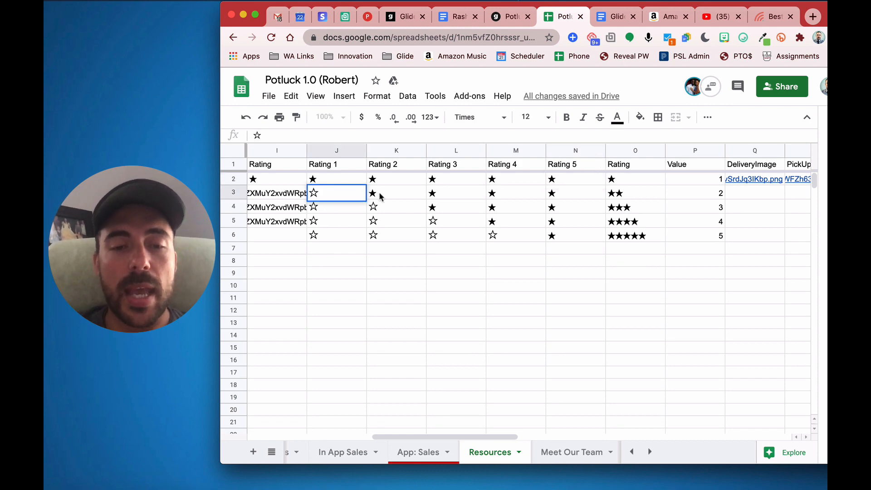
double_click(395, 192)
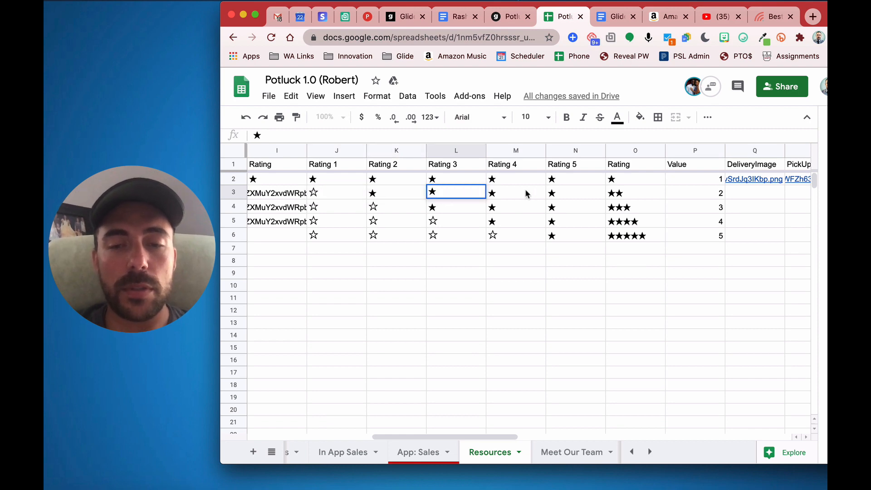
left_click(395, 193)
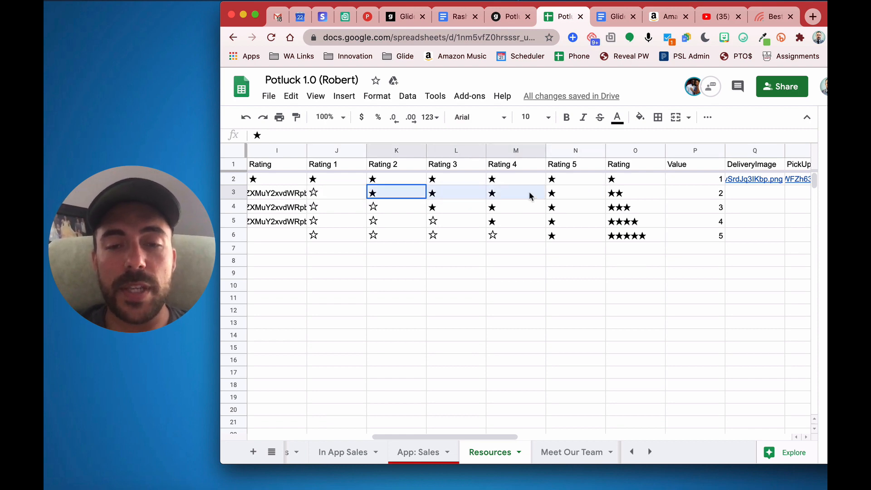
left_click(456, 207)
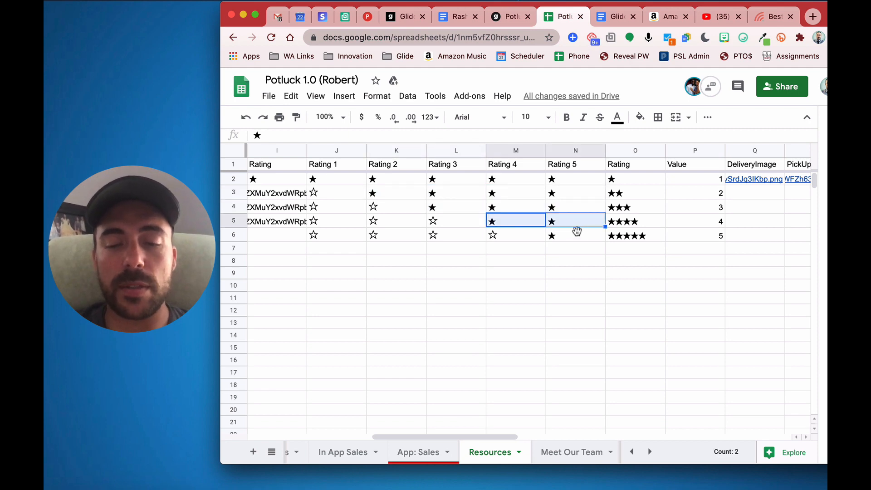
left_click(575, 235)
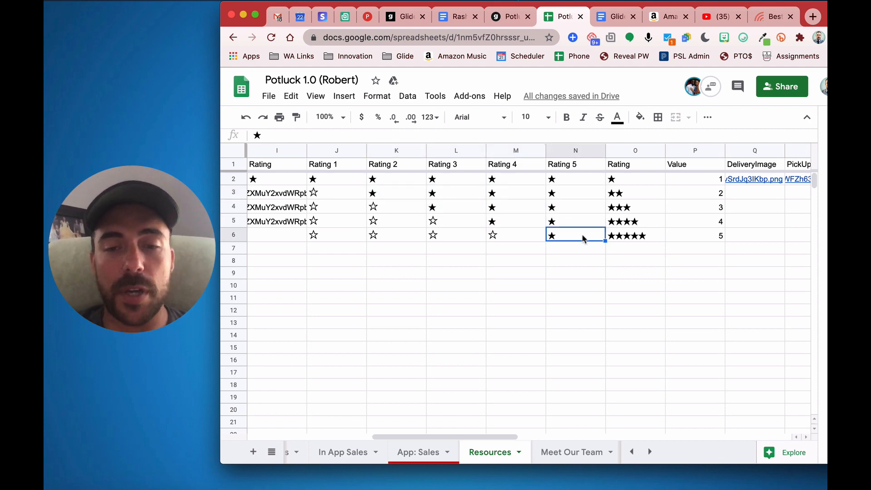
left_click(336, 192)
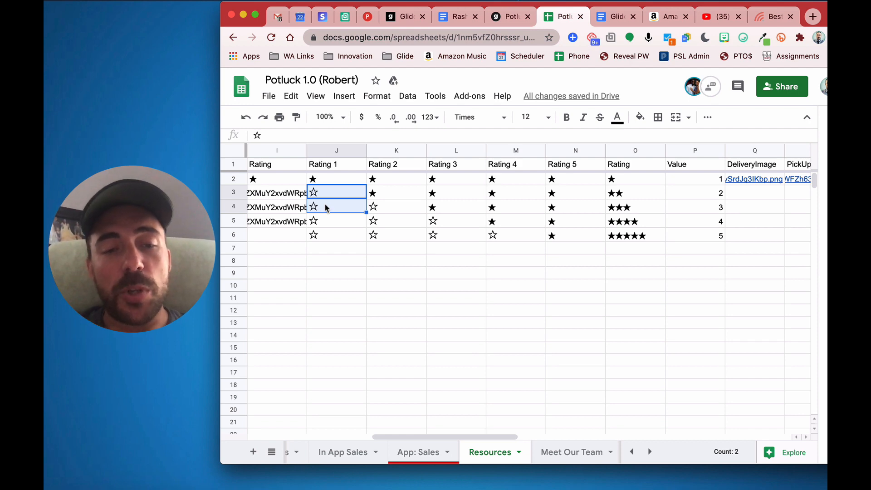
left_click(335, 179)
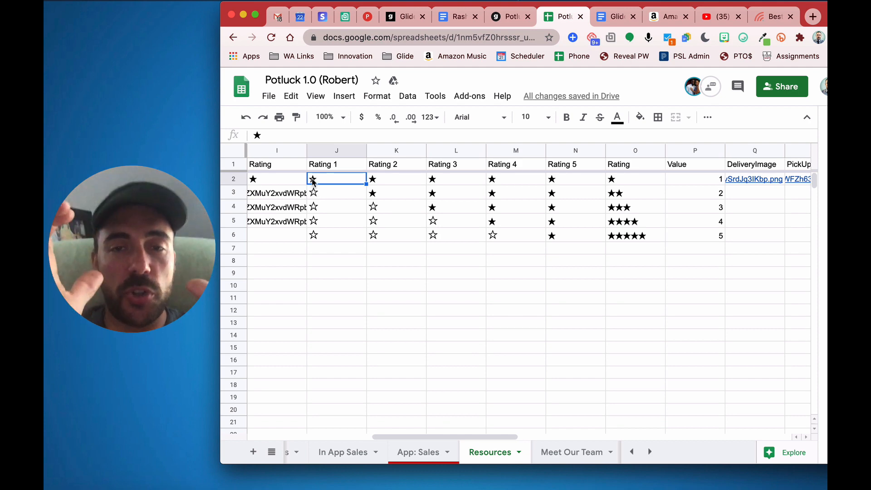
left_click(336, 192)
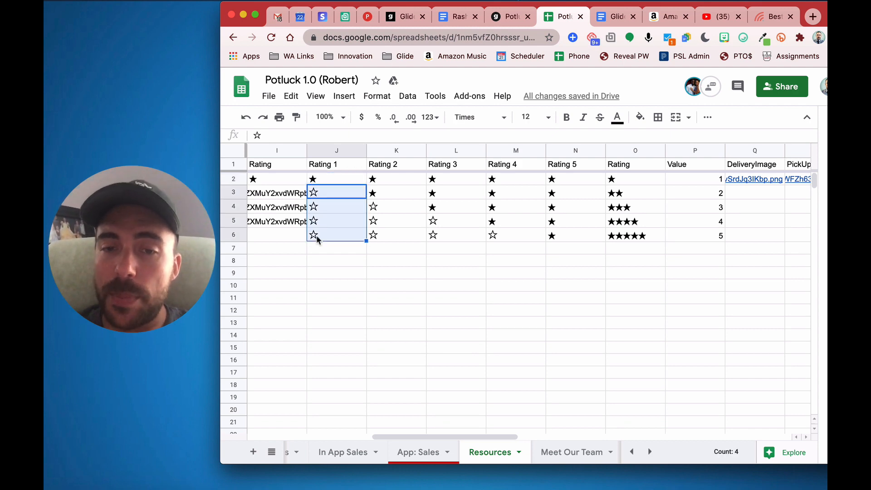
left_click(336, 193)
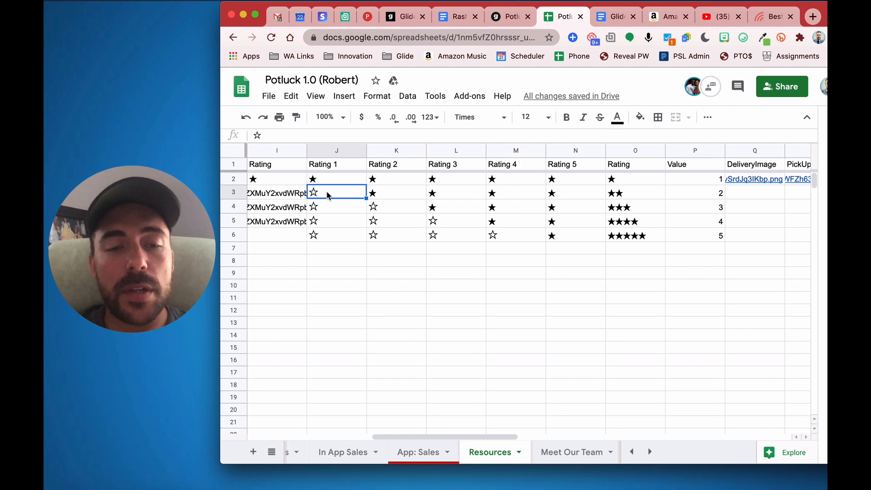
mouse_move(336, 231)
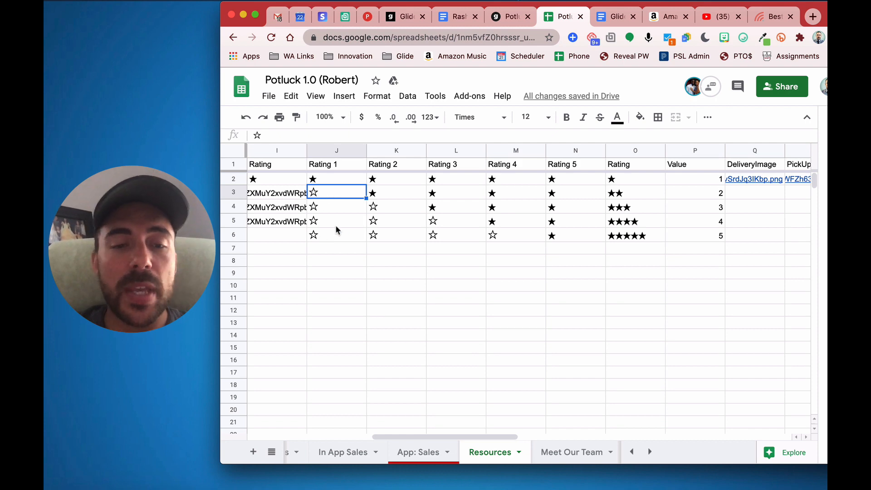
left_click(336, 164)
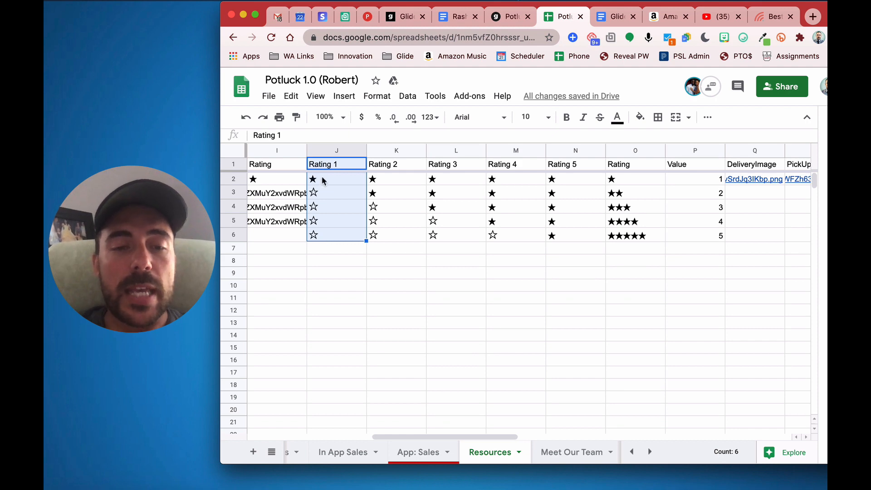
left_click(336, 179)
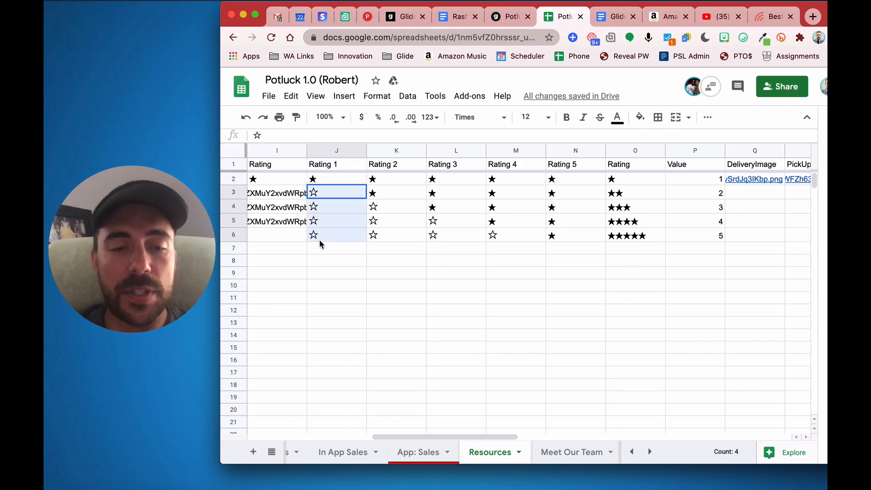
left_click(336, 235)
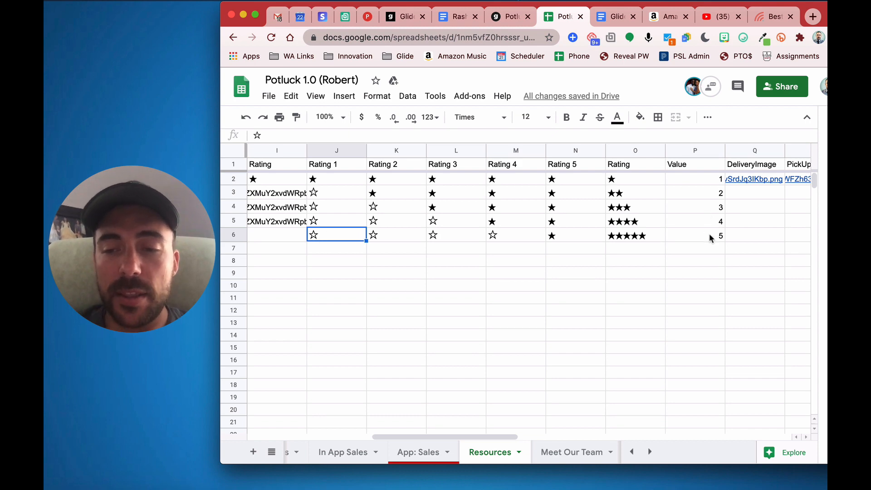
left_click(694, 234)
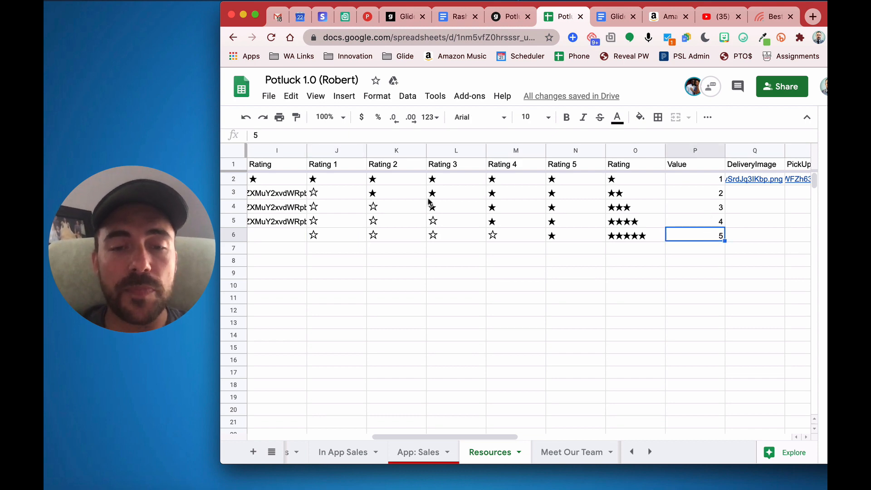
left_click(397, 193)
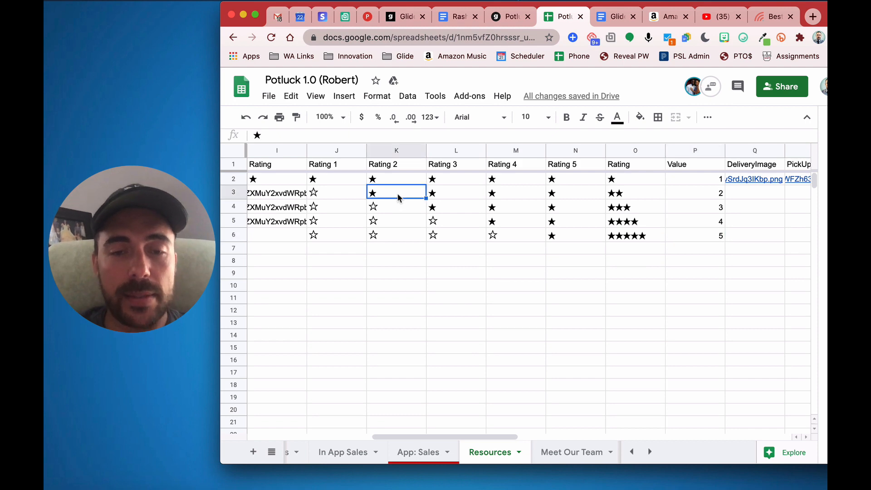
mouse_move(710, 196)
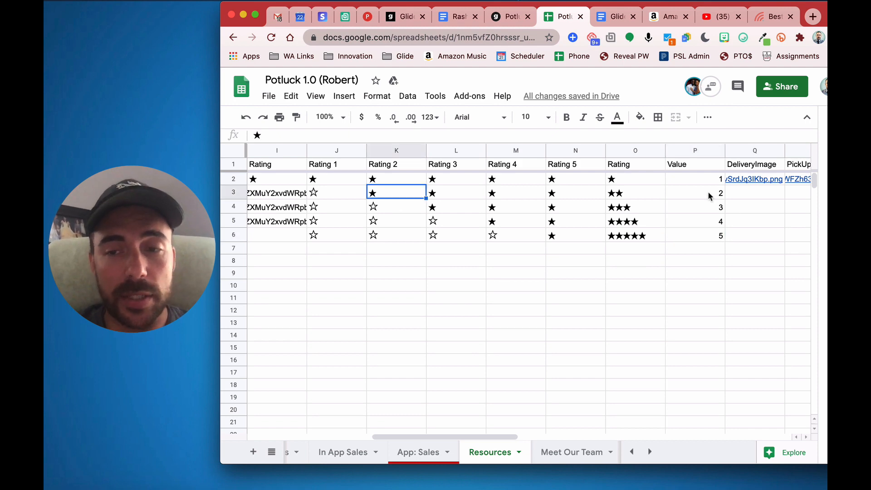
left_click(695, 192)
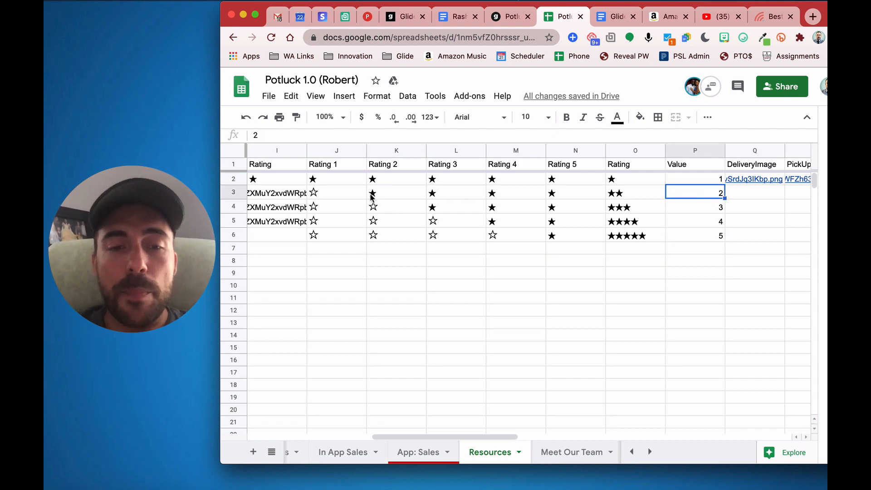
left_click(336, 192)
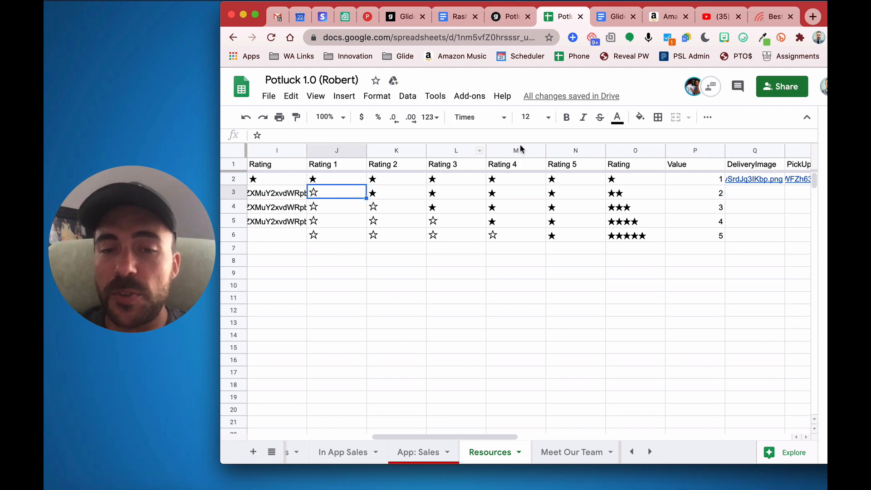
left_click(694, 192)
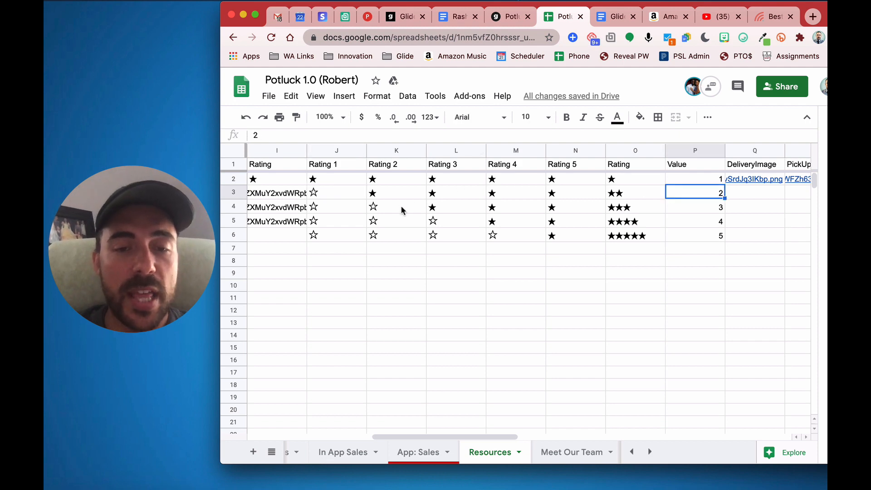
left_click(456, 207)
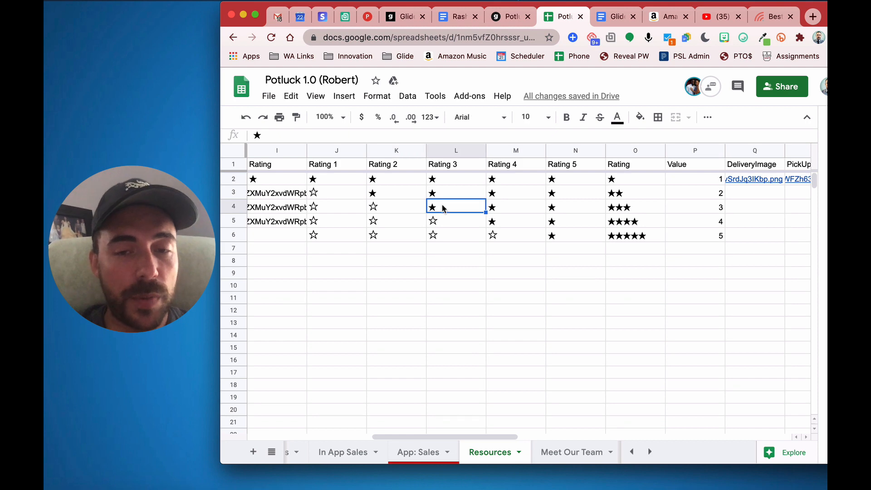
left_click(516, 220)
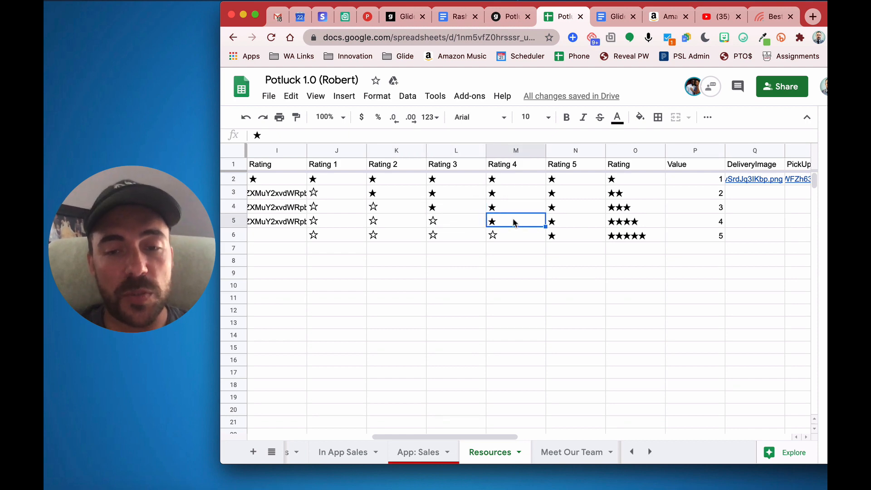
left_click(336, 221)
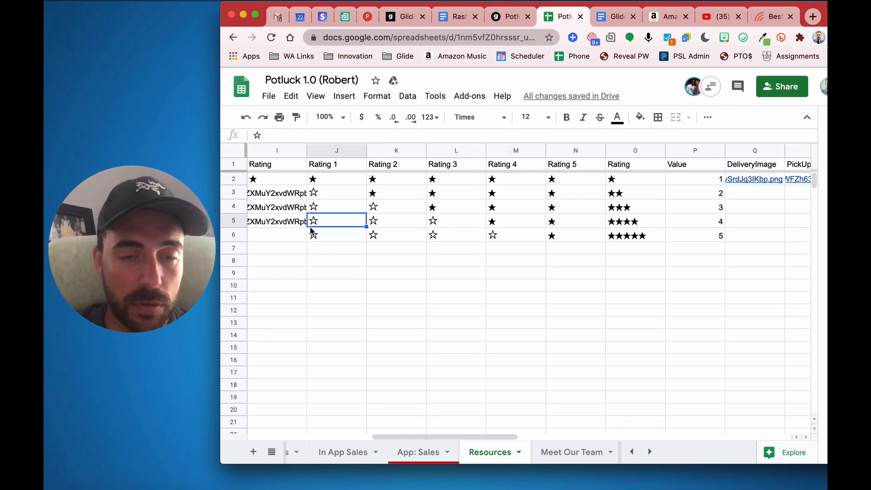
left_click(457, 234)
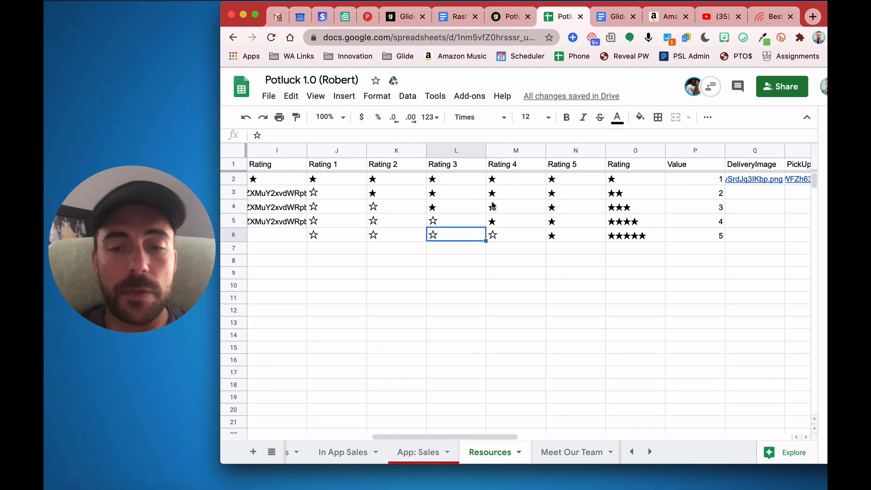
left_click(575, 235)
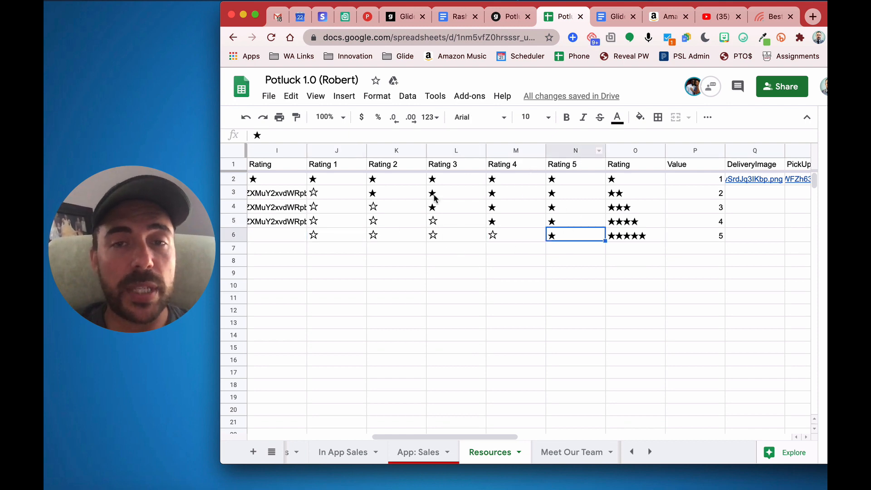
mouse_move(424, 271)
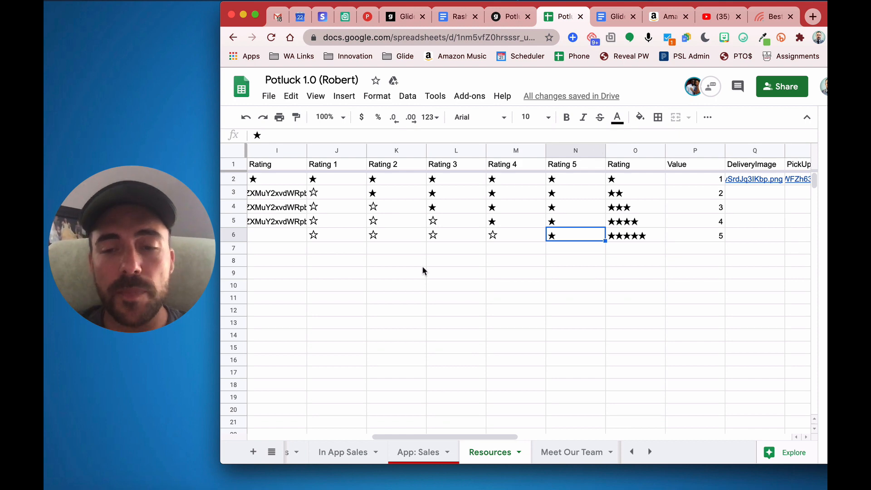
left_click(694, 236)
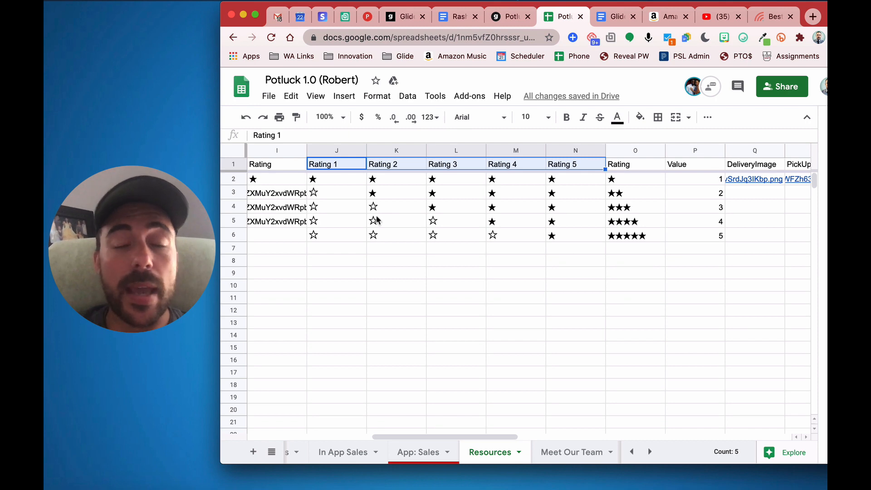
mouse_move(342, 165)
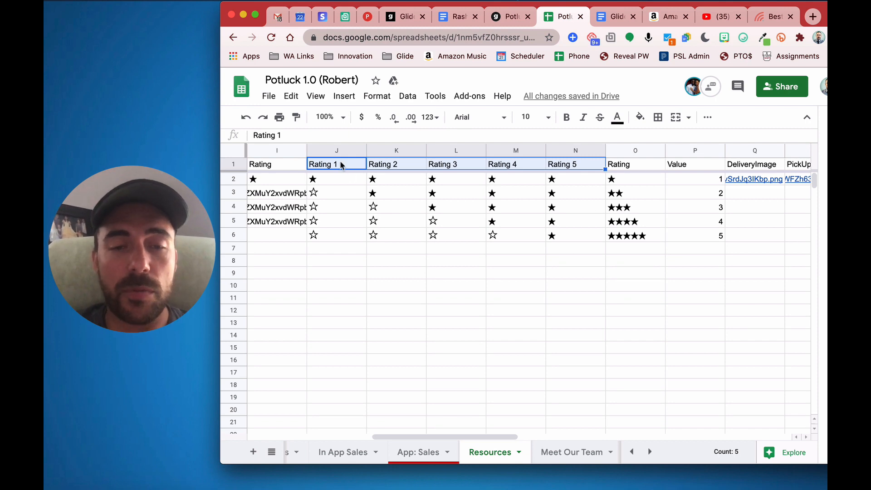
mouse_move(589, 165)
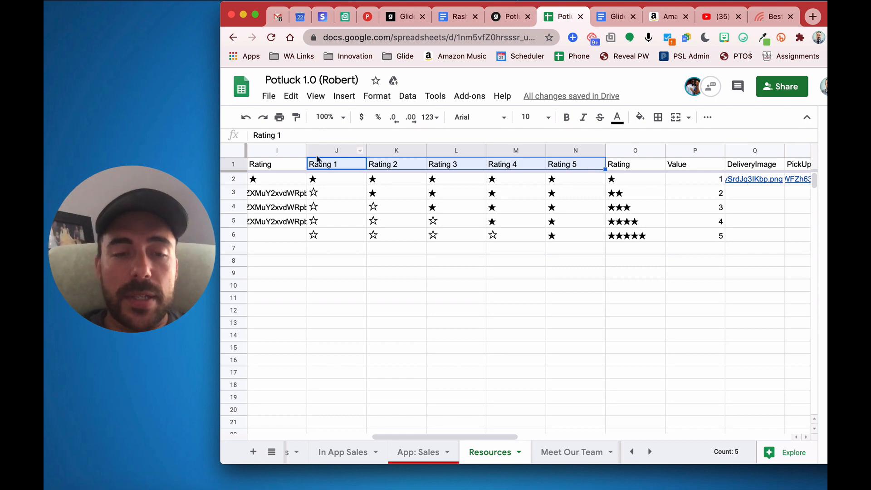
left_click(635, 179)
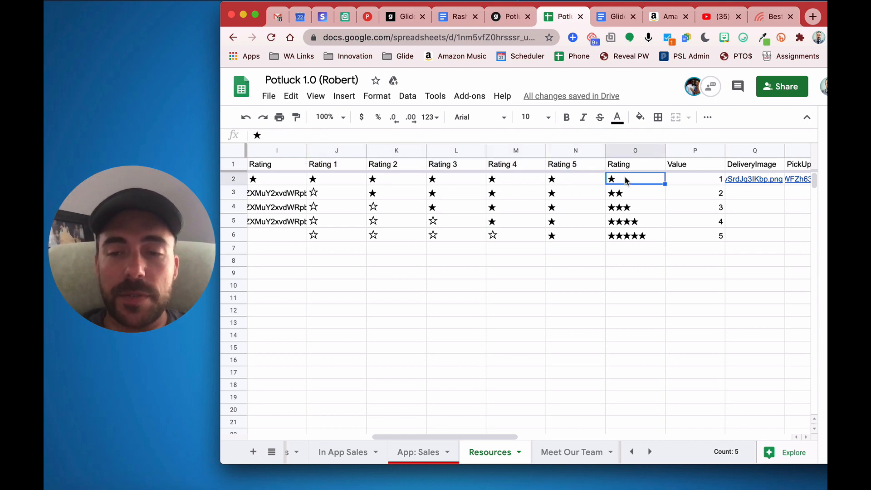
left_click(635, 222)
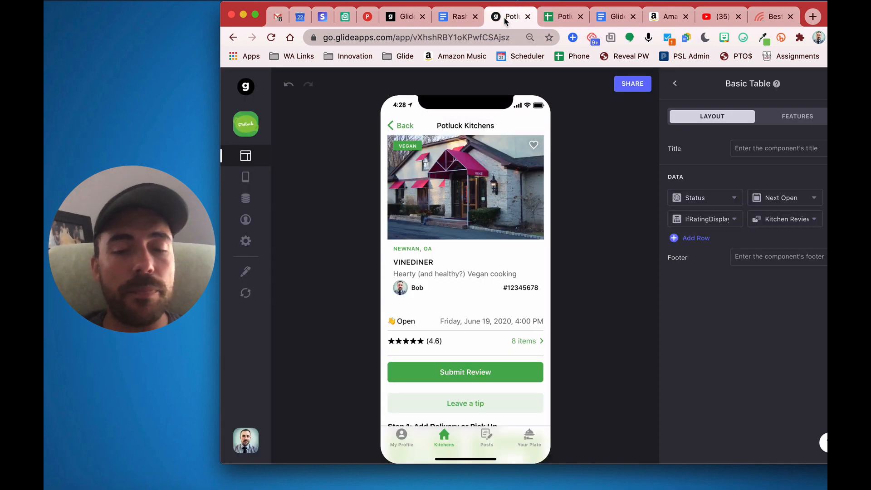
mouse_move(403, 373)
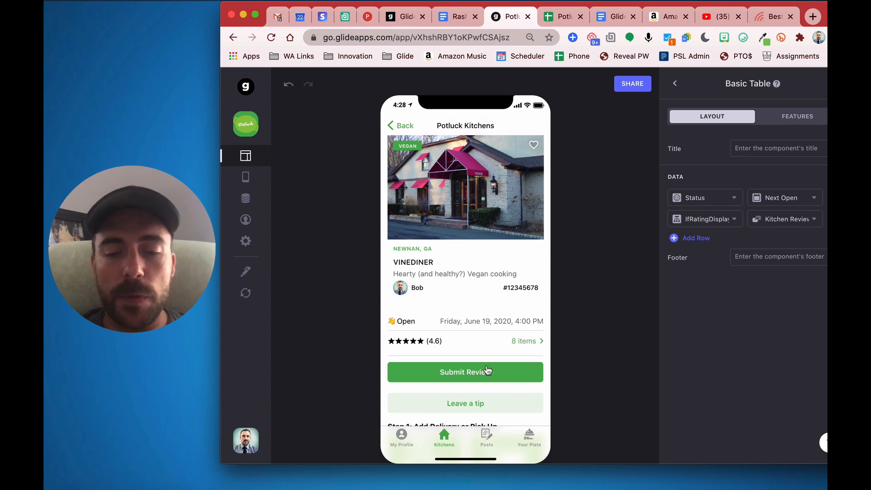
- View the VineDiner review form's Rating choice, Review and Image components, checking the spreadsheet's star columns
left_click(465, 372)
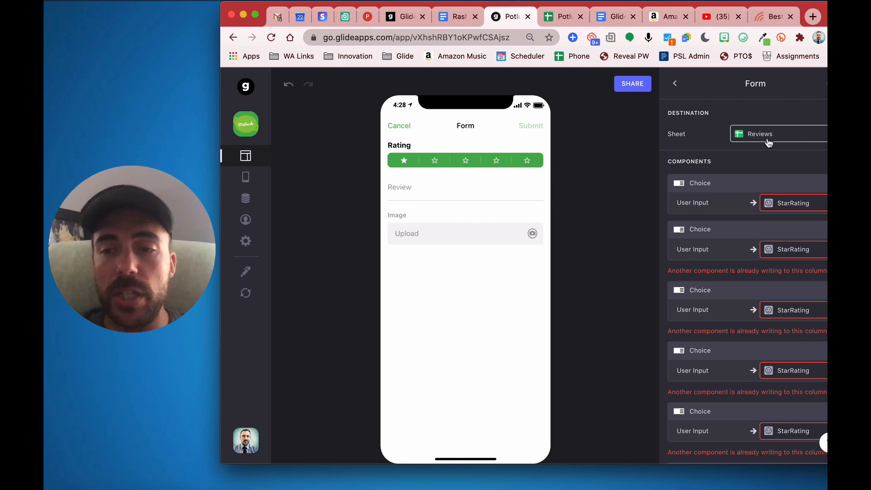
mouse_move(537, 163)
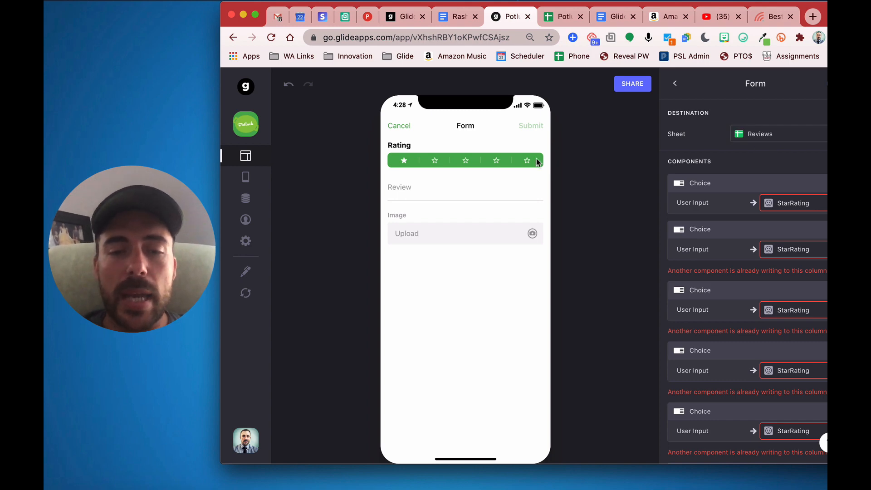
mouse_move(537, 181)
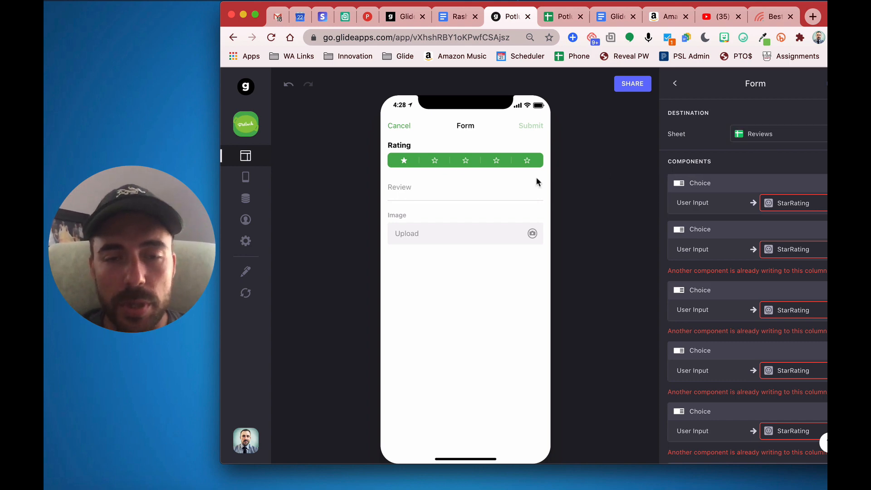
left_click(464, 189)
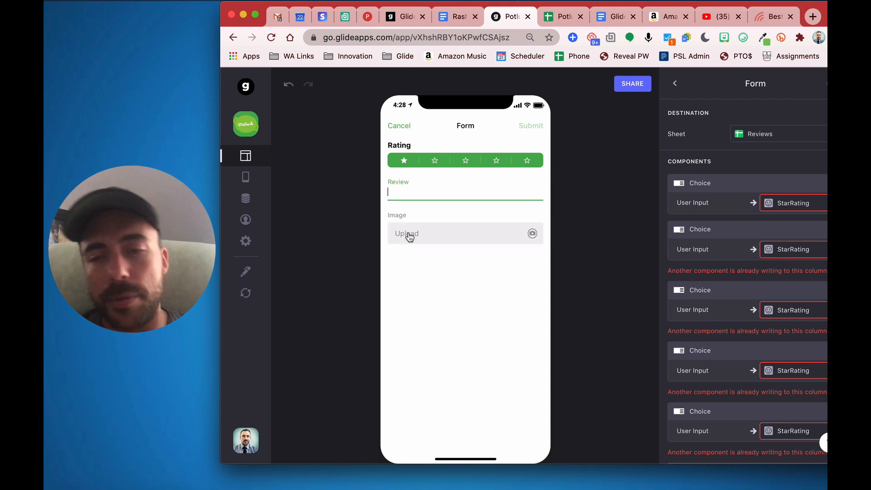
scroll("down", 3)
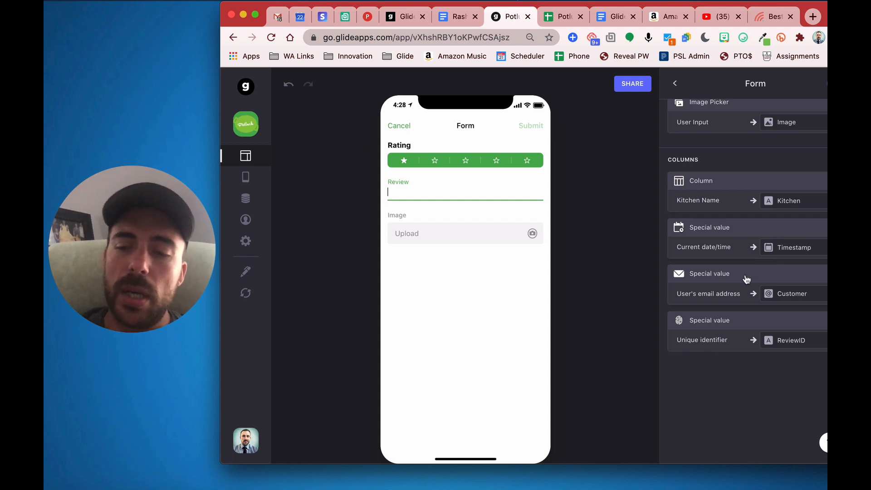
mouse_move(806, 353)
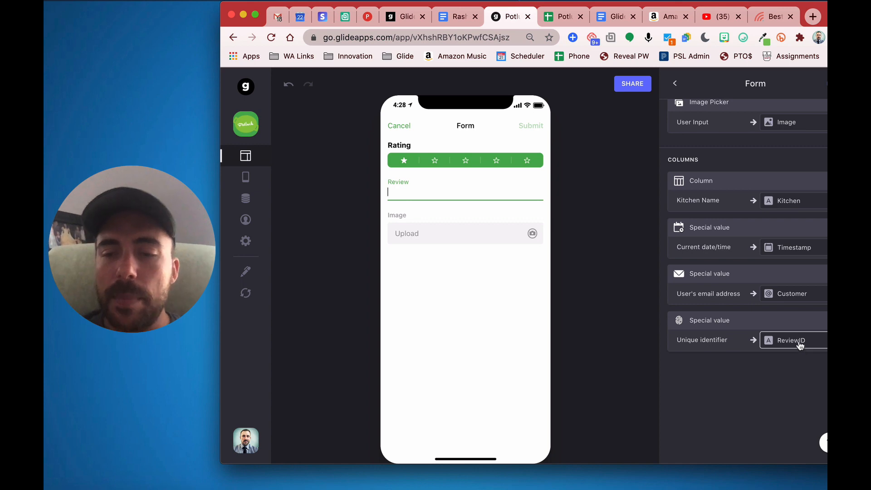
mouse_move(717, 193)
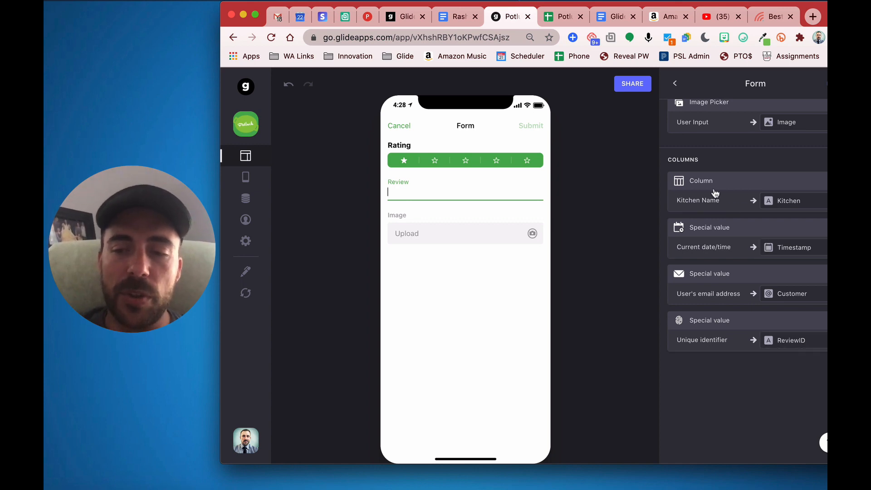
scroll("up", 3)
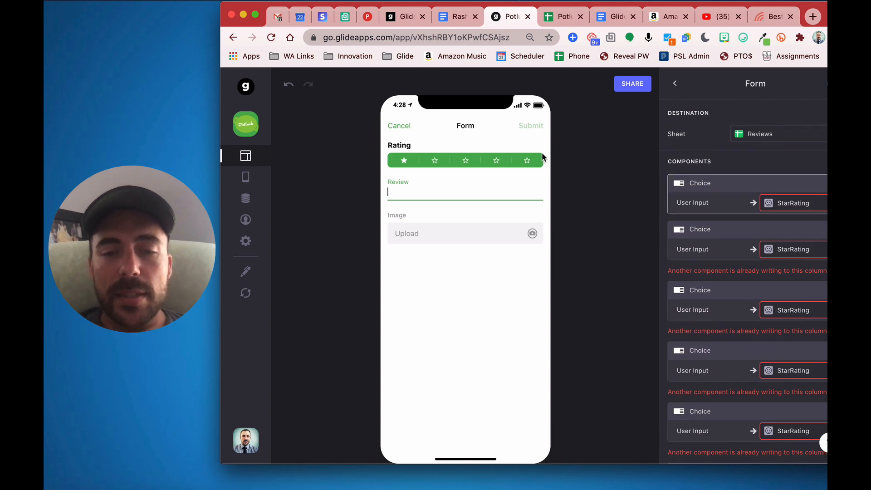
mouse_move(553, 157)
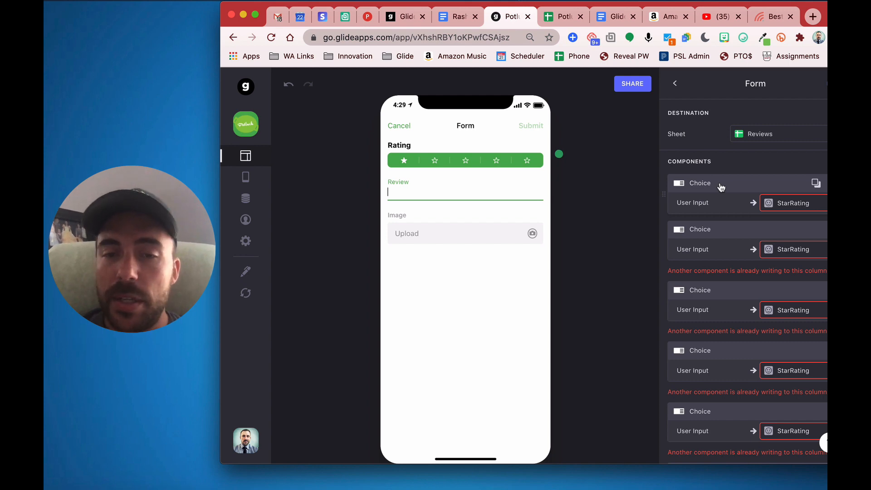
mouse_move(469, 281)
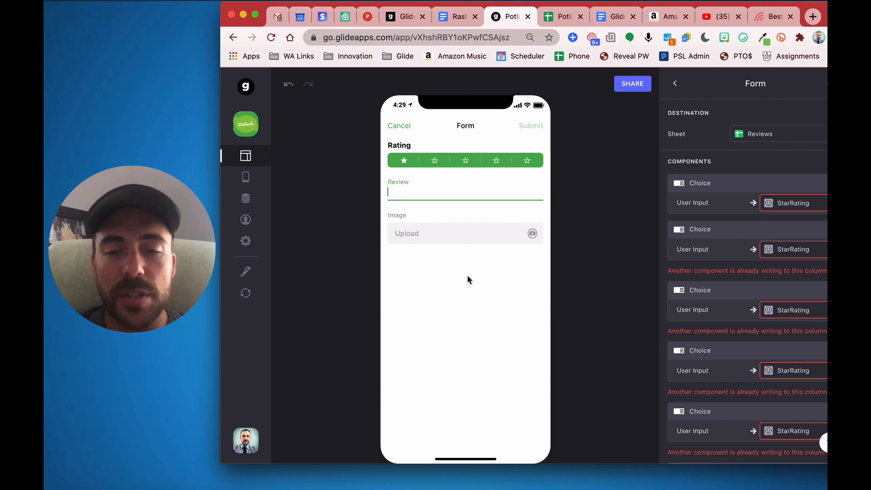
left_click(562, 16)
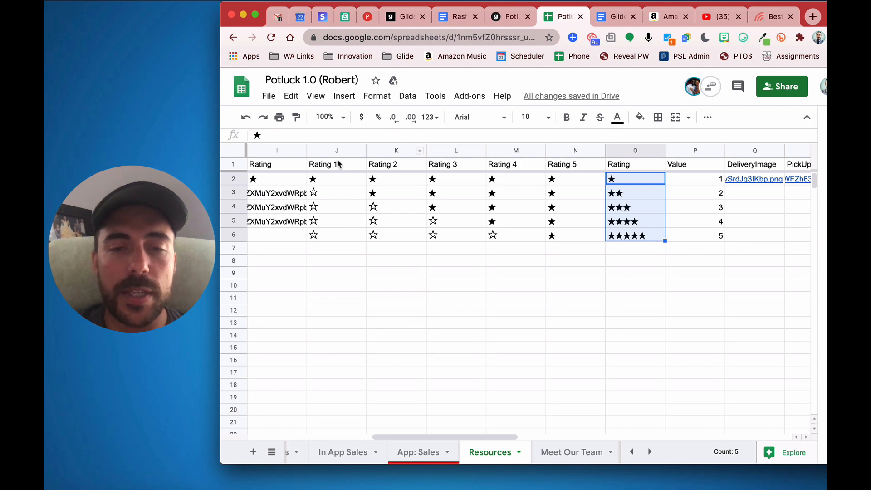
left_click(506, 16)
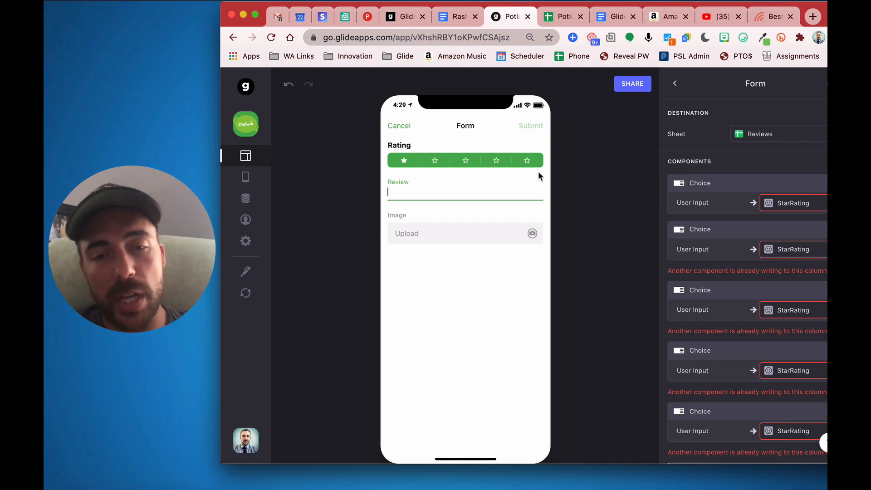
mouse_move(531, 192)
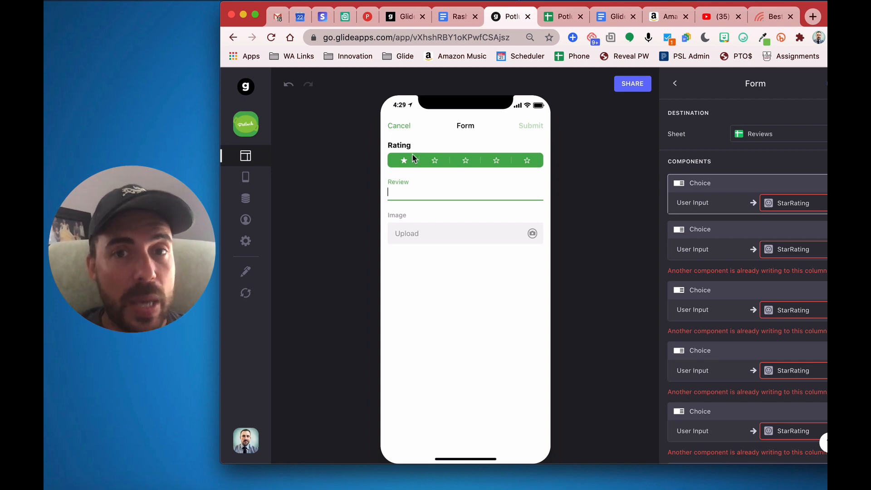
mouse_move(421, 161)
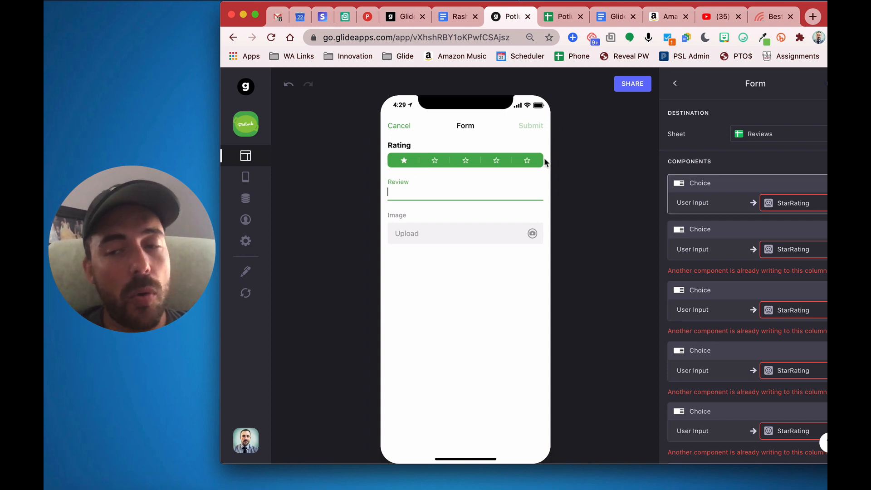
- Choose a one-star Rating in the form preview so Submit becomes active
left_click(403, 160)
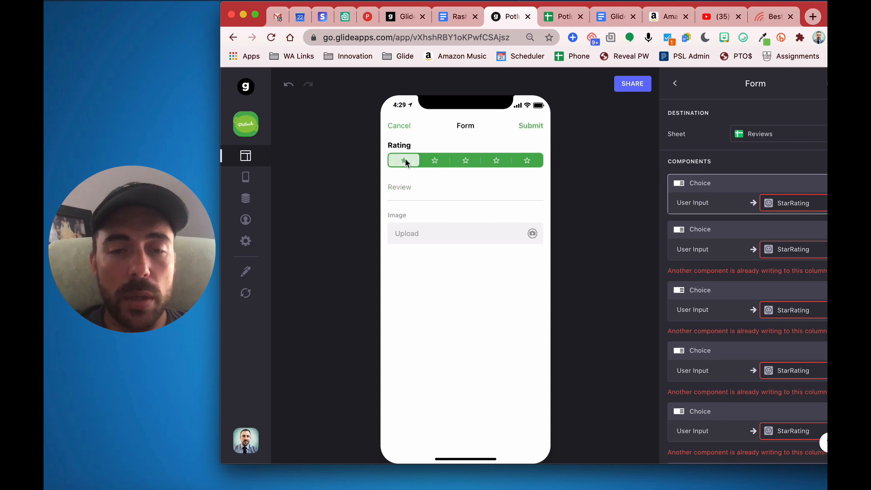
left_click(403, 160)
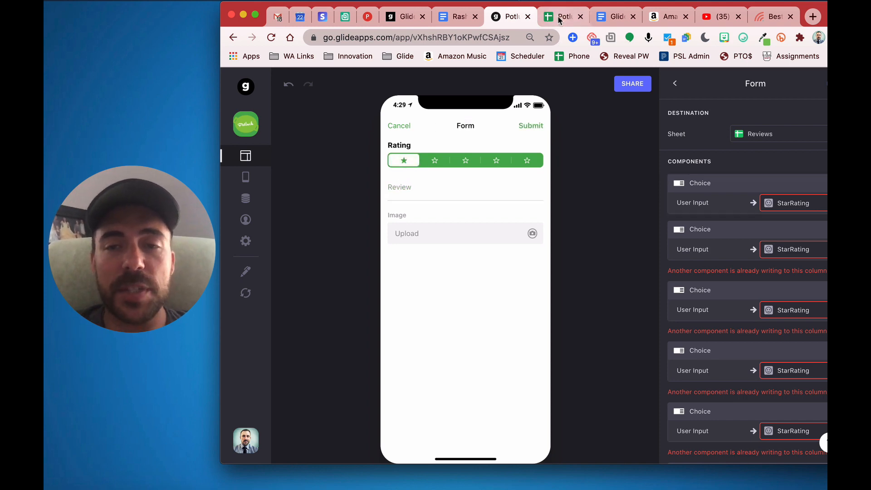
left_click(563, 16)
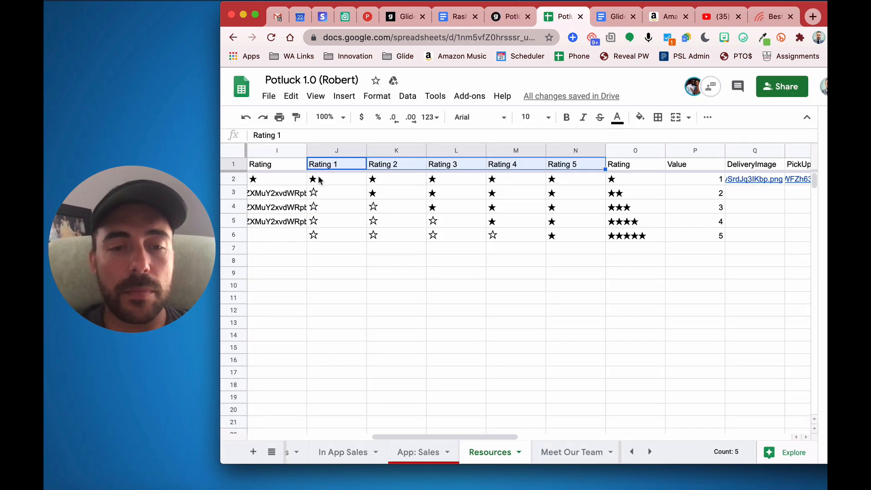
double_click(336, 179)
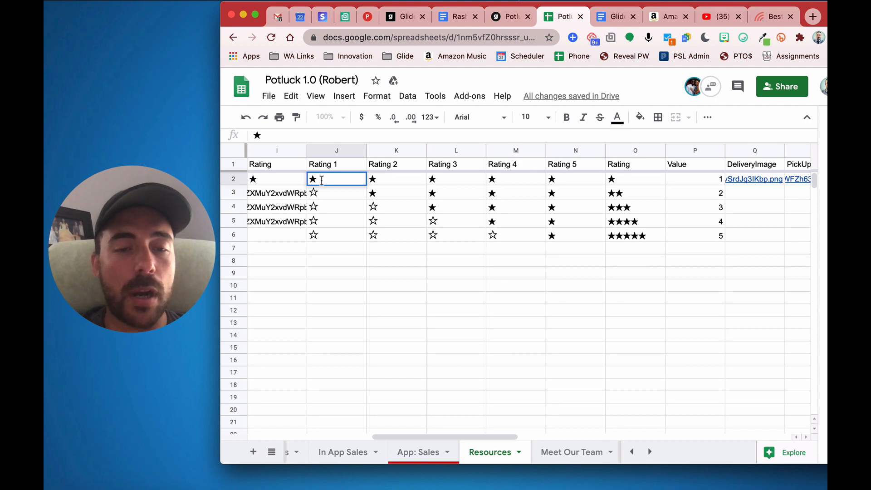
mouse_move(414, 179)
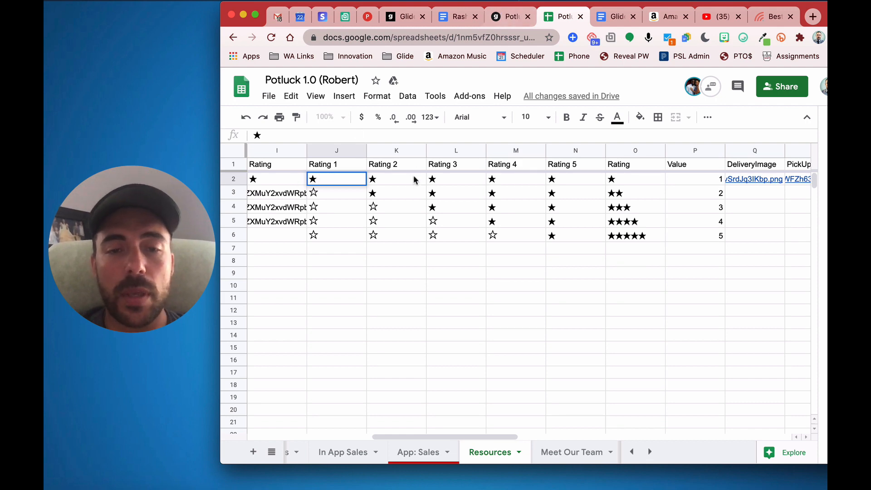
left_click(456, 178)
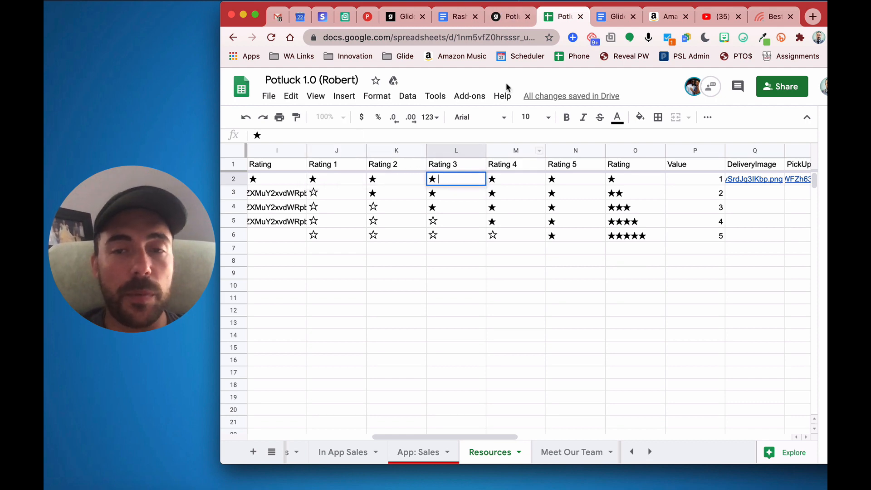
left_click(504, 17)
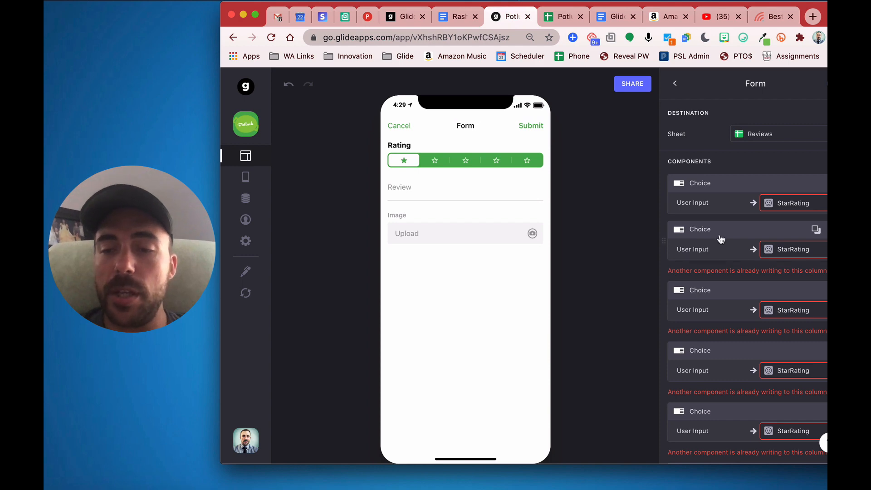
- Inspect the second star choice's visibility rule (StarRating empty or ★), then rate three stars
left_click(700, 183)
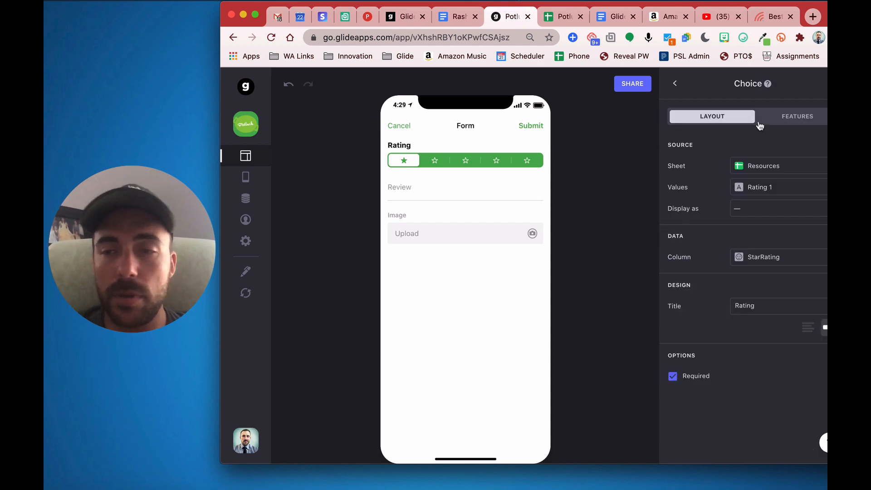
left_click(798, 116)
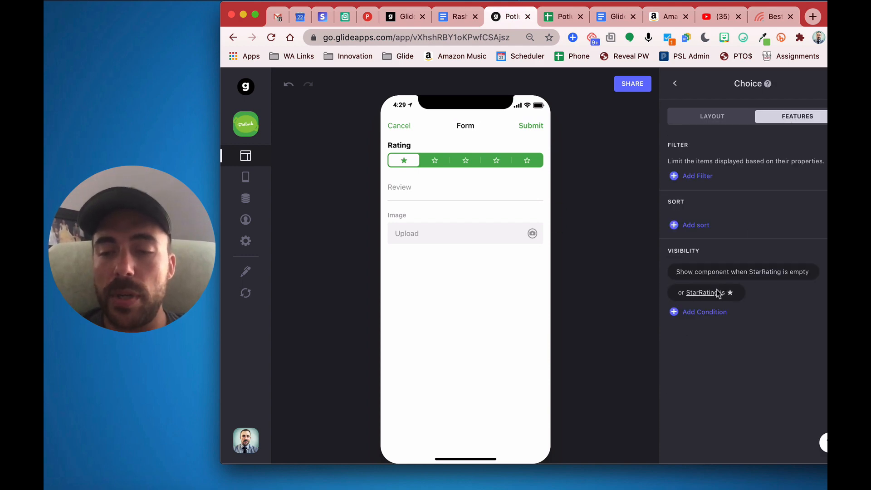
left_click(704, 292)
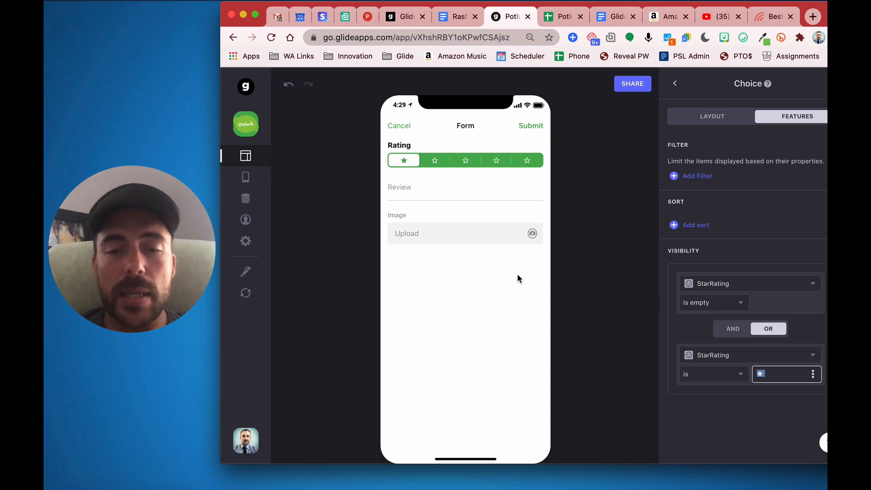
mouse_move(467, 181)
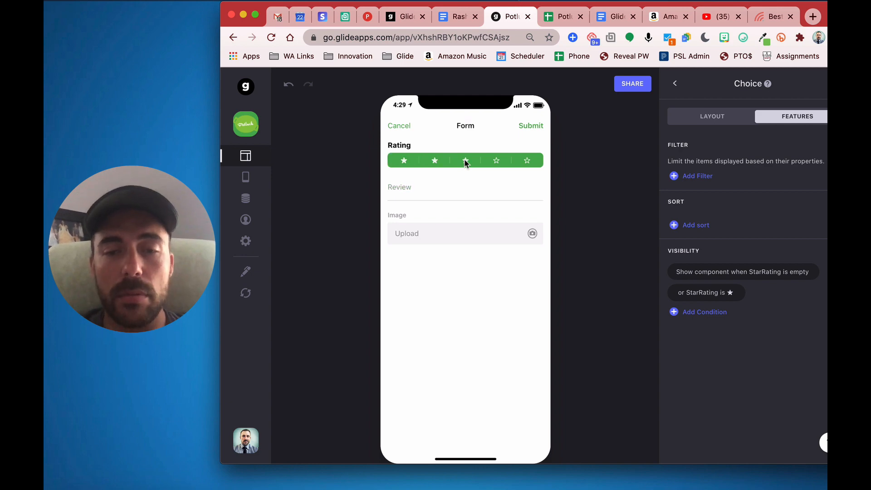
left_click(675, 83)
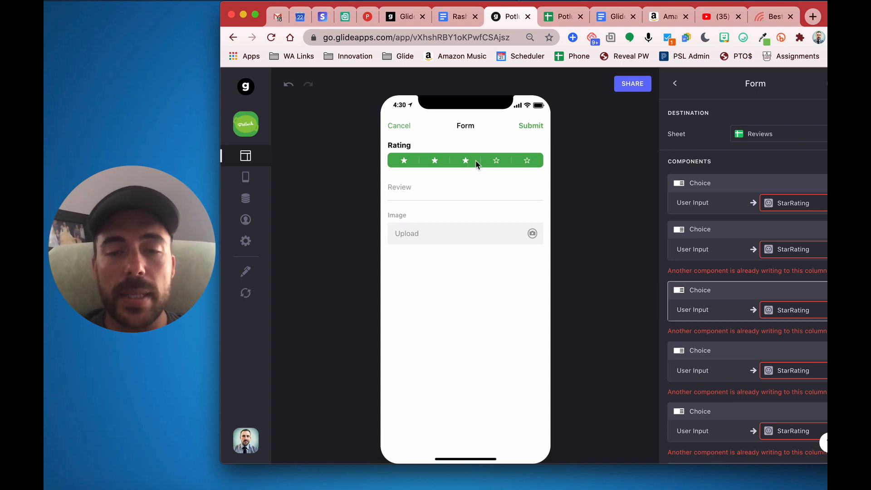
- Keep three stars chosen and inspect the first choice's visibility rule: StarRating is ★ or ☆
left_click(435, 160)
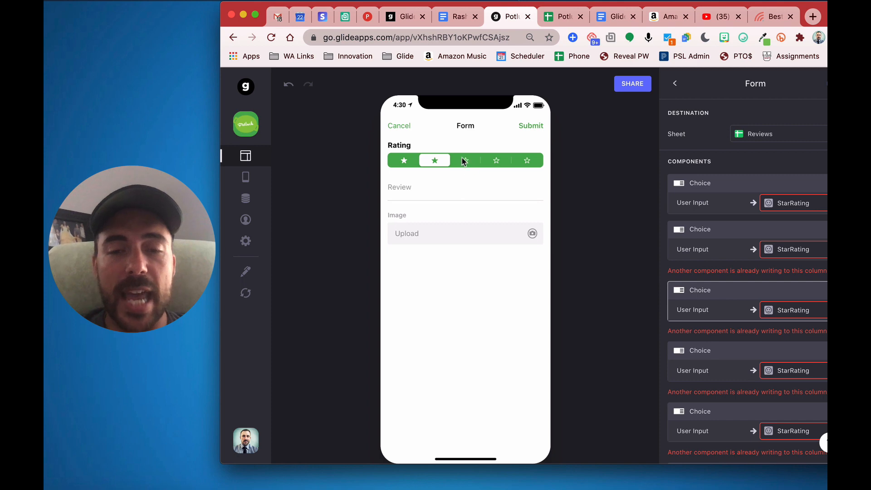
mouse_move(469, 164)
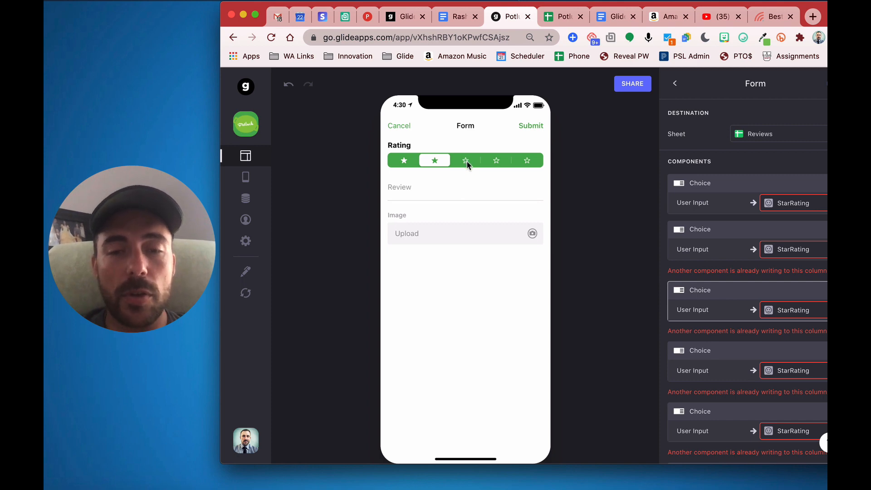
left_click(466, 160)
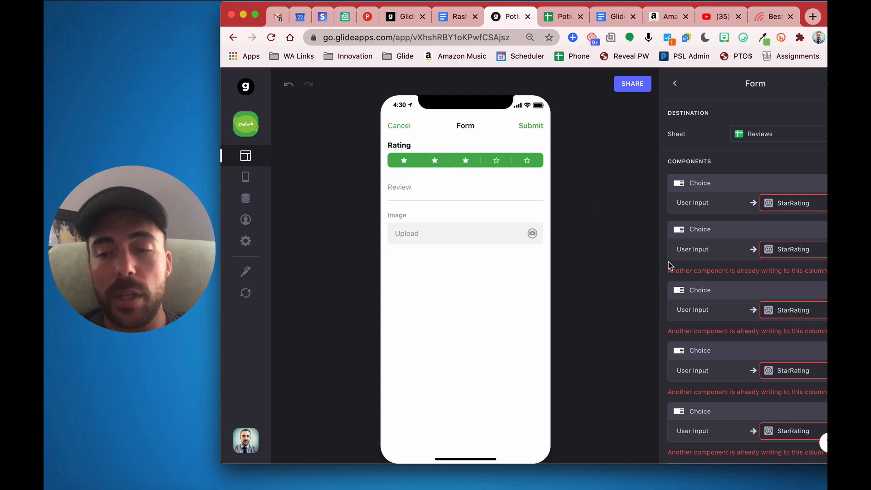
left_click(700, 182)
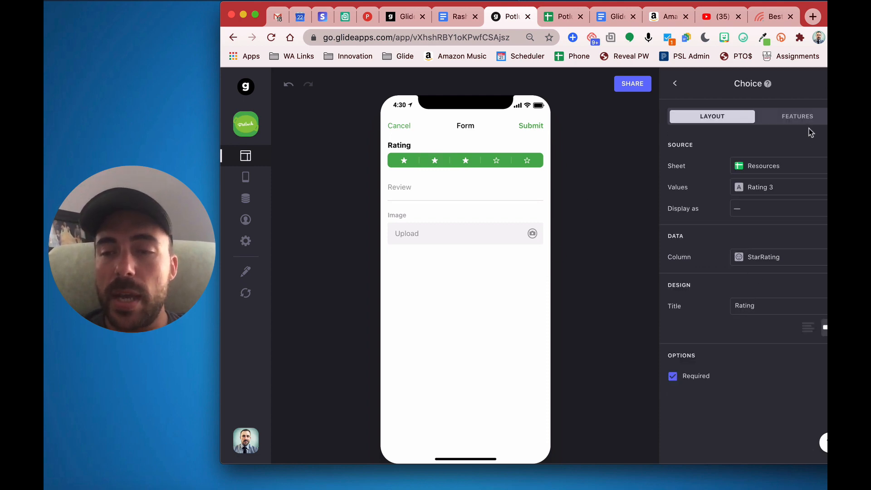
left_click(797, 116)
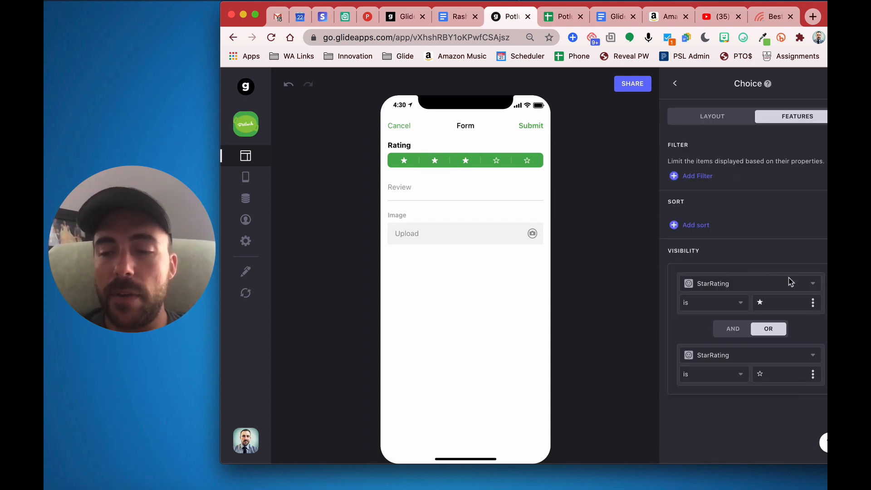
left_click(780, 304)
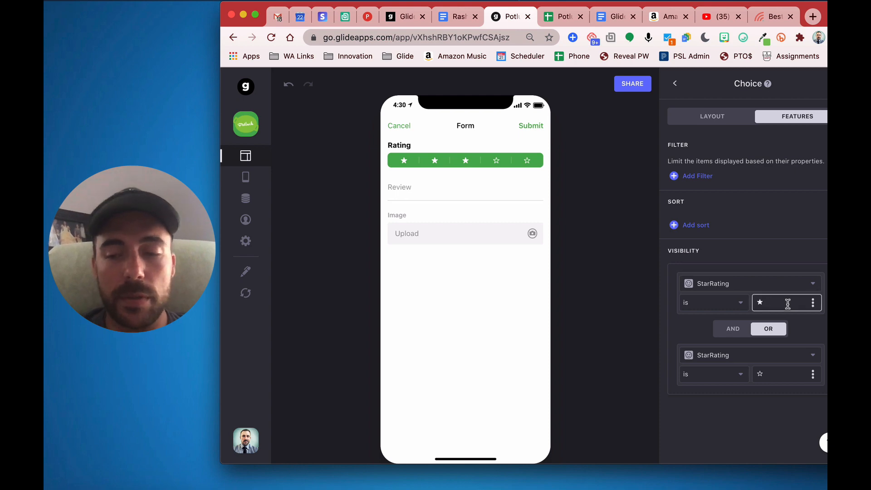
left_click(785, 373)
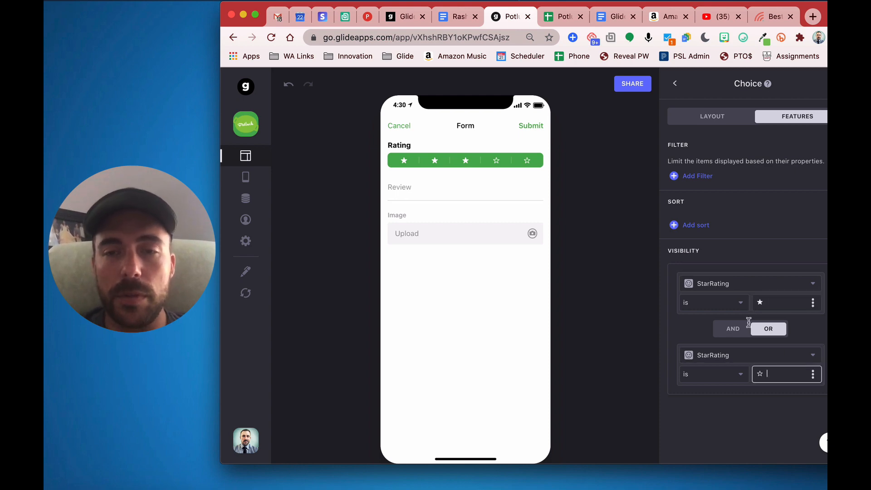
- Check the three-star row's value in the spreadsheet and return to the app editor
left_click(563, 16)
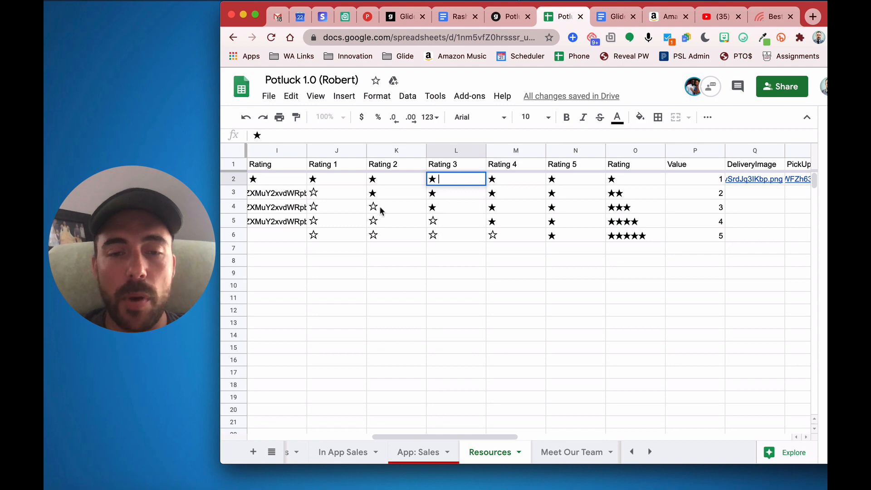
left_click(695, 207)
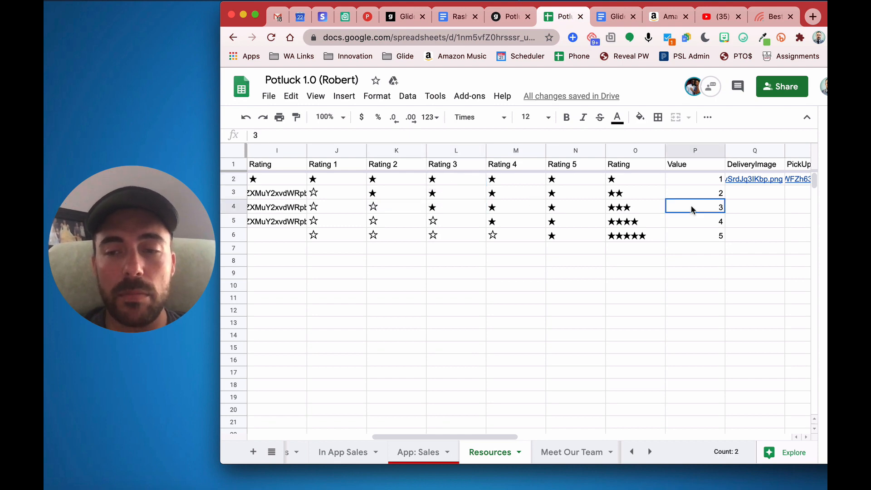
left_click(507, 17)
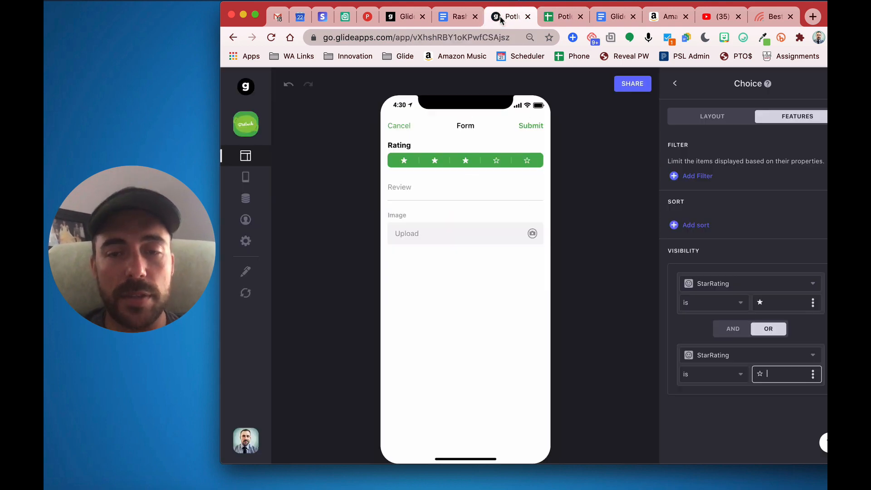
- Try four, two, three, four and five-star ratings in the preview, then switch to the spreadsheet
left_click(497, 161)
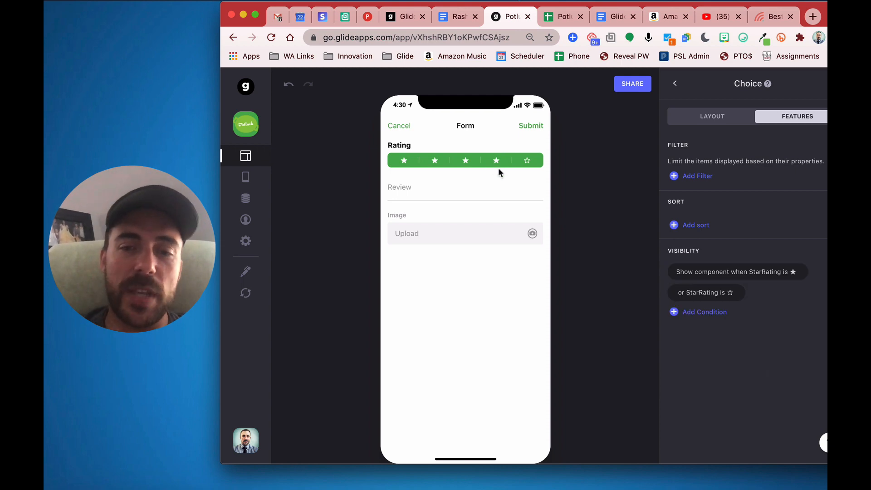
left_click(435, 160)
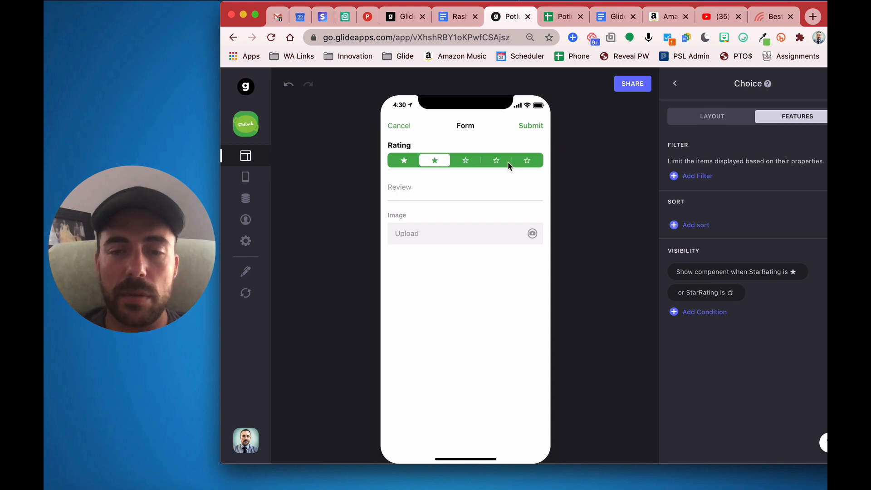
mouse_move(408, 188)
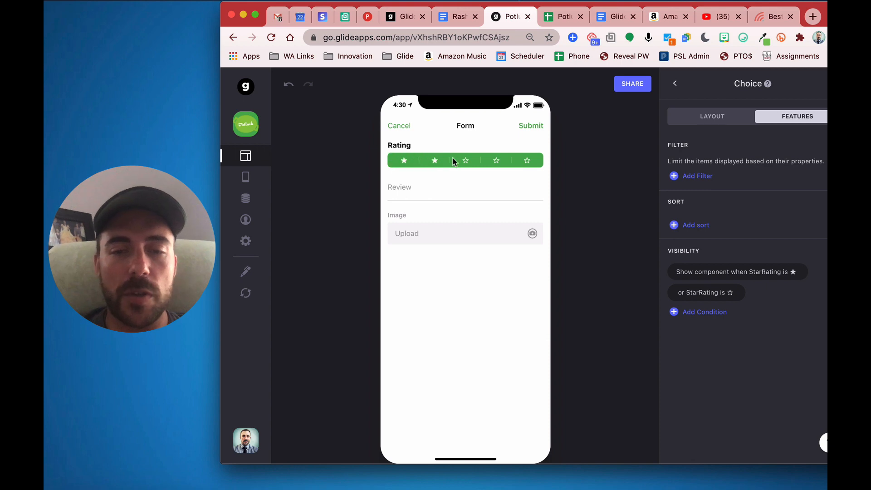
left_click(465, 159)
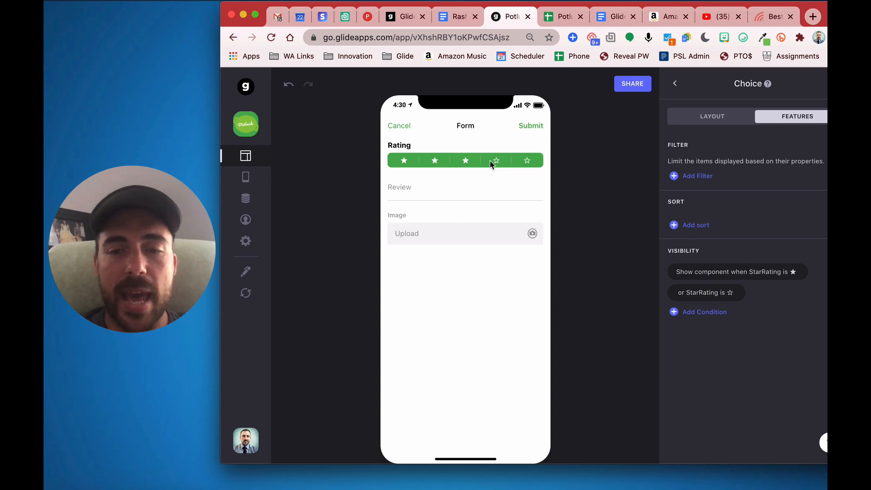
mouse_move(491, 168)
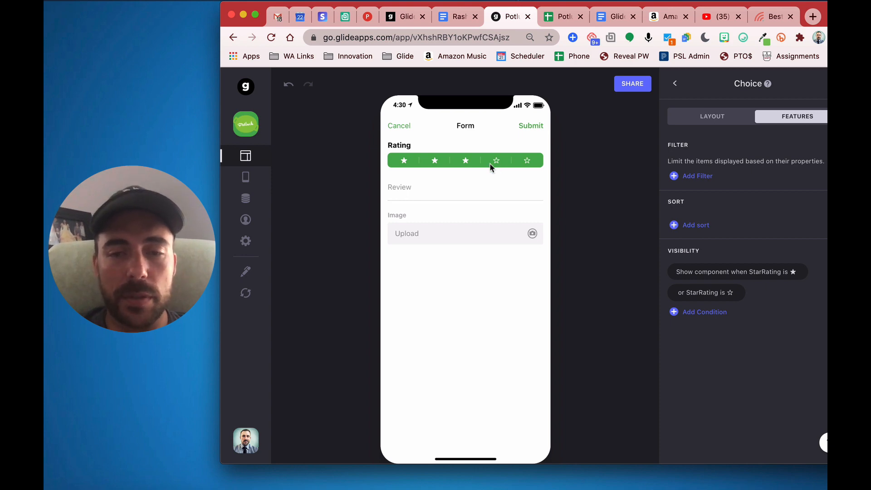
left_click(496, 160)
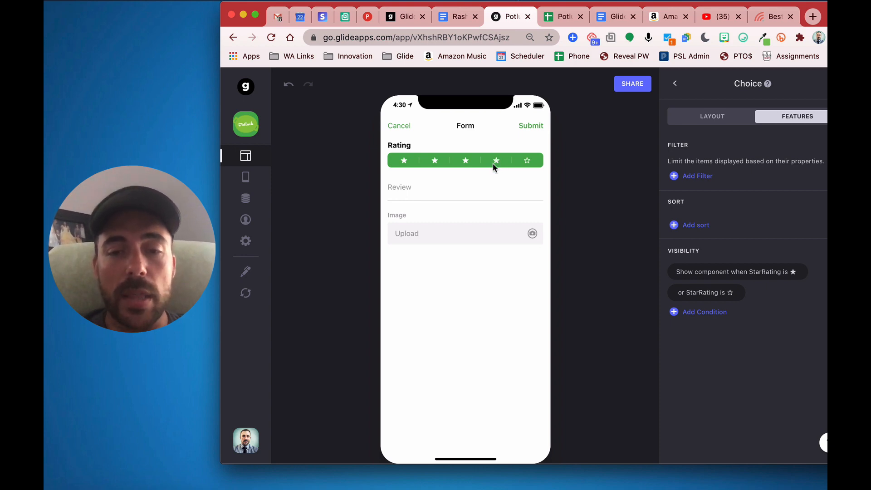
mouse_move(504, 167)
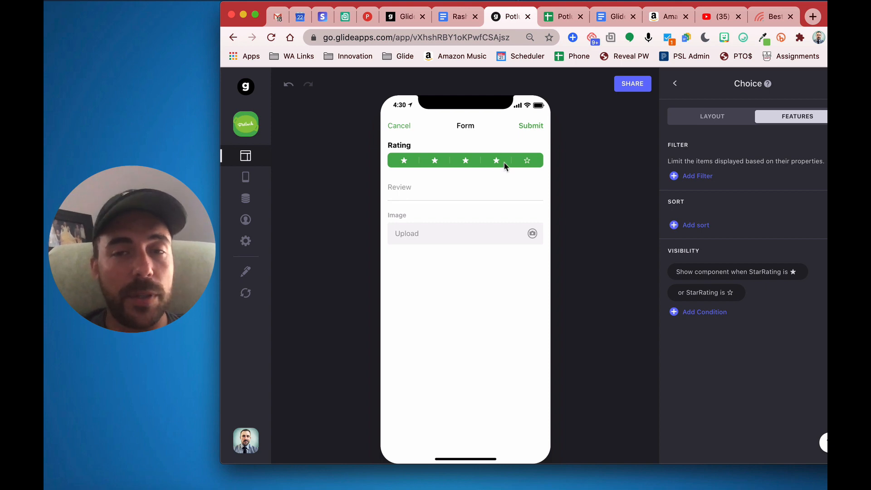
mouse_move(627, 277)
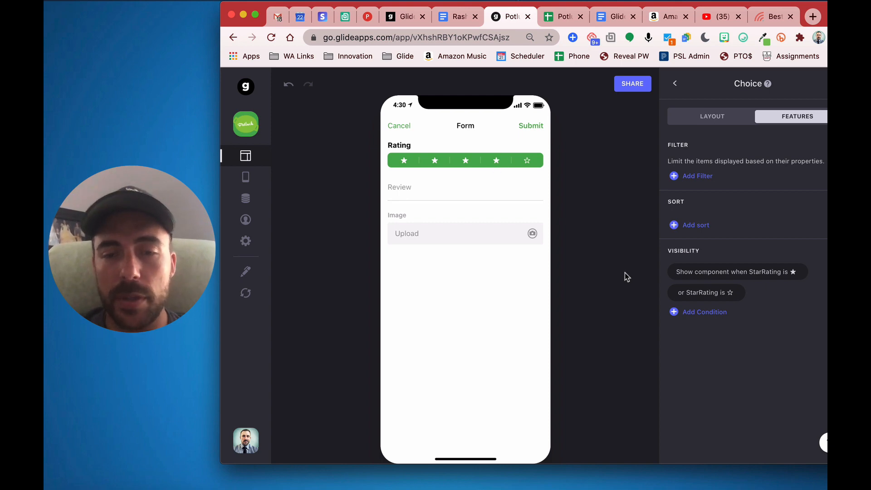
mouse_move(702, 325)
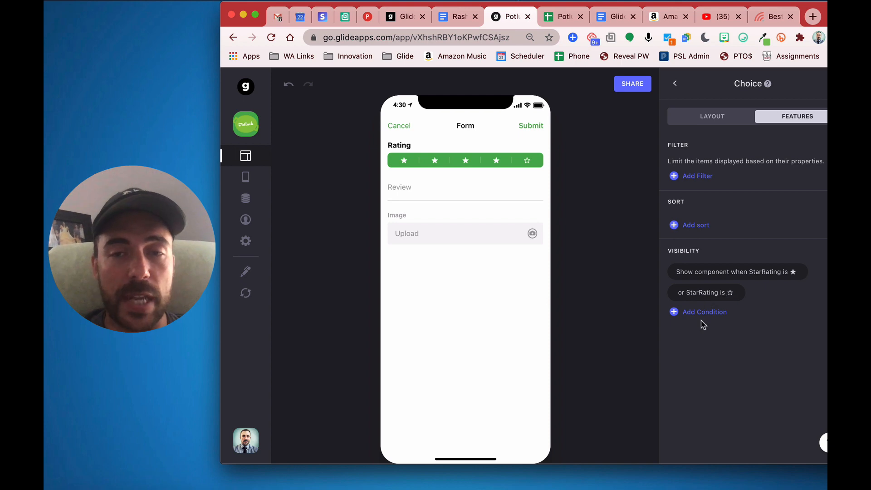
mouse_move(538, 171)
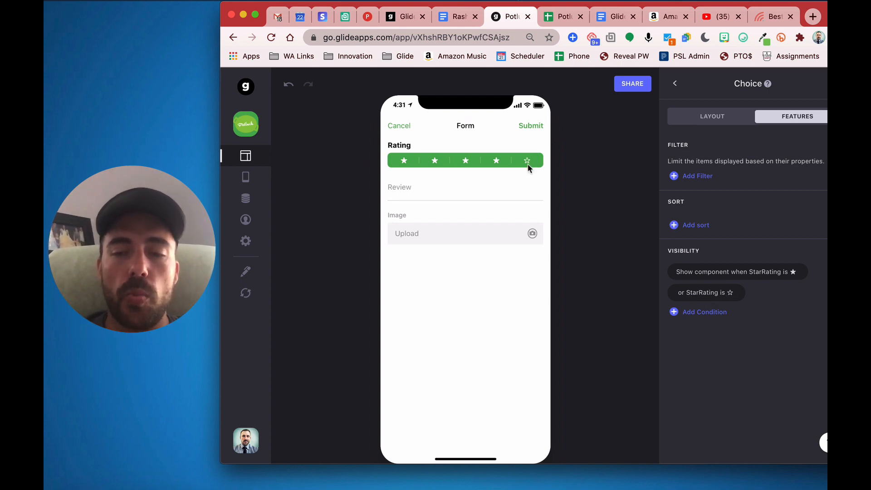
left_click(712, 117)
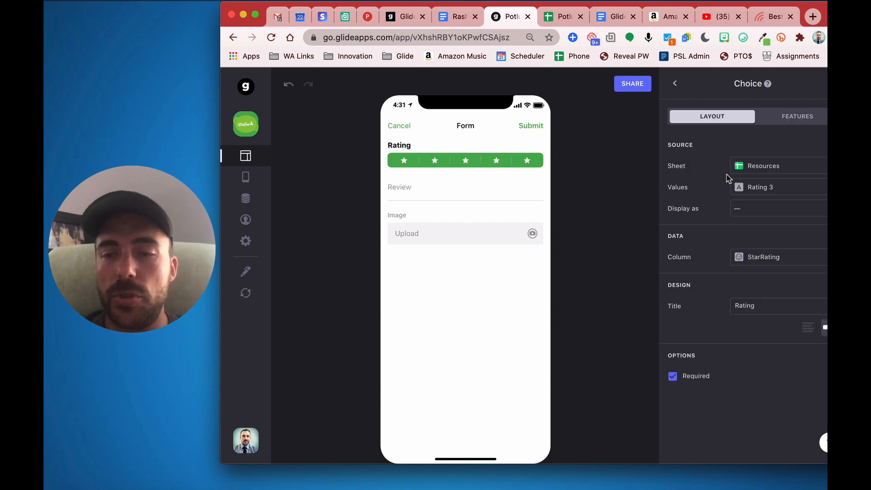
mouse_move(765, 275)
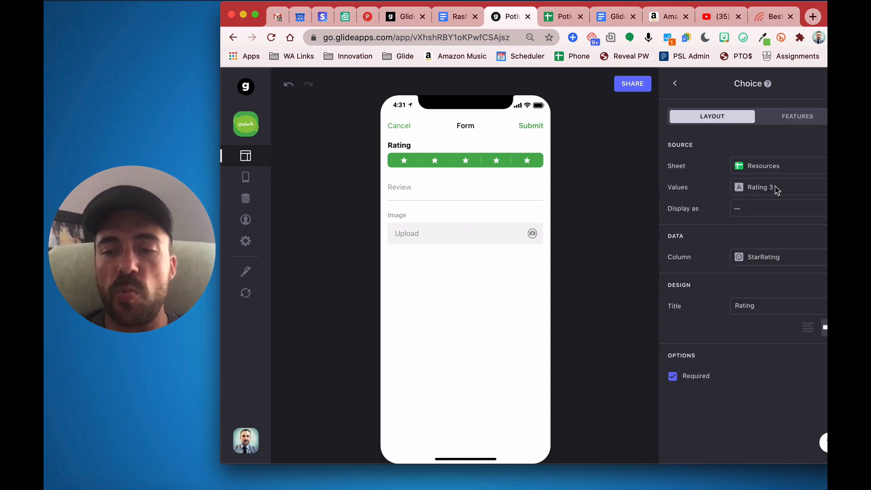
left_click(563, 16)
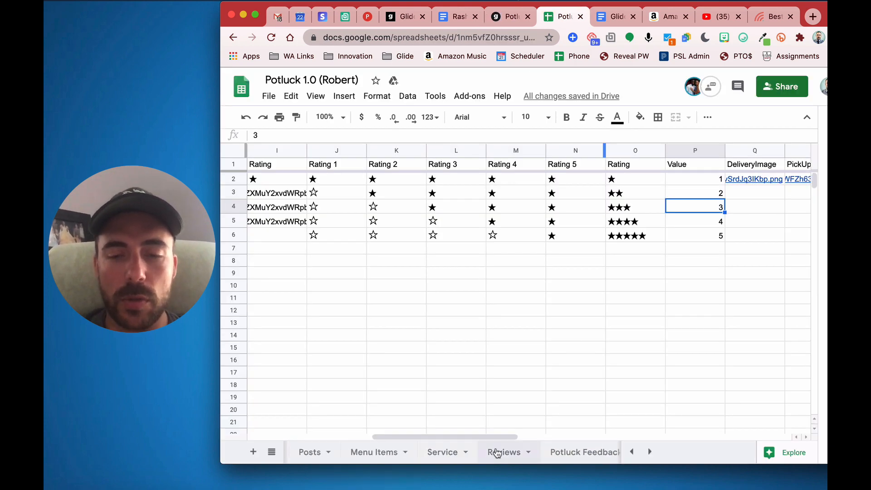
left_click(504, 453)
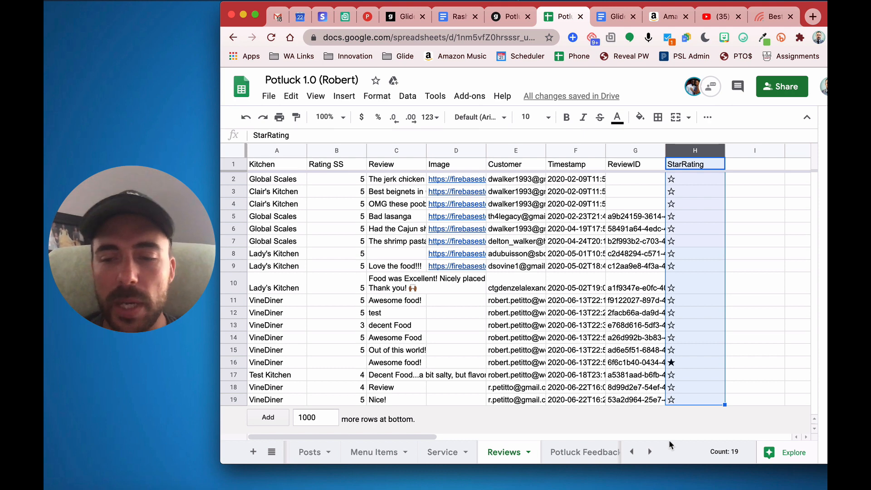
left_click(695, 338)
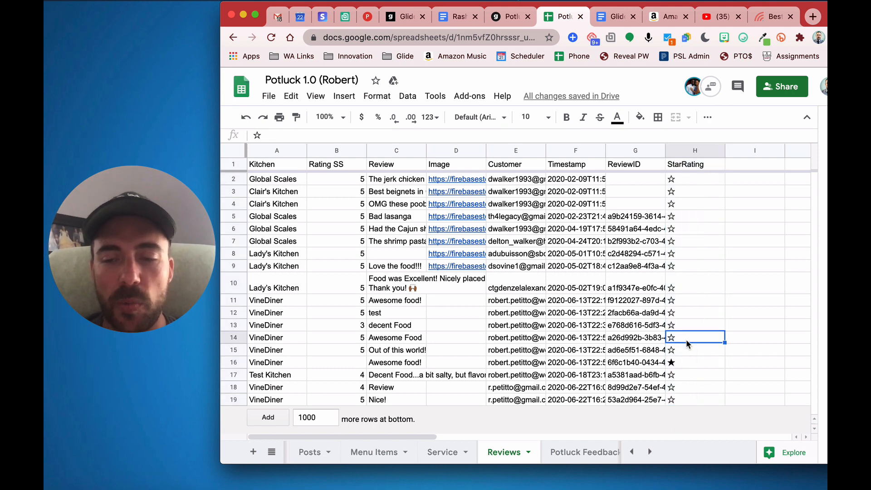
left_click(335, 338)
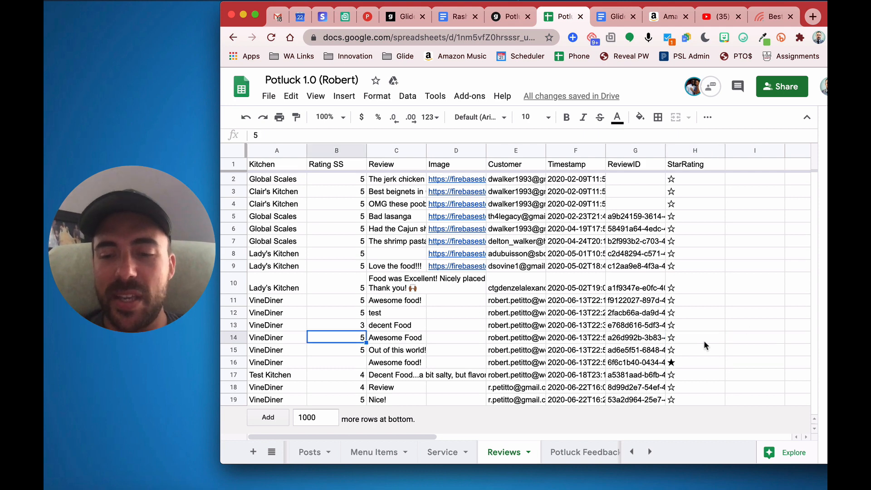
left_click(694, 337)
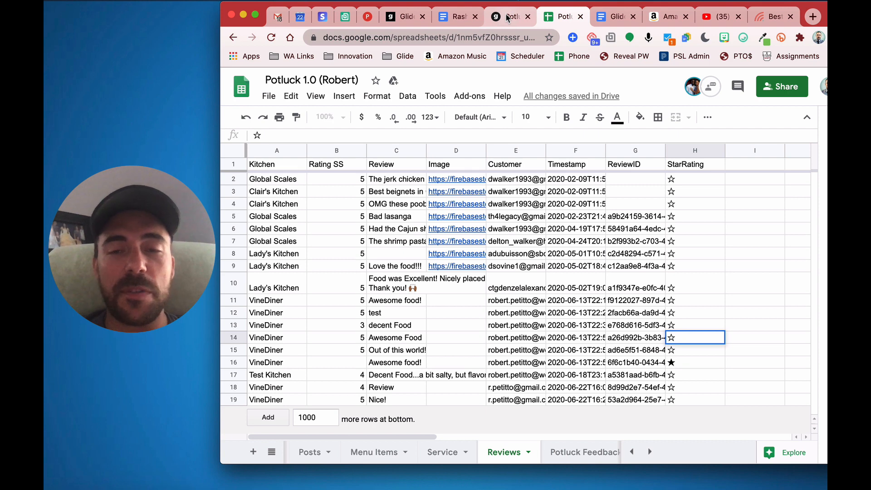
mouse_move(566, 453)
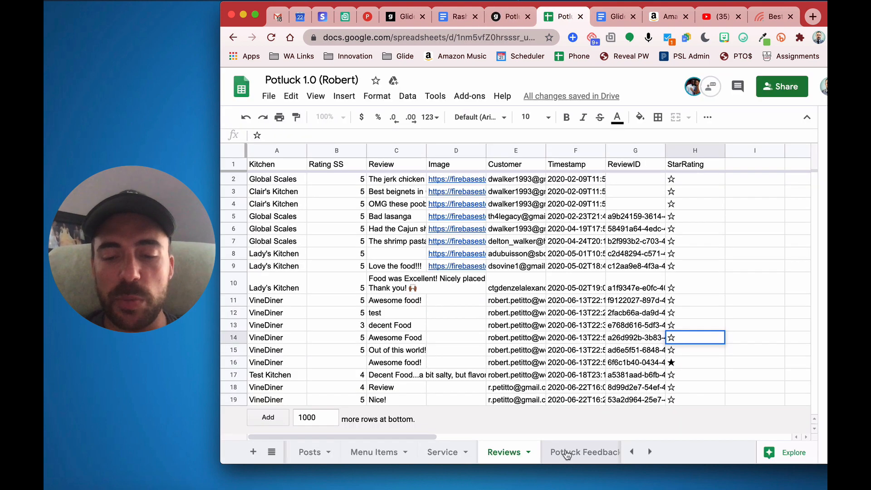
left_click(422, 452)
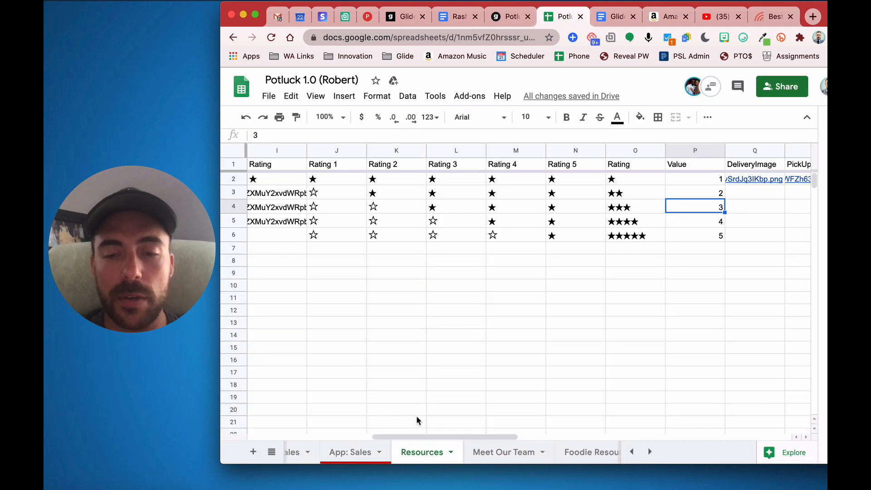
- Check Resources' Rating 4 empty star and value-5 row, then return to the Reviews sheet
left_click(516, 234)
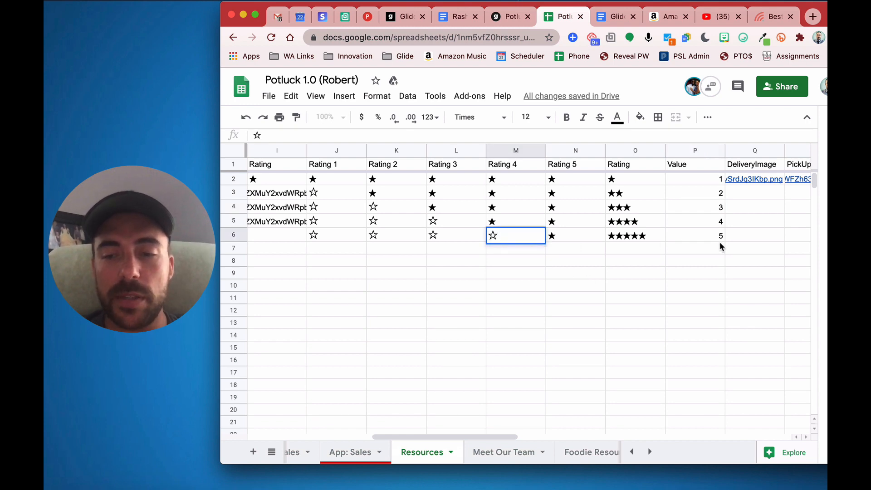
left_click(694, 236)
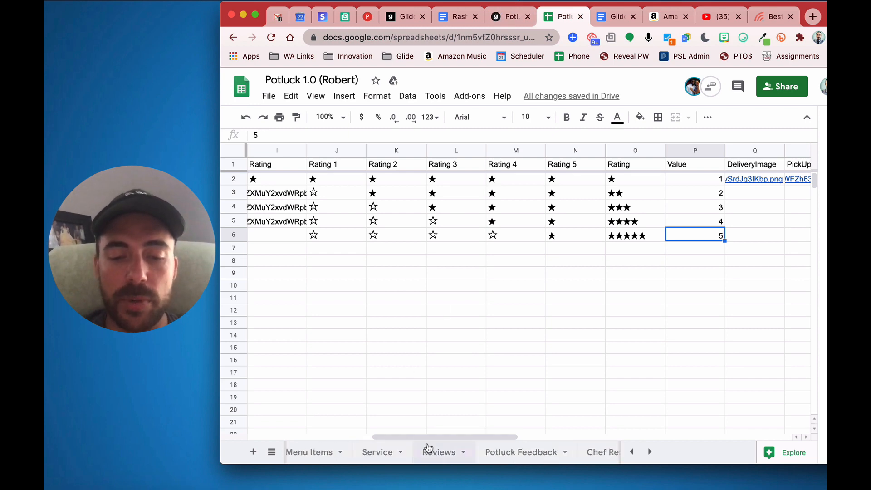
left_click(439, 452)
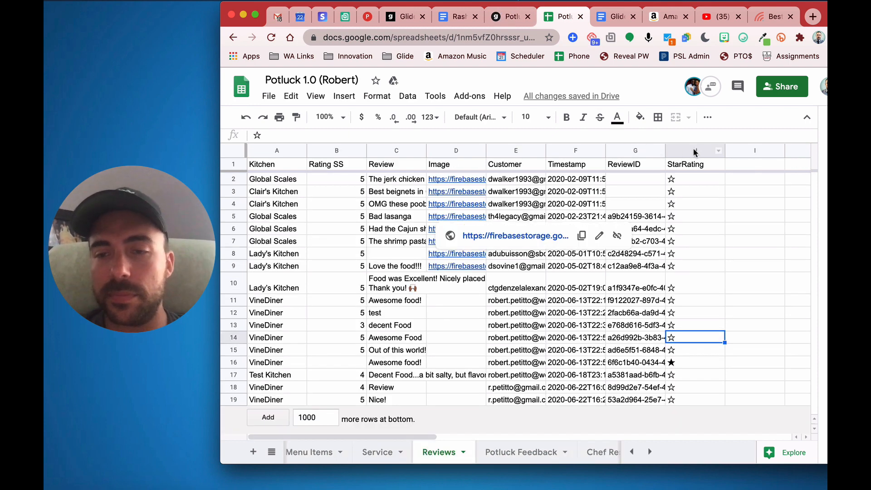
- Hide the Reviews sheet's StarRating column and return to the Glide builder
right_click(694, 151)
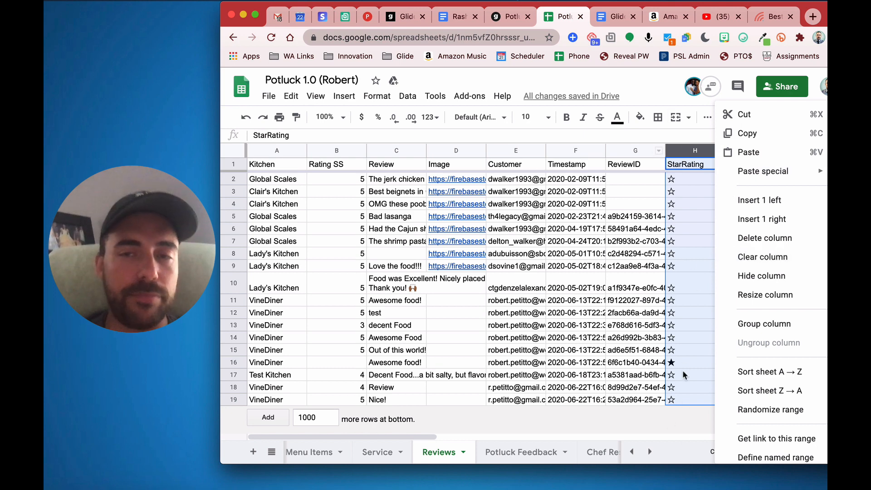
mouse_move(693, 244)
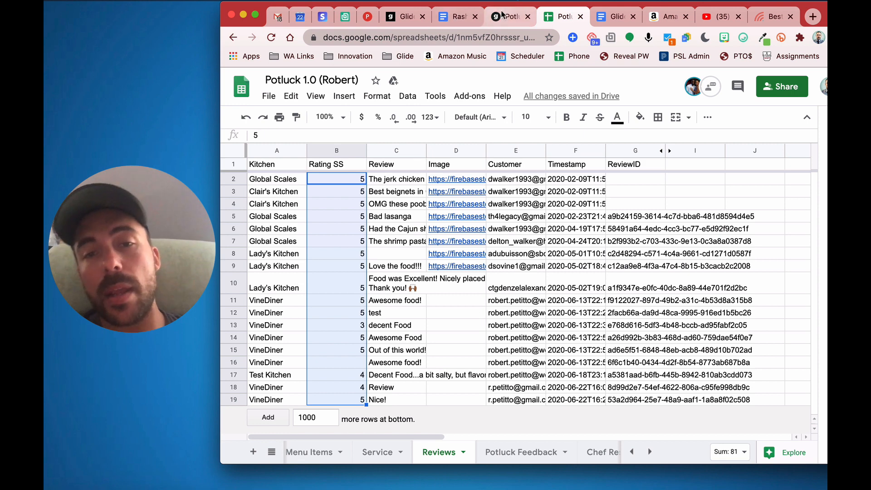
left_click(507, 16)
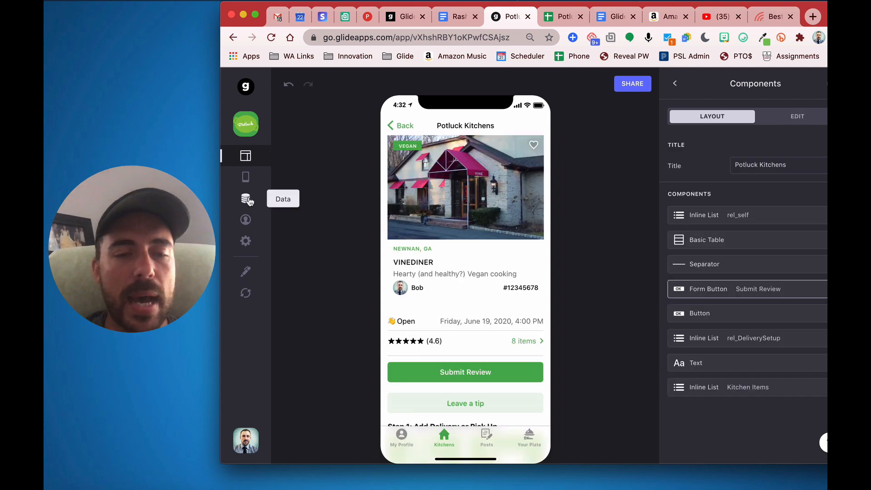
left_click(245, 199)
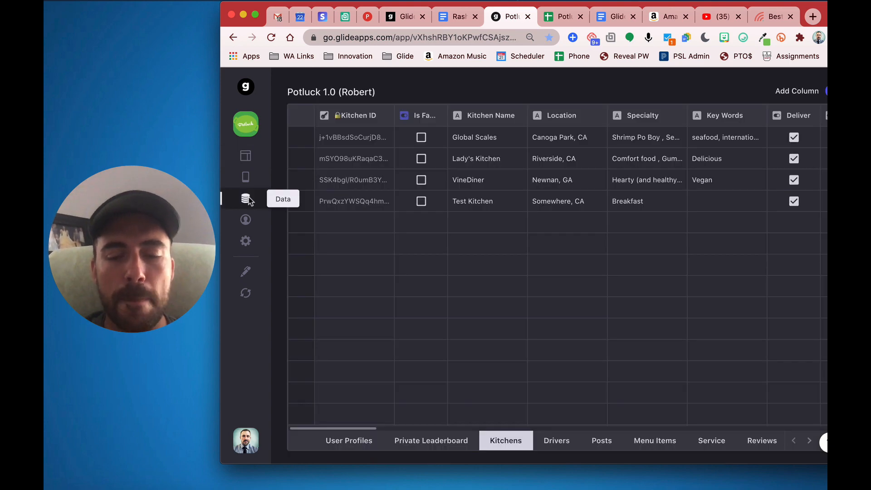
mouse_move(595, 451)
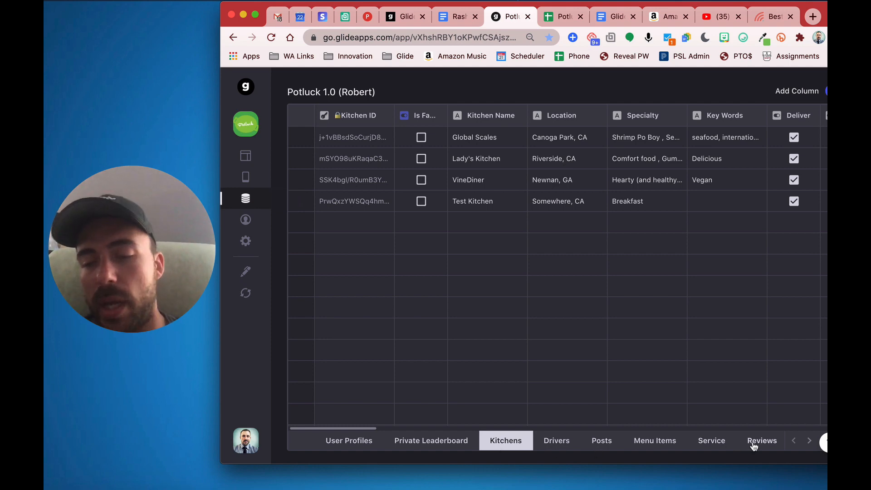
left_click(761, 441)
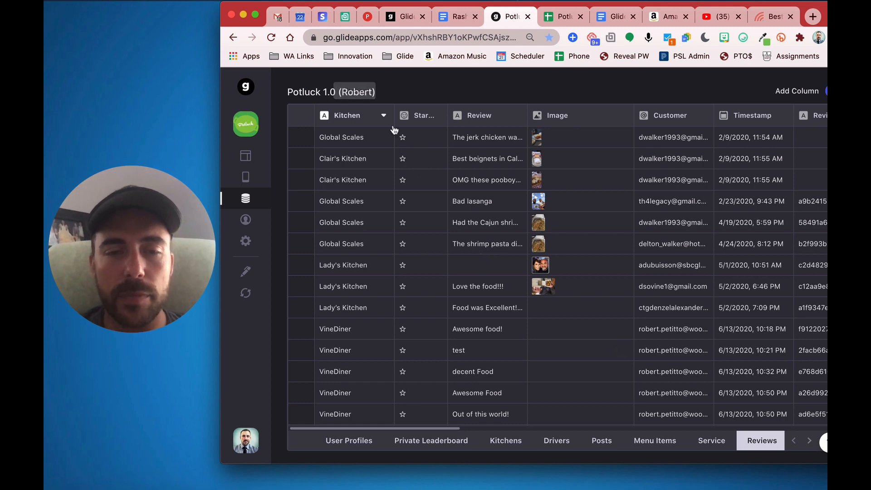
scroll("right", 3)
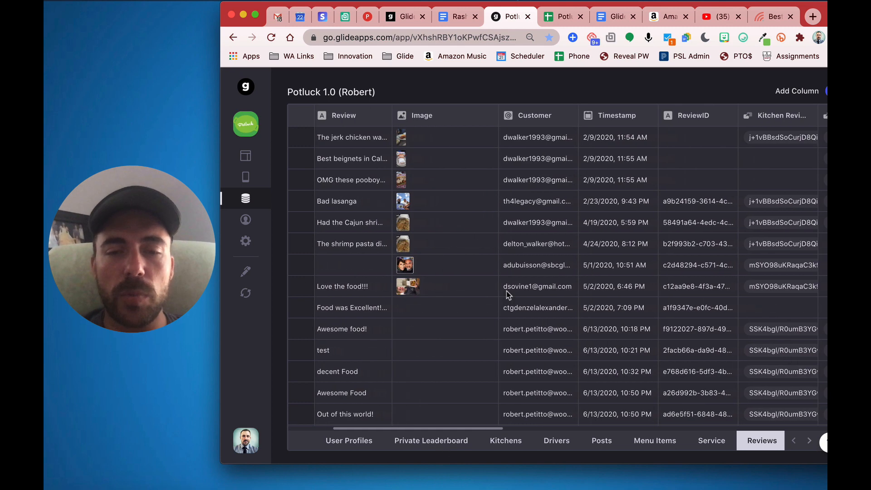
scroll("right", 3)
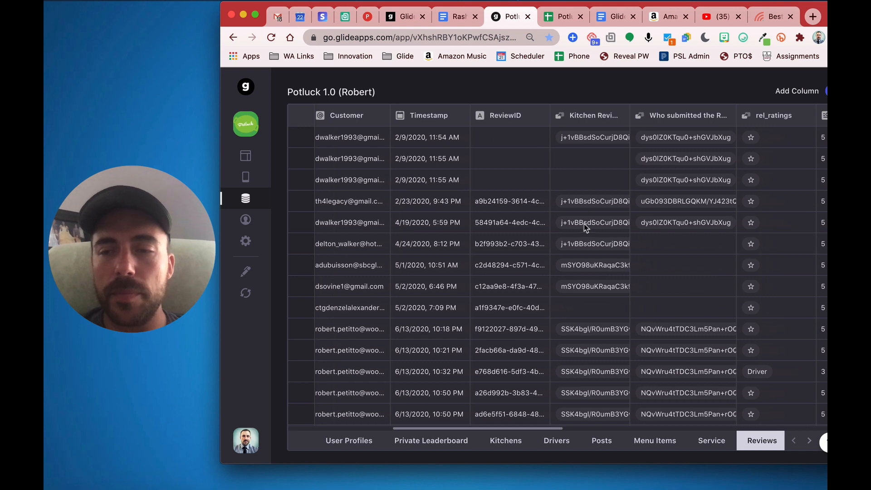
mouse_move(805, 118)
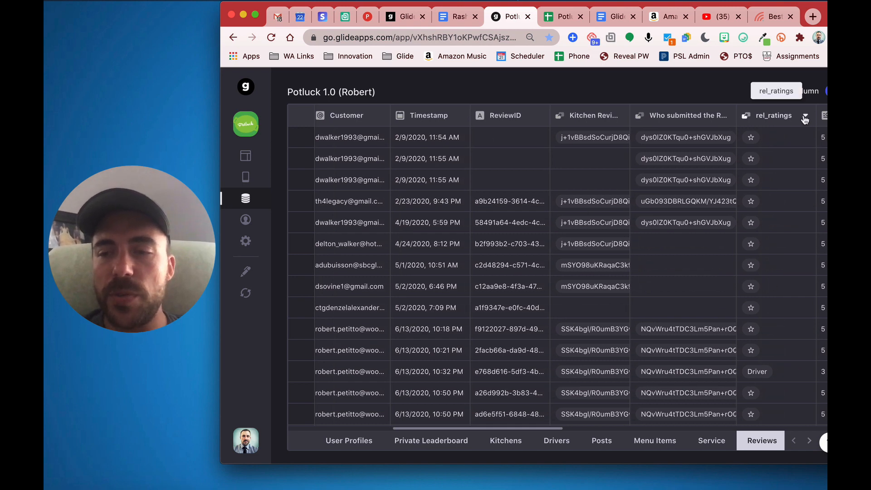
left_click(805, 118)
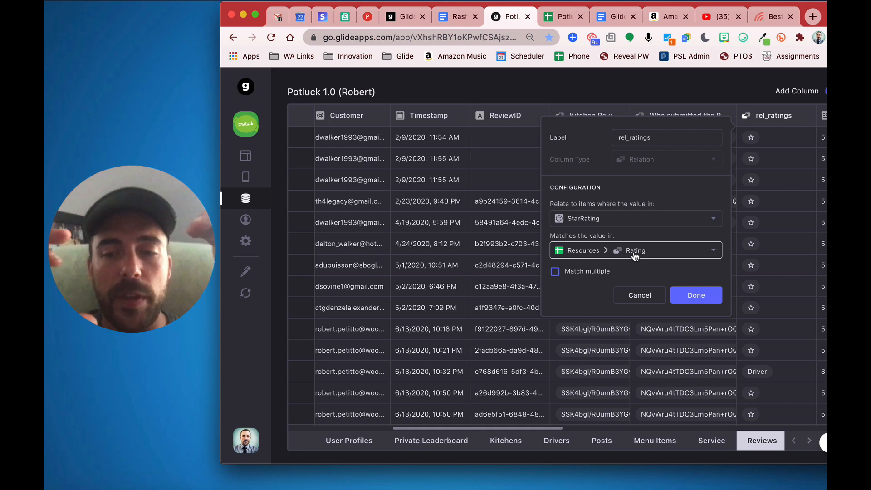
left_click(696, 295)
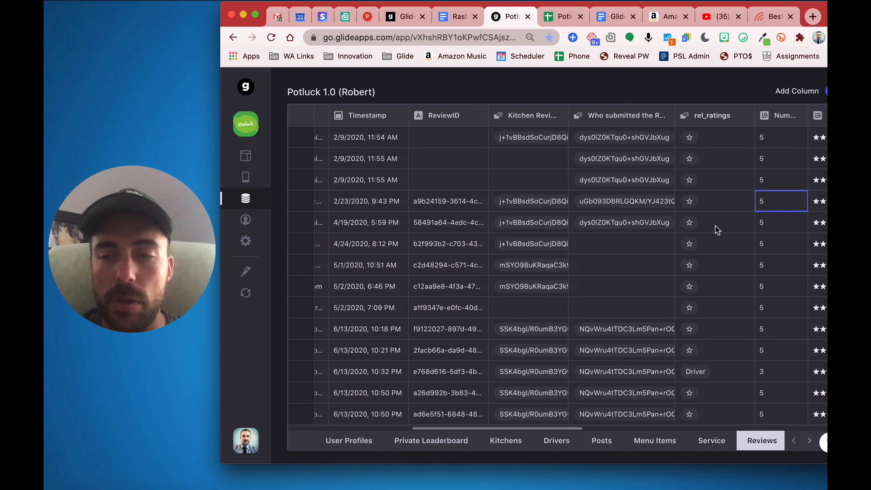
mouse_move(768, 206)
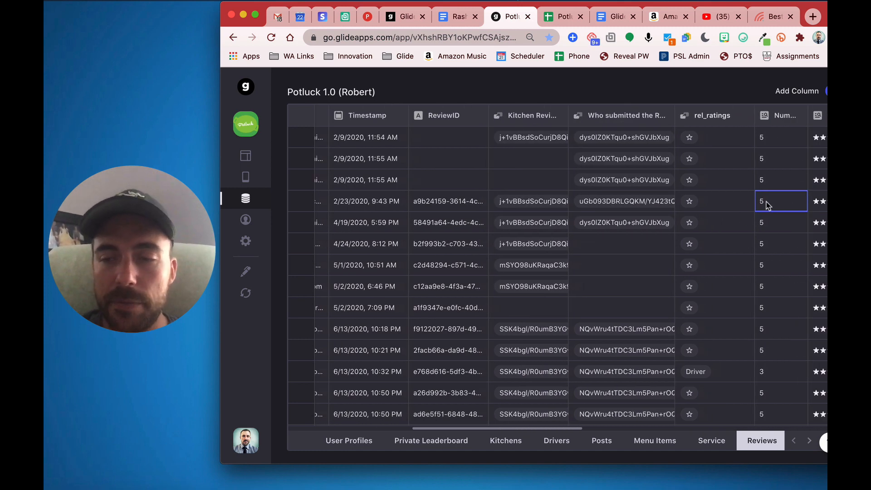
scroll("right", 3)
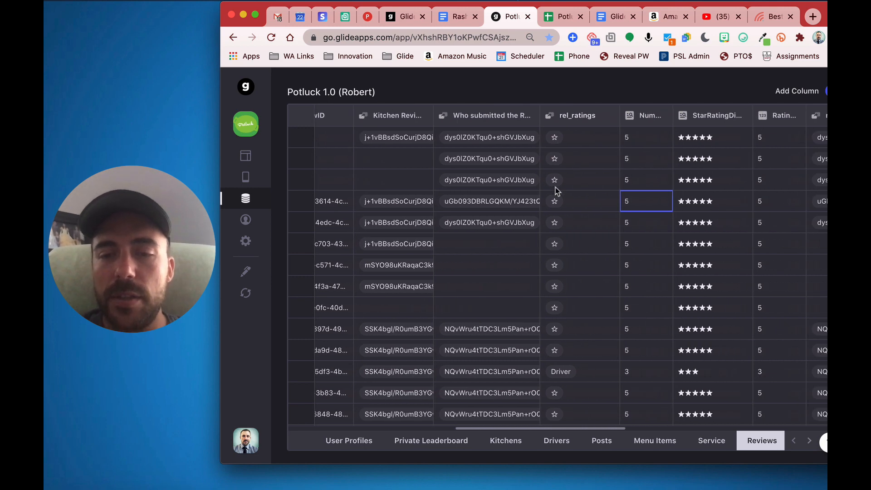
mouse_move(554, 202)
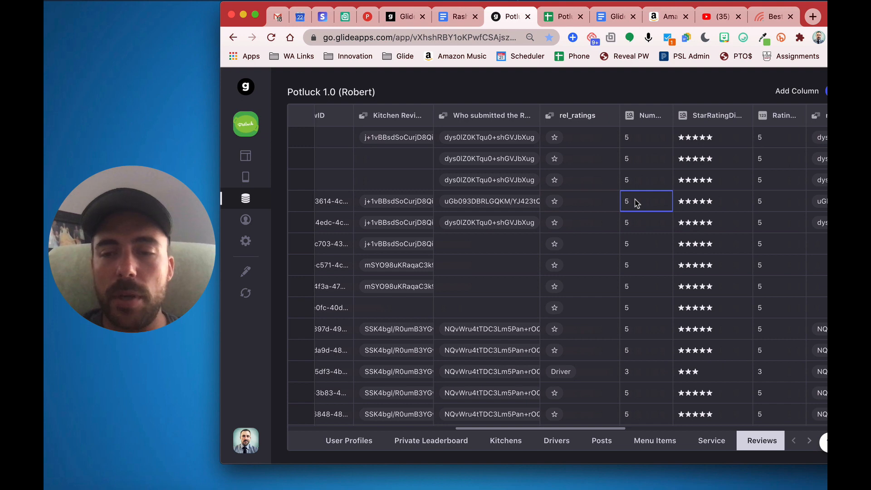
left_click(713, 202)
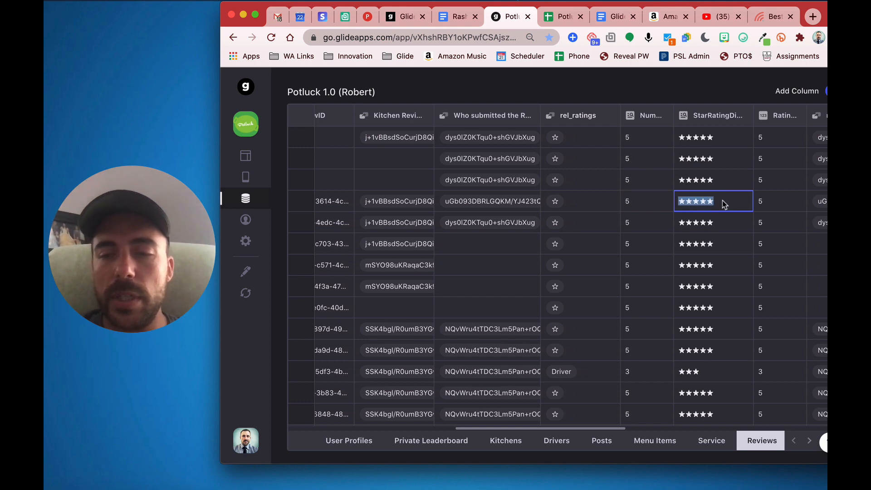
left_click(245, 156)
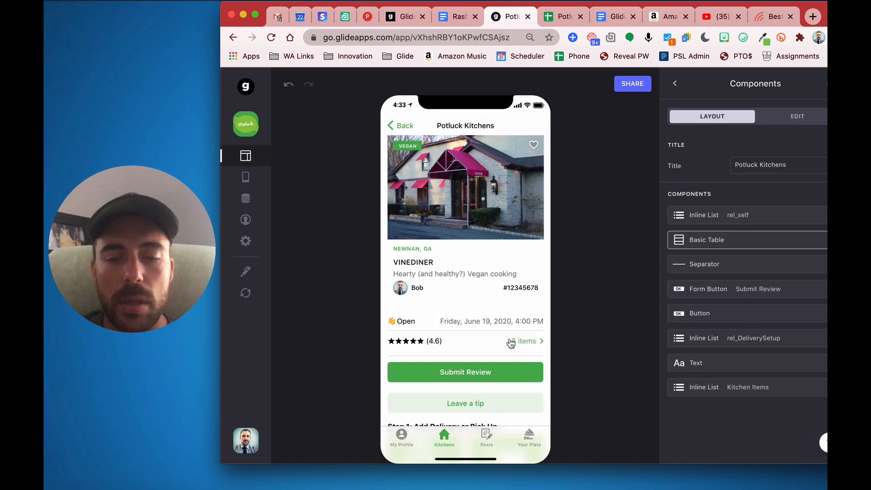
- Preview VineDiner's reviews list with star ratings, then view the Reviews data table's rating columns
left_click(527, 341)
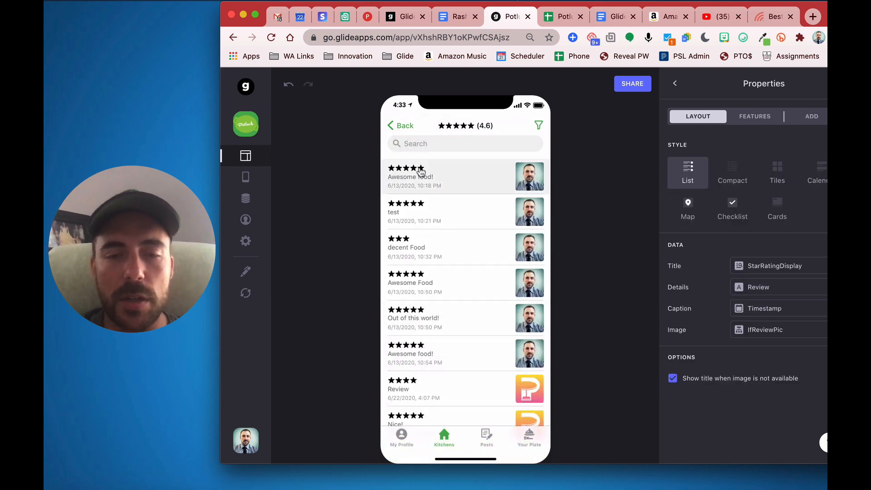
left_click(245, 199)
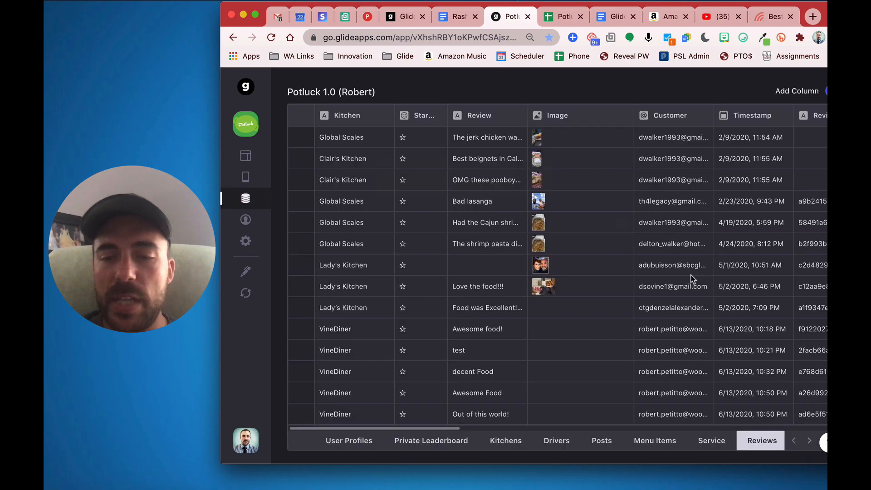
scroll("right", 3)
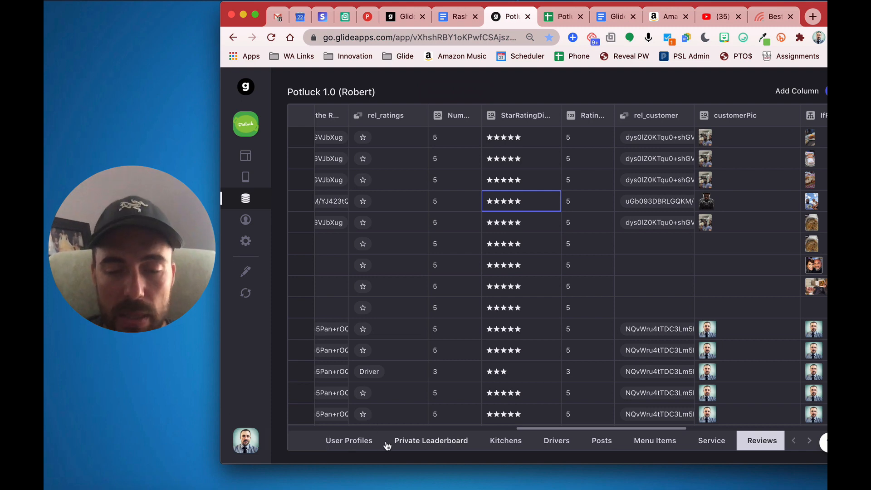
left_click(506, 440)
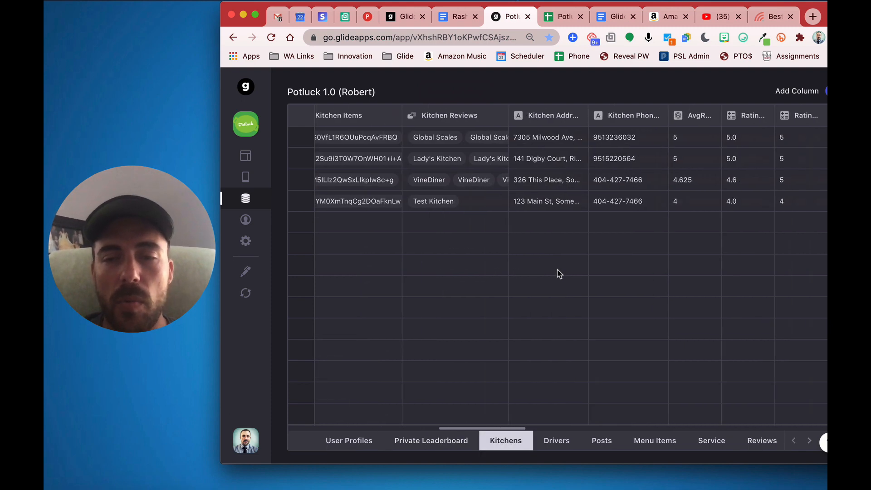
scroll("right", 3)
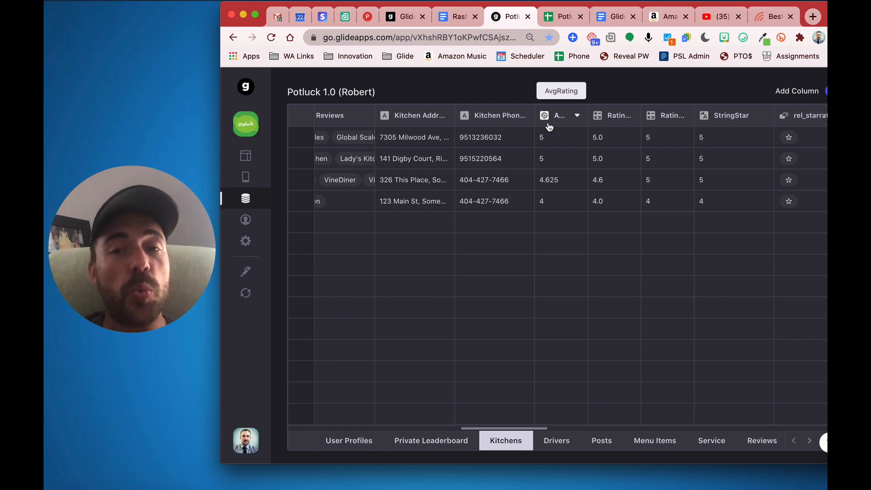
mouse_move(421, 75)
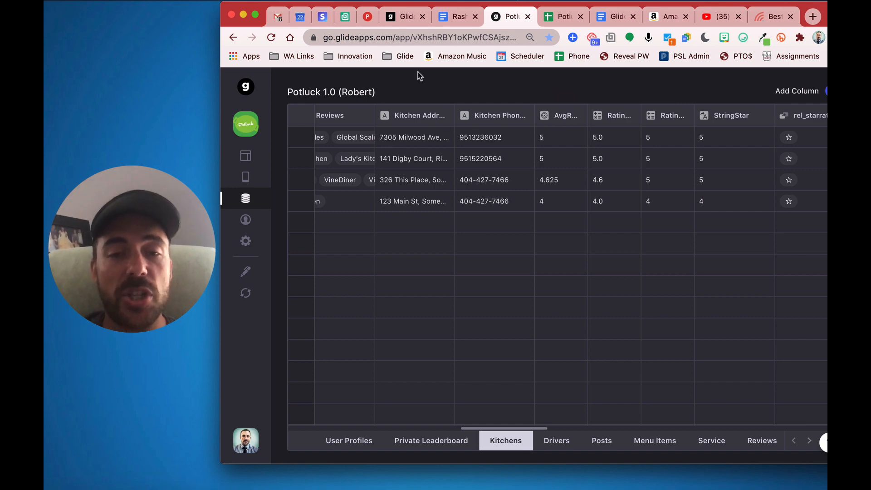
mouse_move(336, 188)
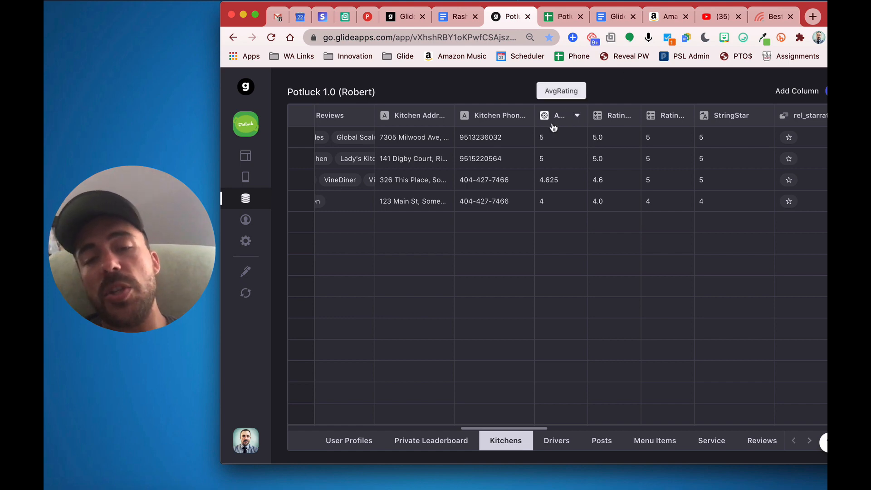
mouse_move(586, 128)
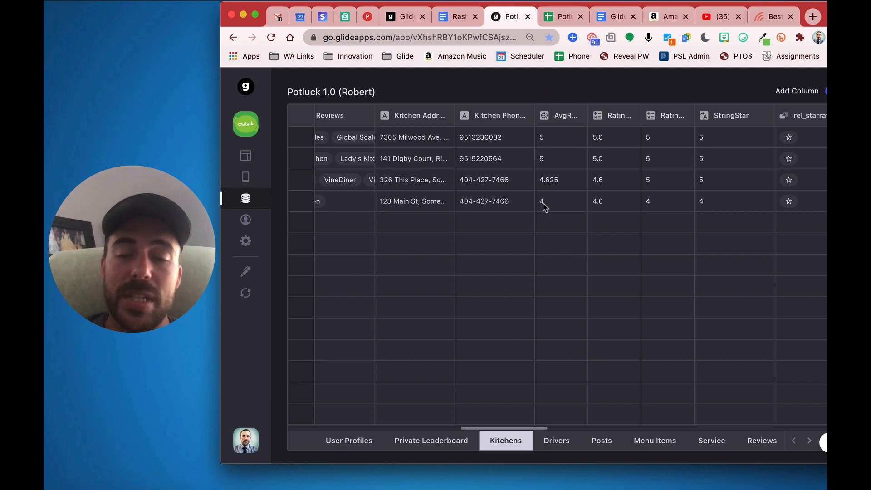
mouse_move(550, 290)
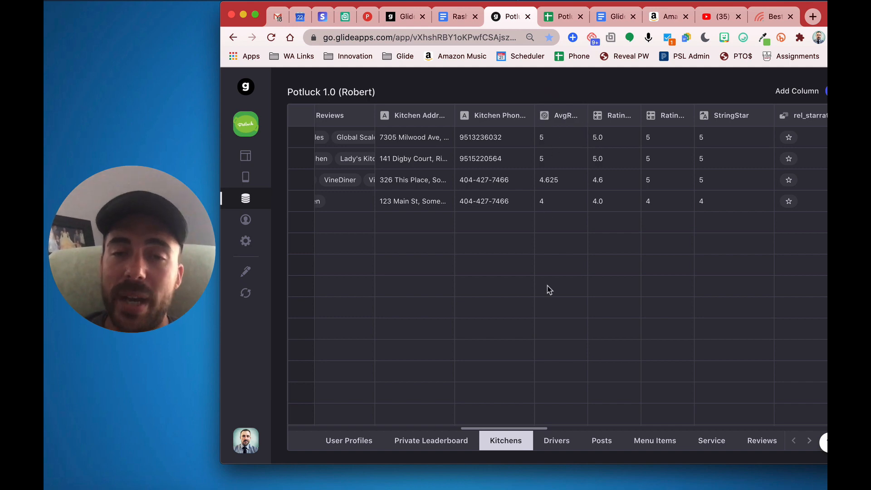
mouse_move(558, 169)
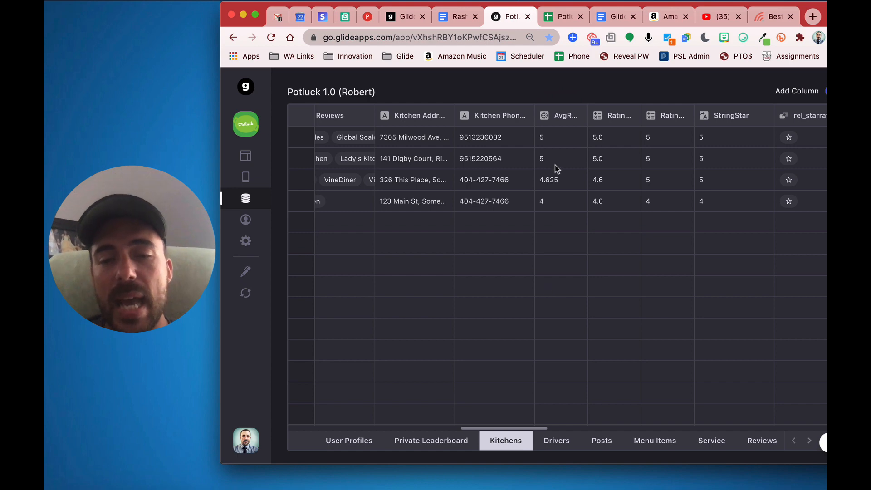
mouse_move(560, 189)
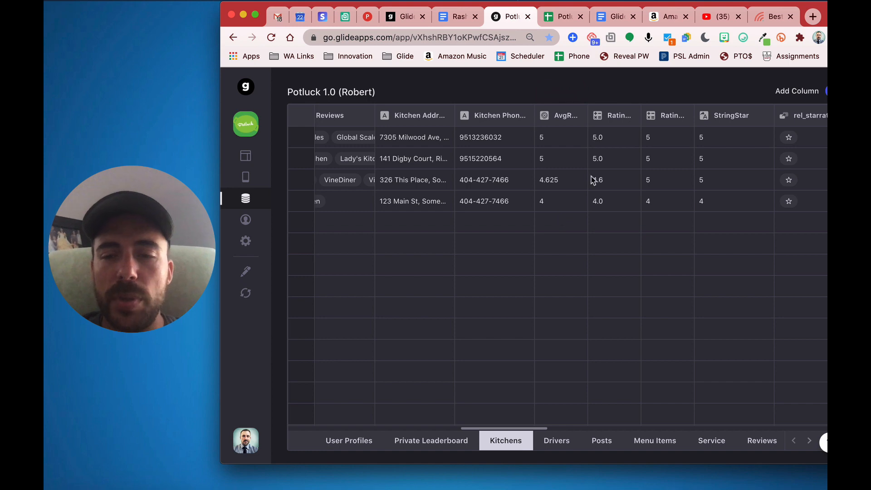
mouse_move(607, 213)
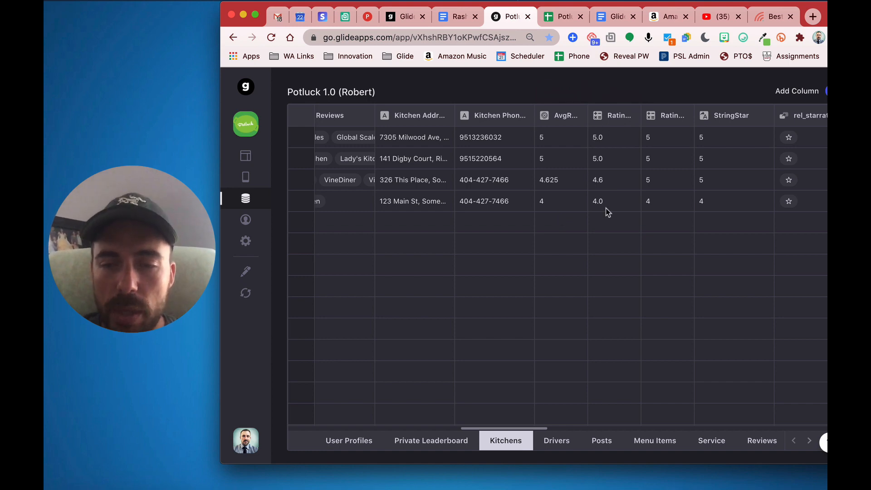
mouse_move(597, 169)
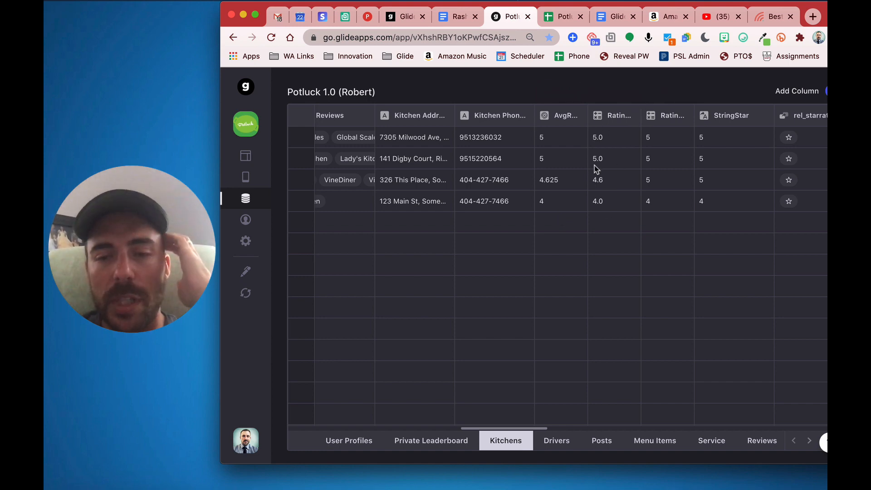
mouse_move(716, 279)
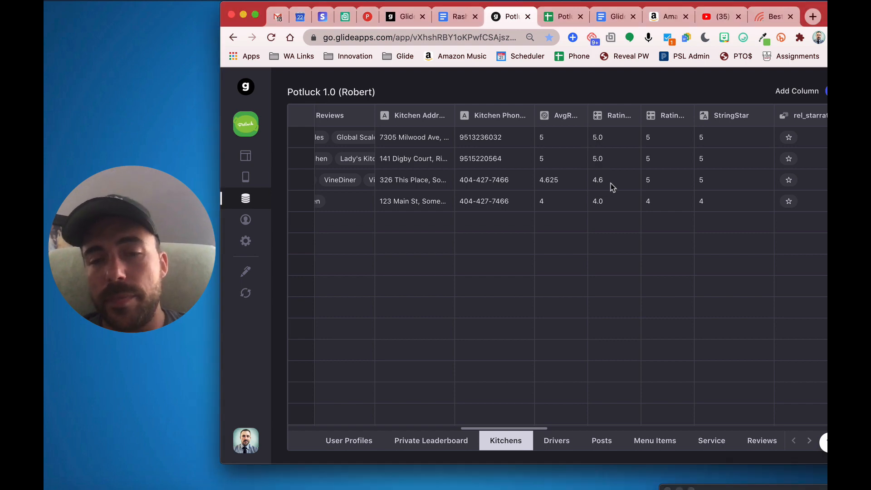
left_click(613, 180)
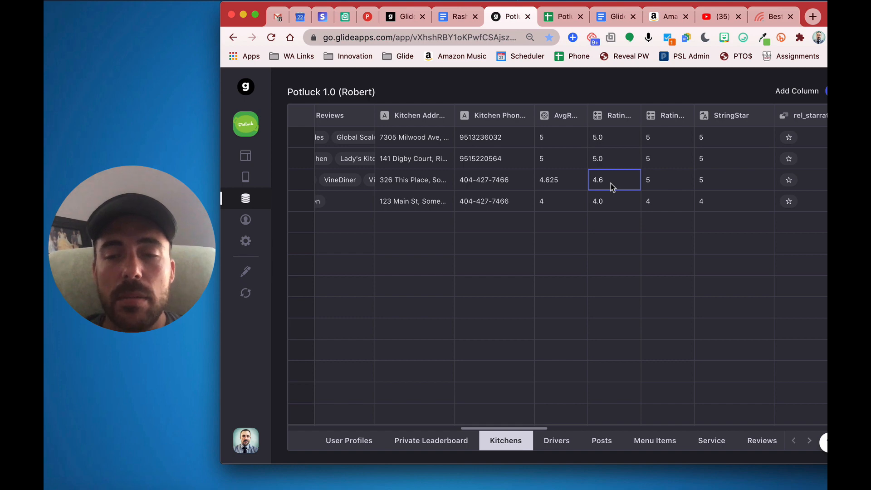
left_click(667, 180)
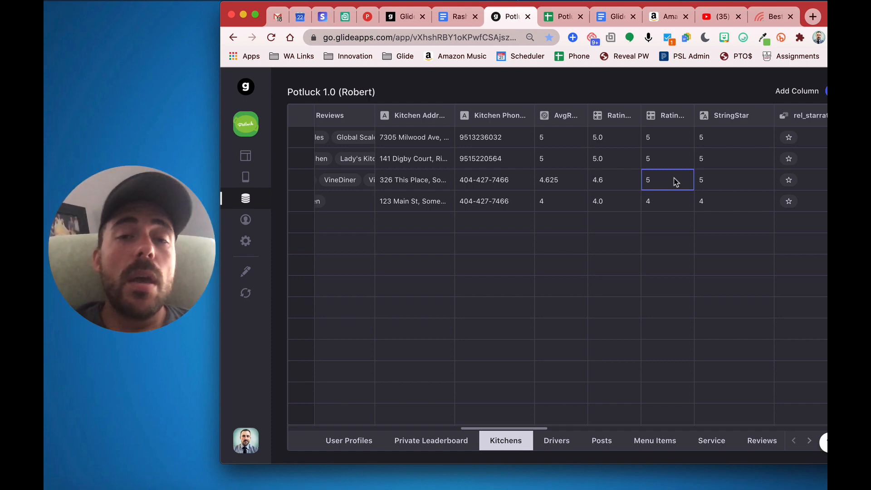
mouse_move(547, 187)
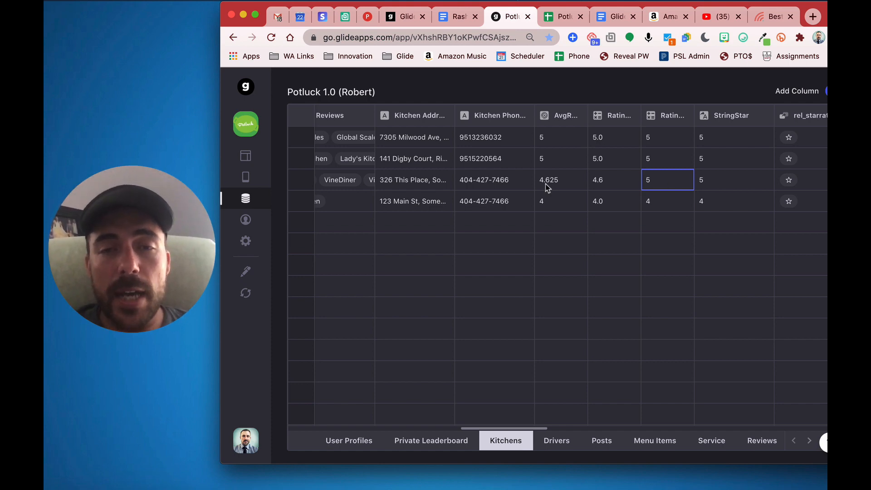
left_click(615, 180)
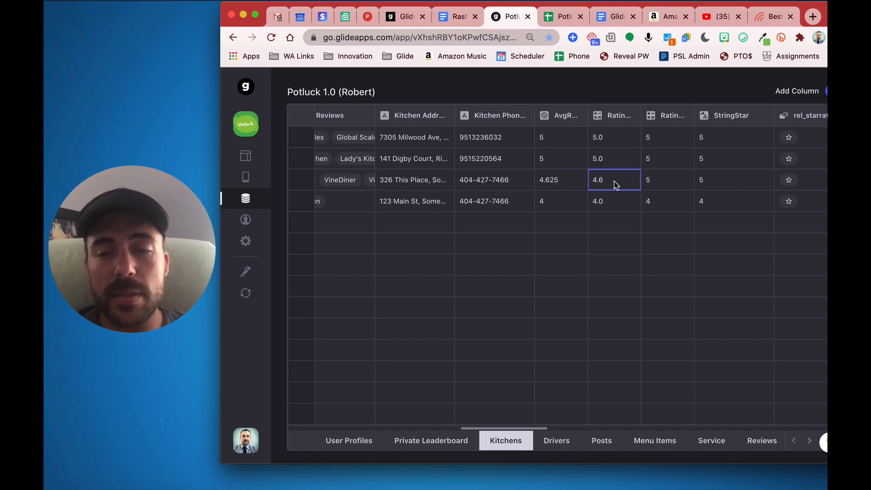
mouse_move(618, 201)
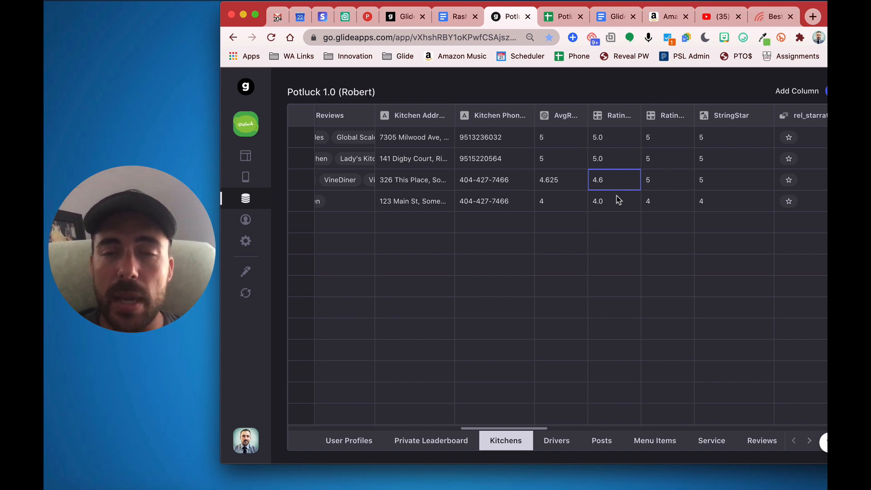
mouse_move(602, 197)
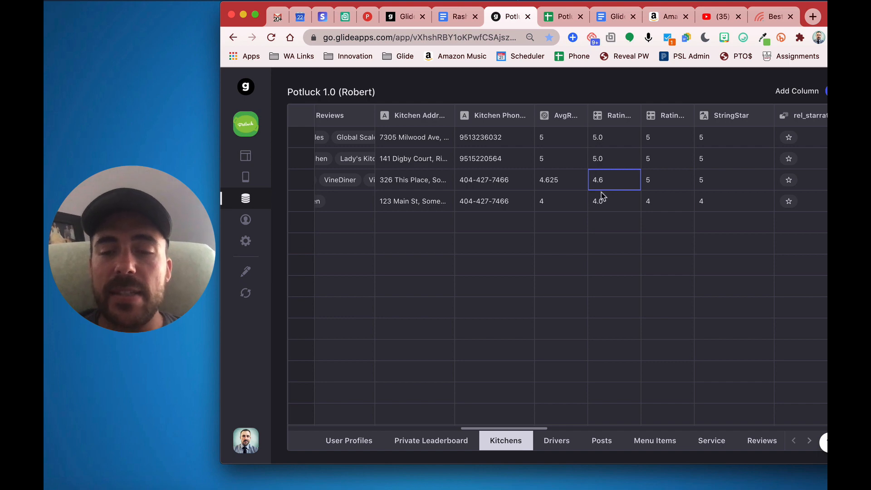
left_click(614, 201)
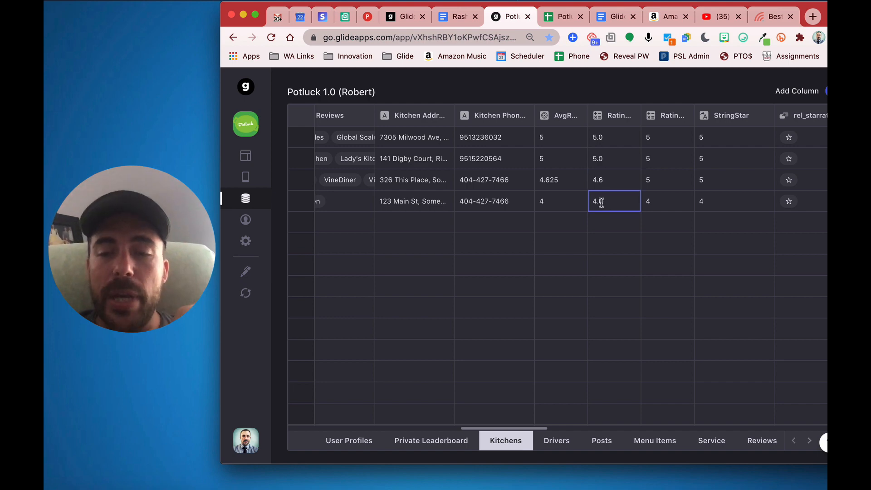
left_click(614, 180)
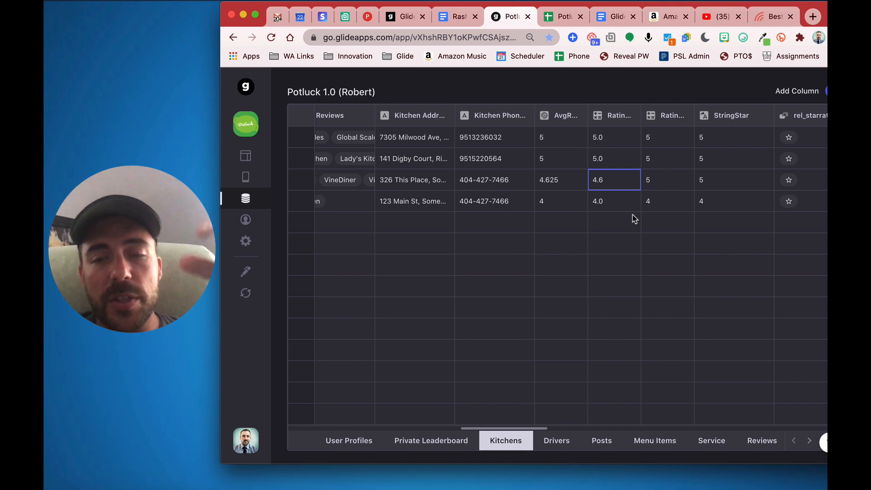
left_click(562, 16)
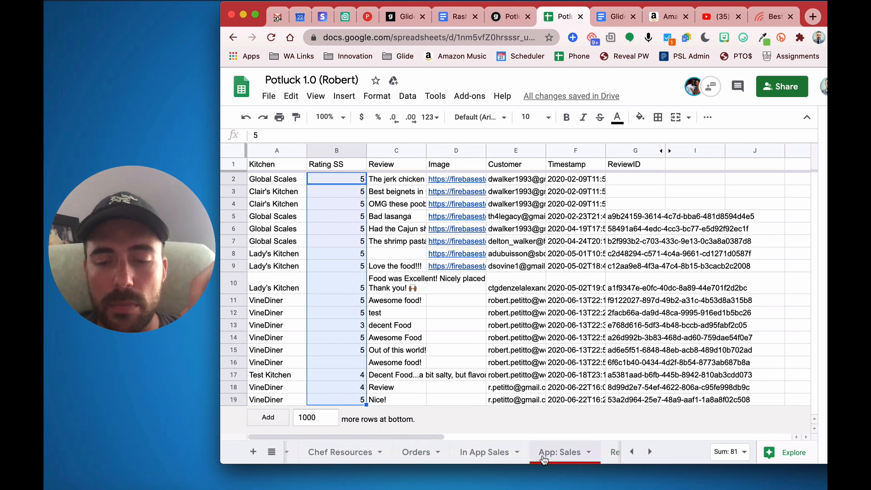
- Check the Resources sheet's star lookup value 4 in Google Sheets and return to Glide
left_click(416, 452)
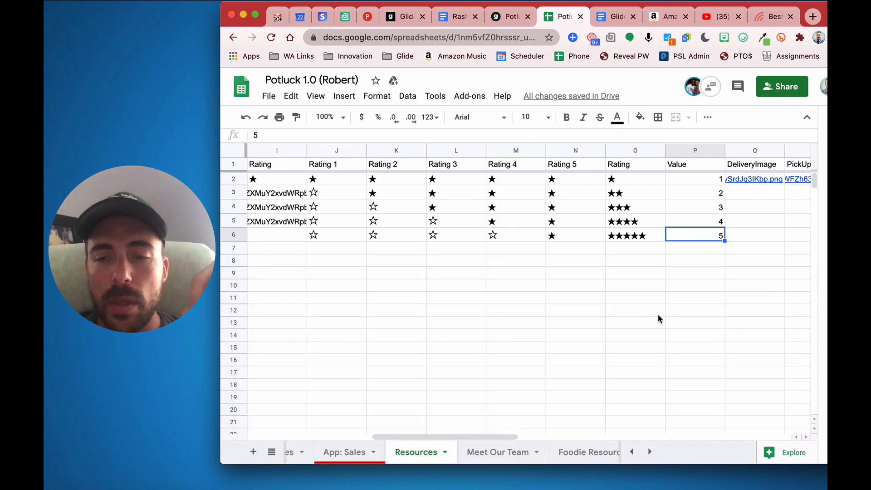
mouse_move(644, 226)
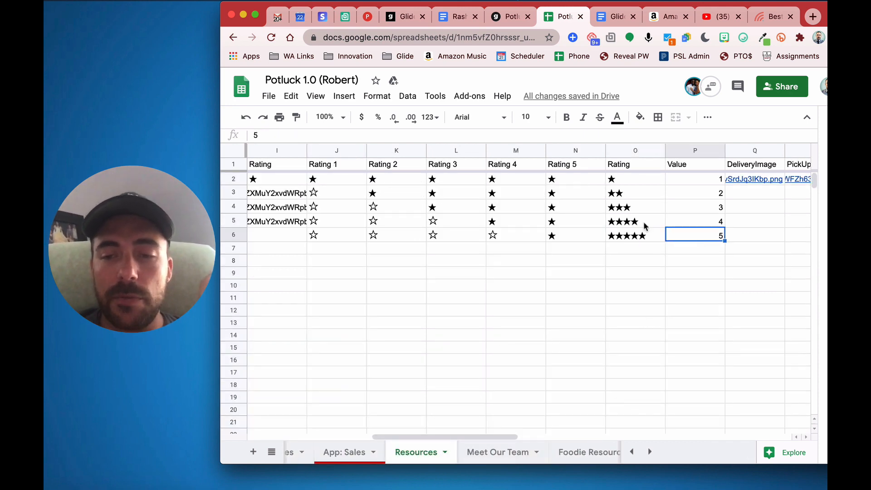
left_click(695, 221)
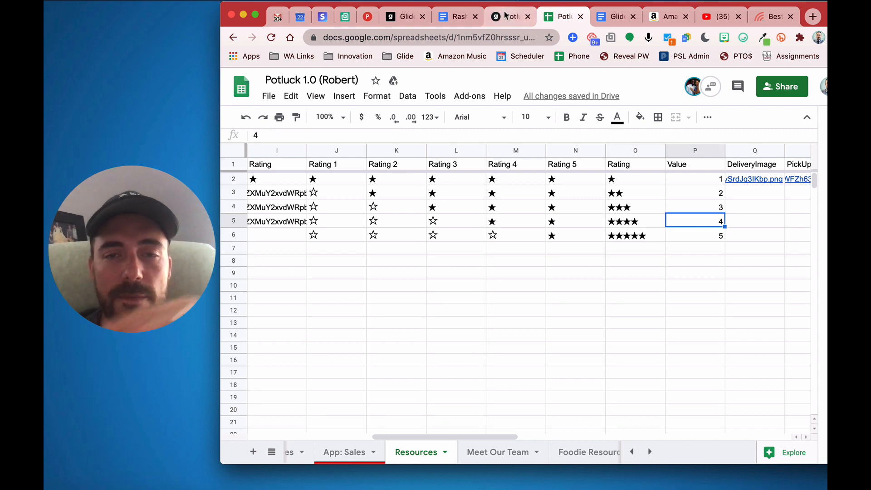
left_click(509, 16)
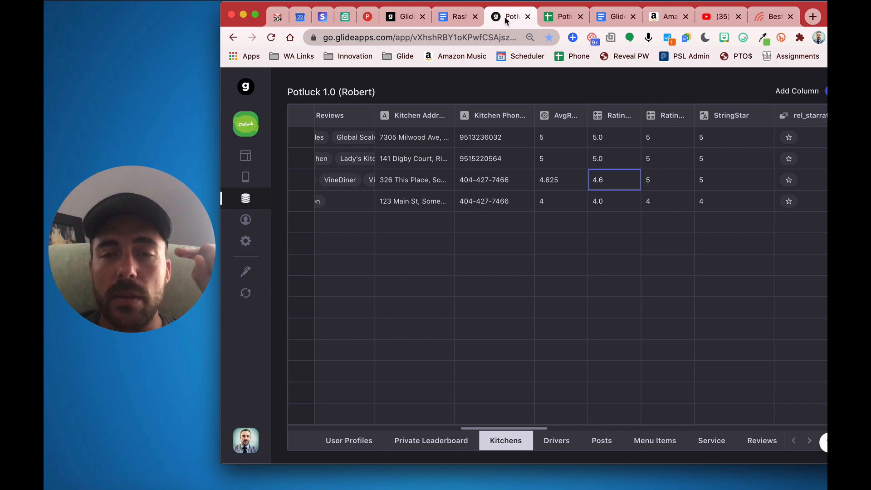
mouse_move(574, 133)
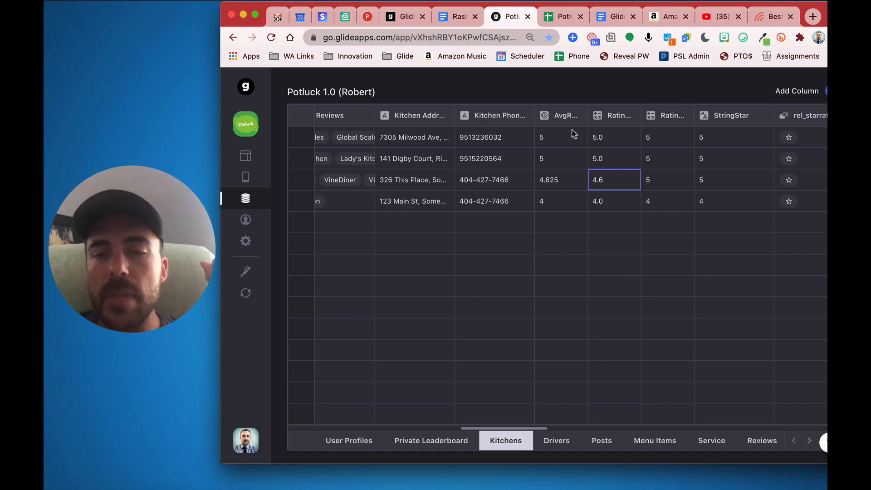
mouse_move(611, 227)
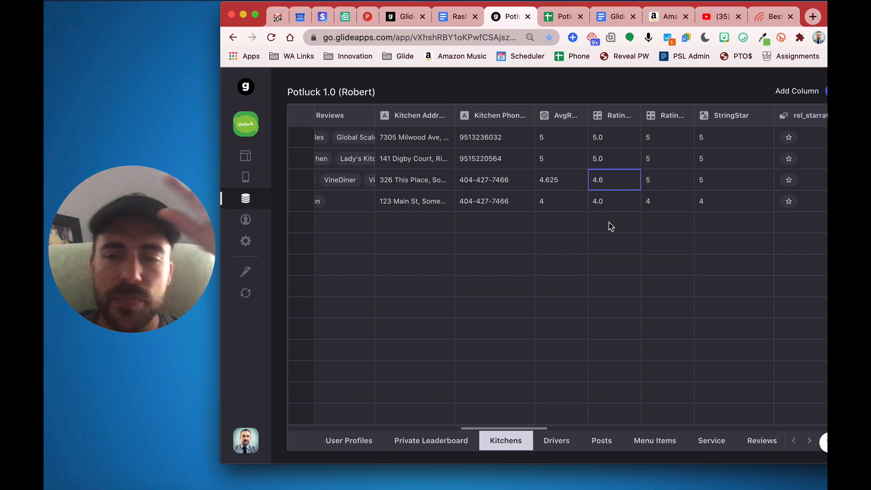
mouse_move(613, 180)
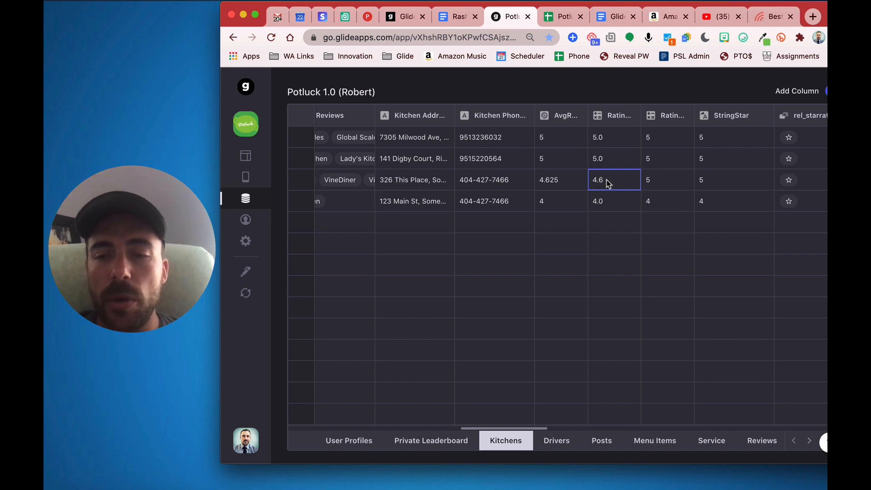
mouse_move(622, 189)
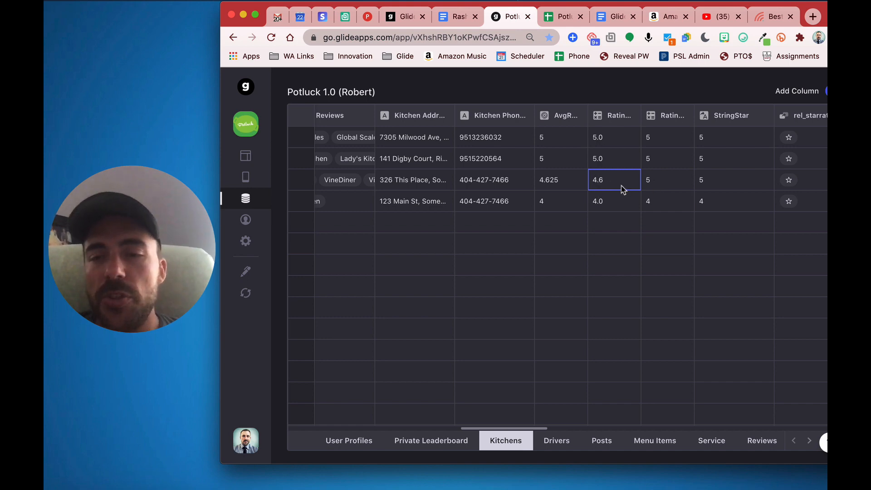
left_click(684, 115)
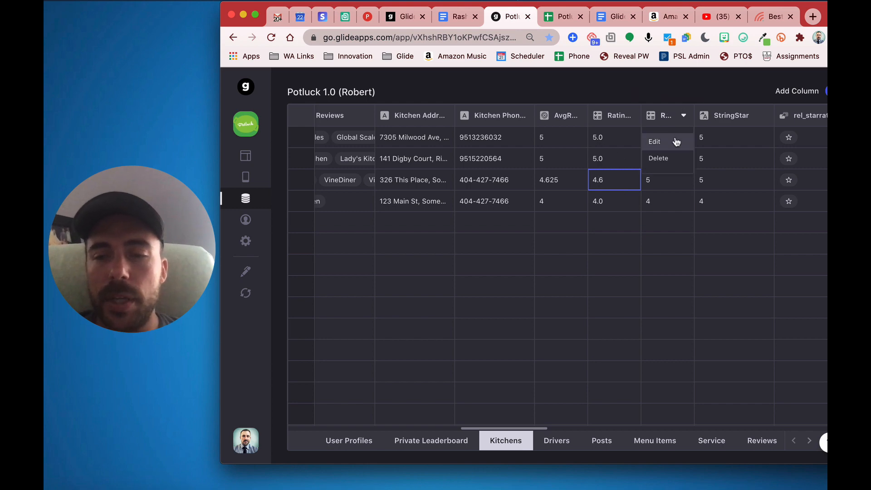
left_click(654, 142)
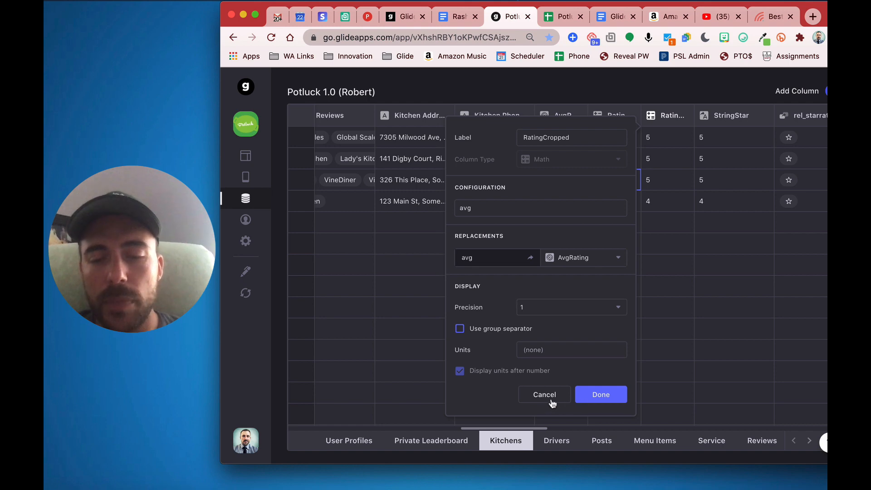
left_click(600, 394)
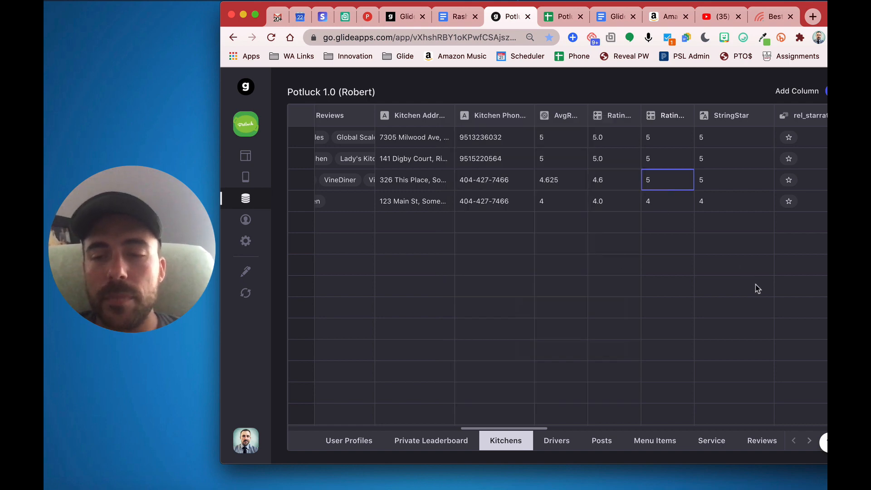
mouse_move(671, 184)
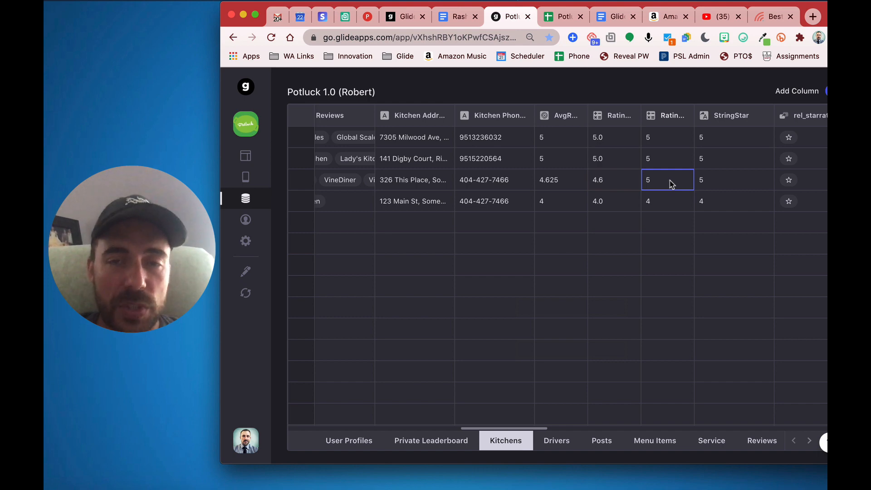
mouse_move(655, 185)
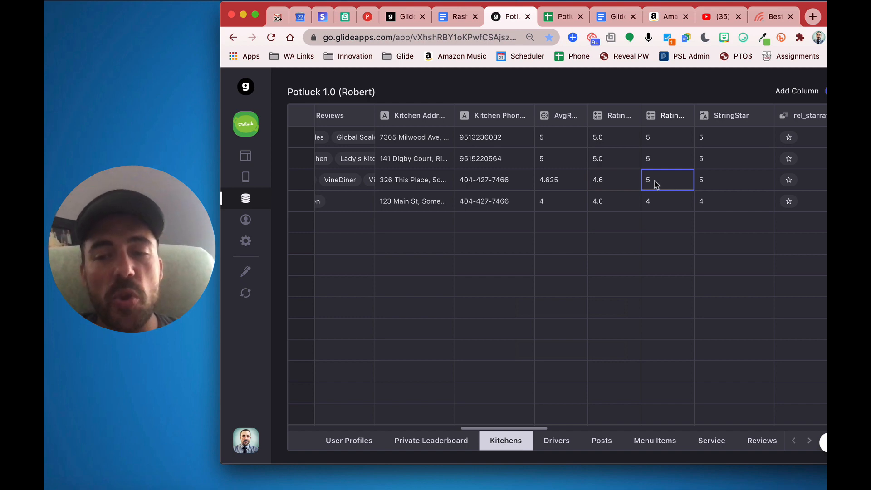
mouse_move(644, 183)
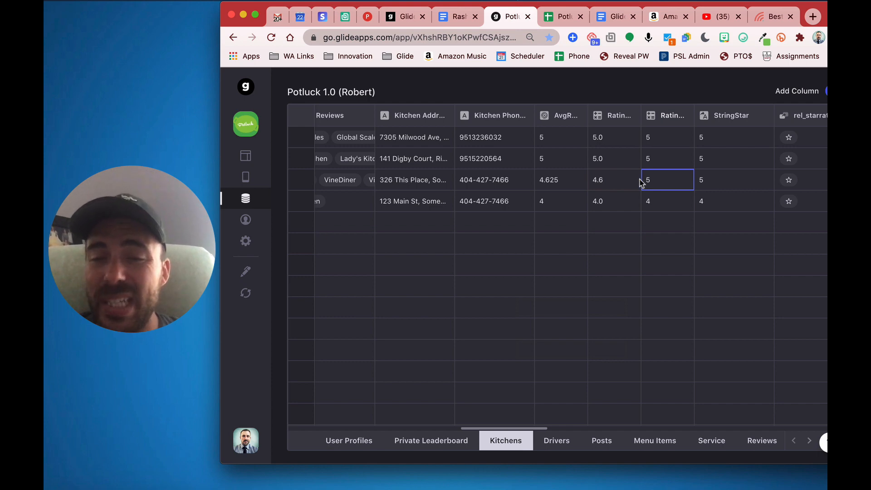
mouse_move(550, 187)
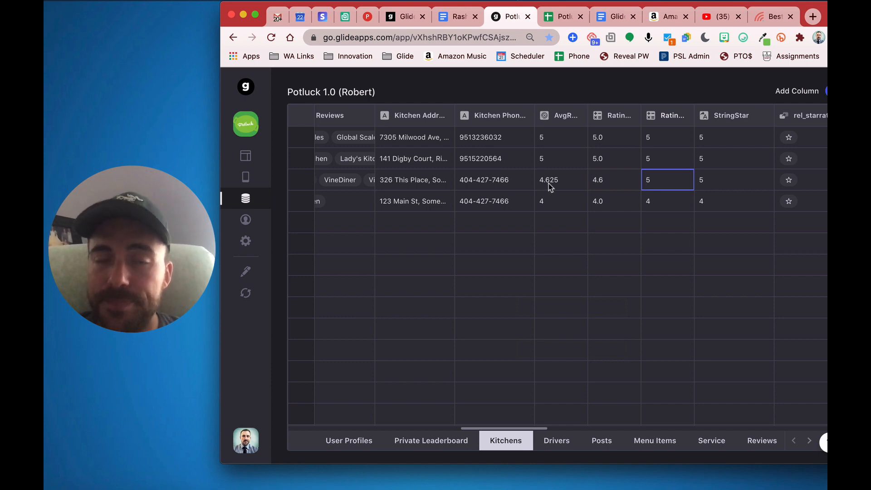
mouse_move(542, 187)
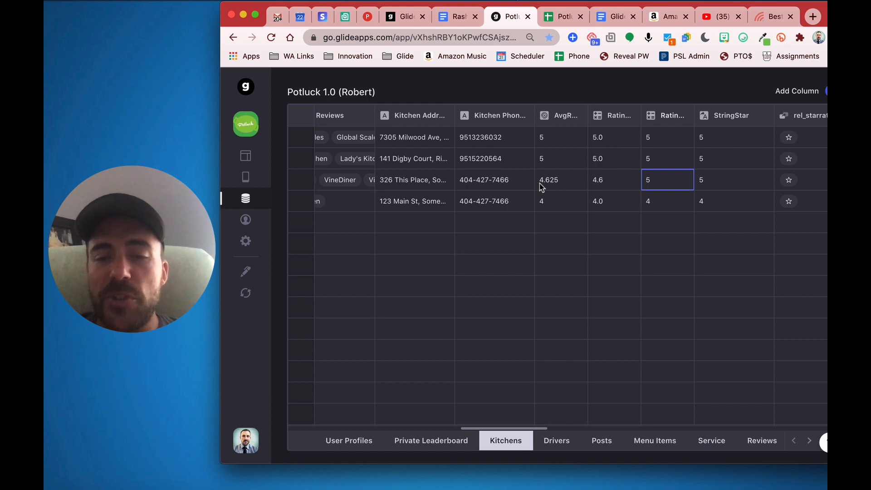
mouse_move(564, 188)
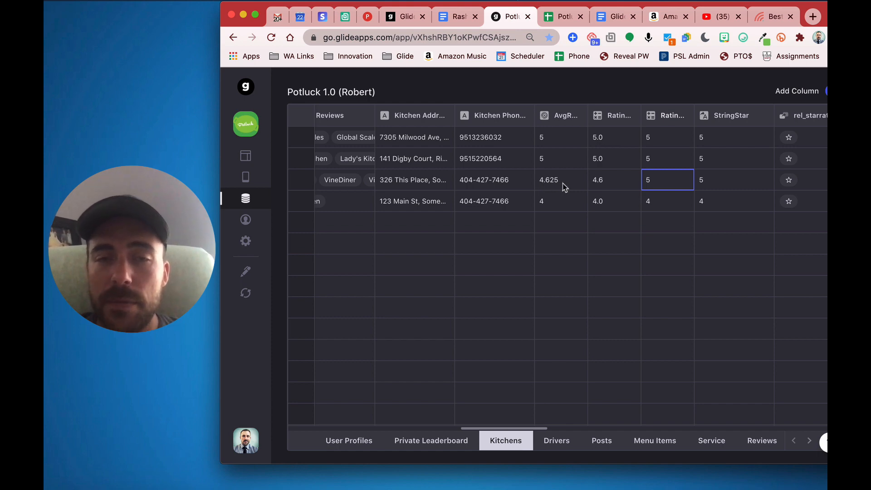
left_click(563, 17)
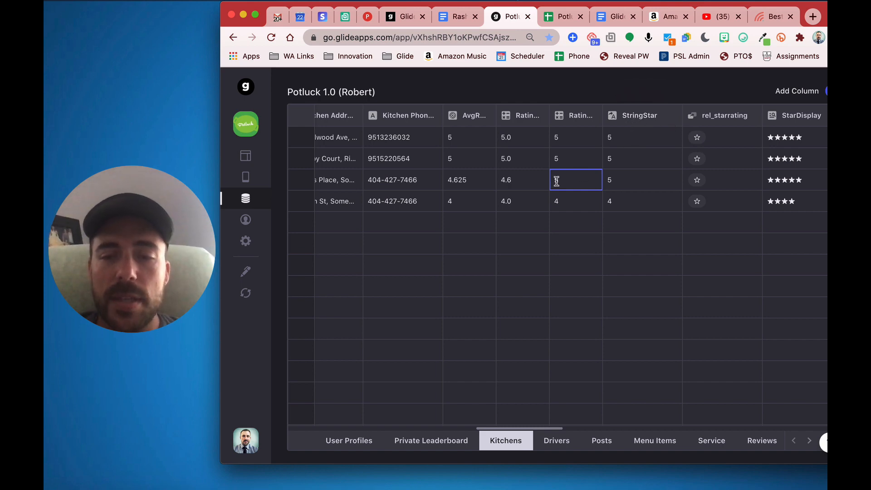
left_click(642, 179)
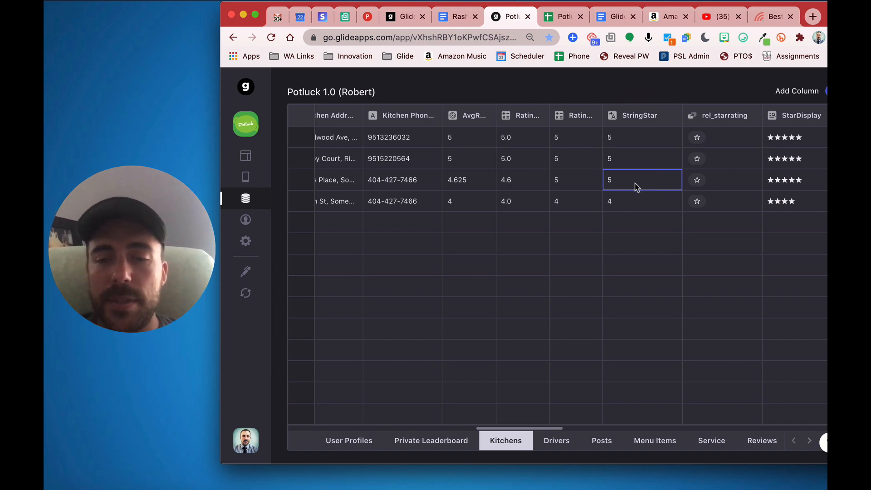
mouse_move(721, 186)
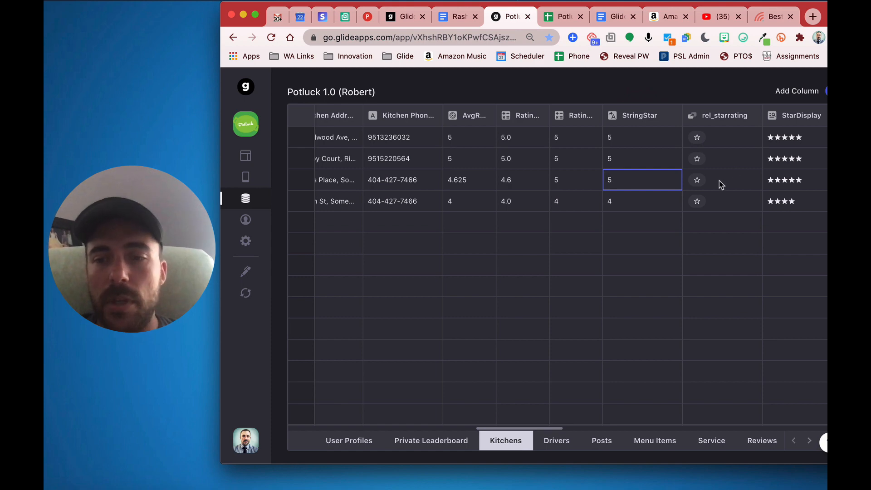
left_click(562, 16)
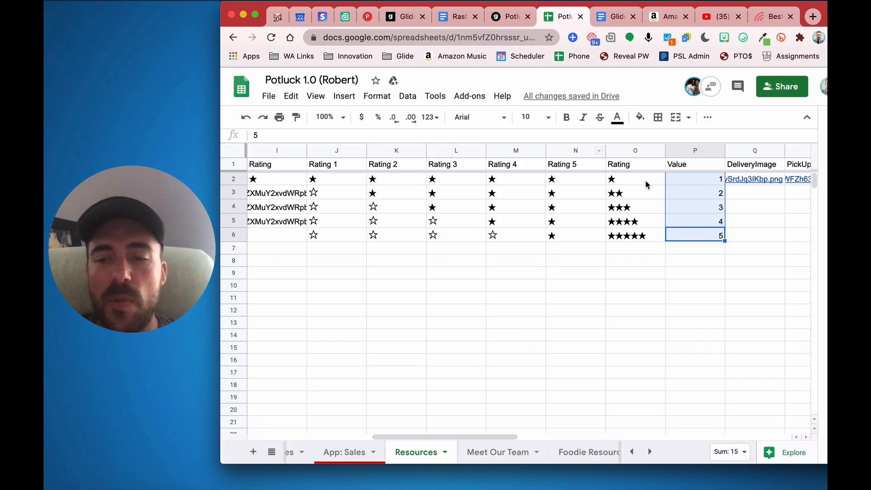
left_click(636, 234)
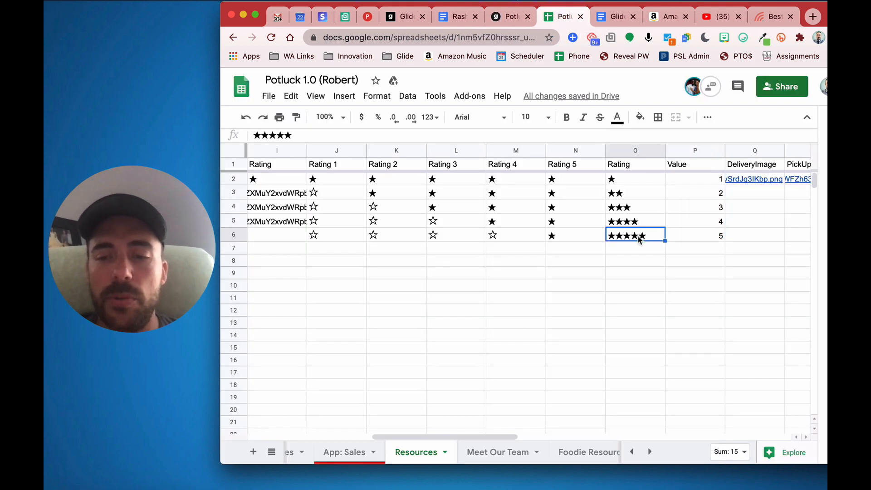
left_click(510, 16)
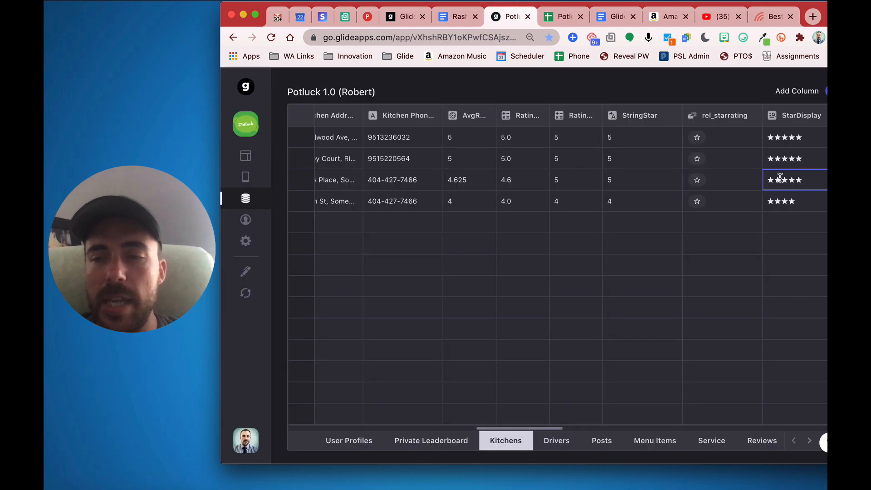
mouse_move(450, 184)
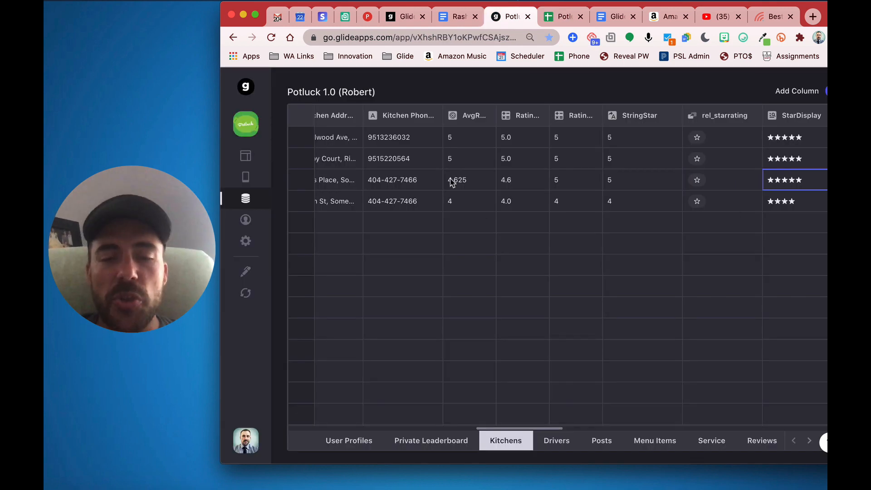
left_click(469, 179)
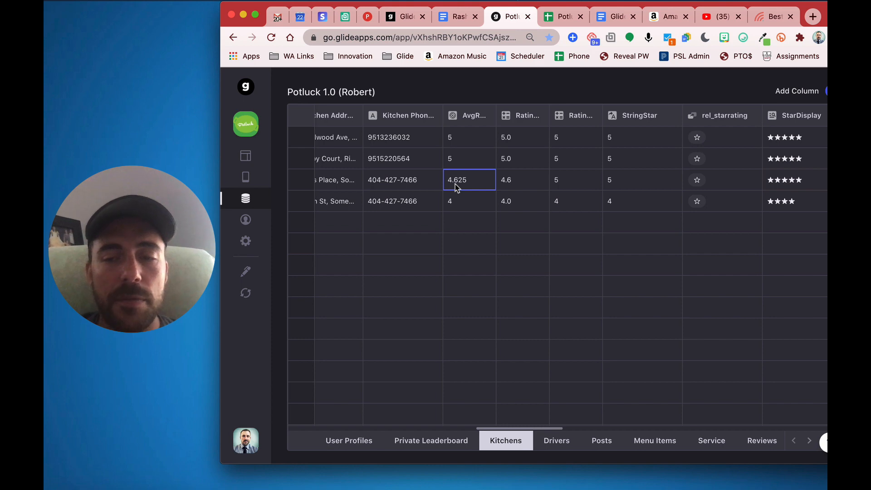
left_click(642, 180)
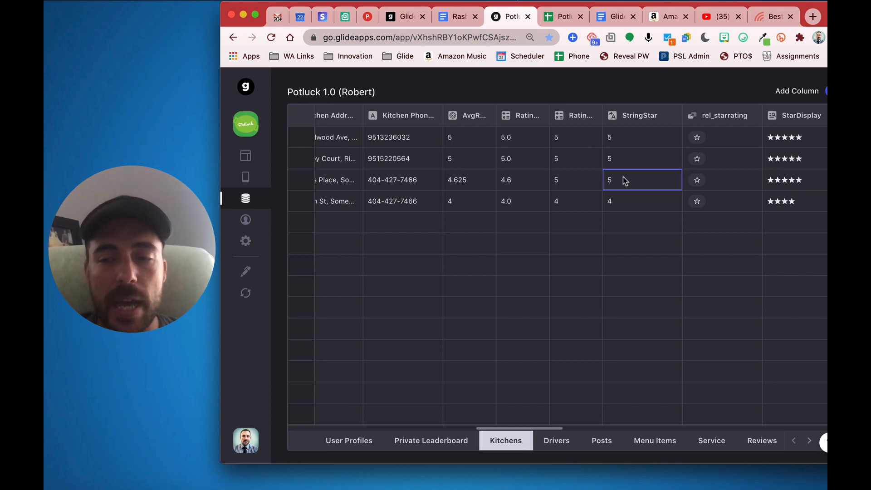
left_click(795, 180)
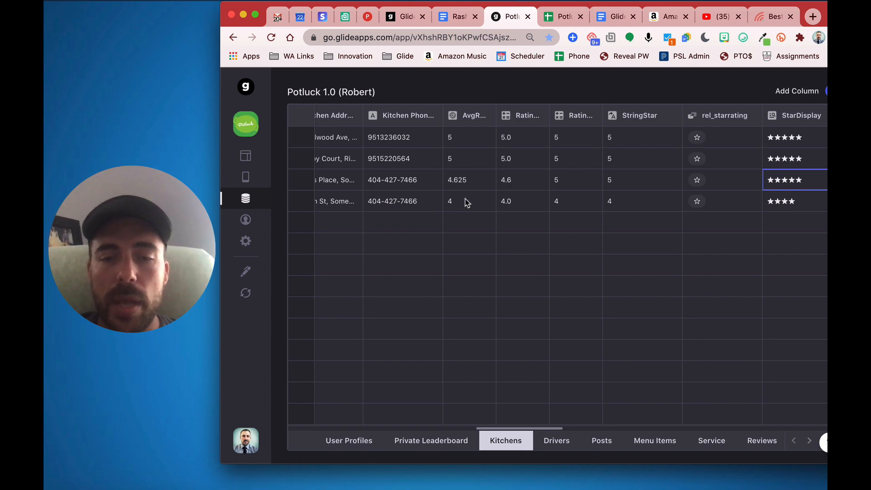
left_click(470, 201)
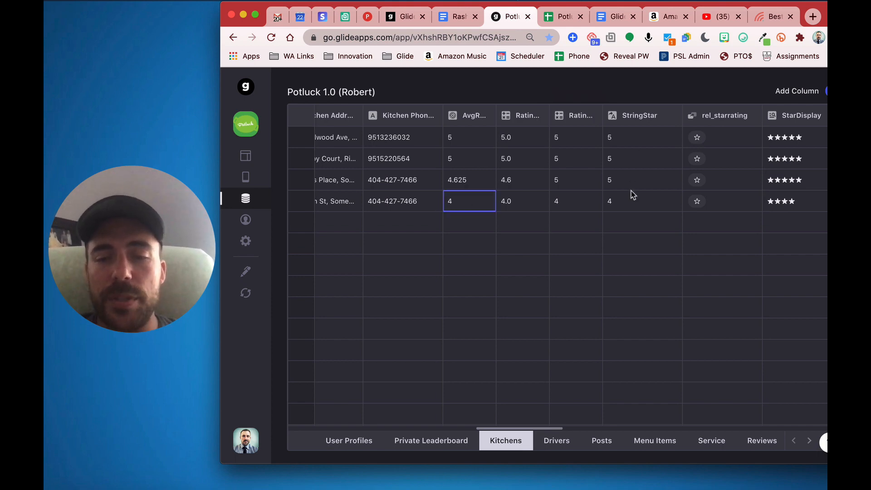
left_click(795, 200)
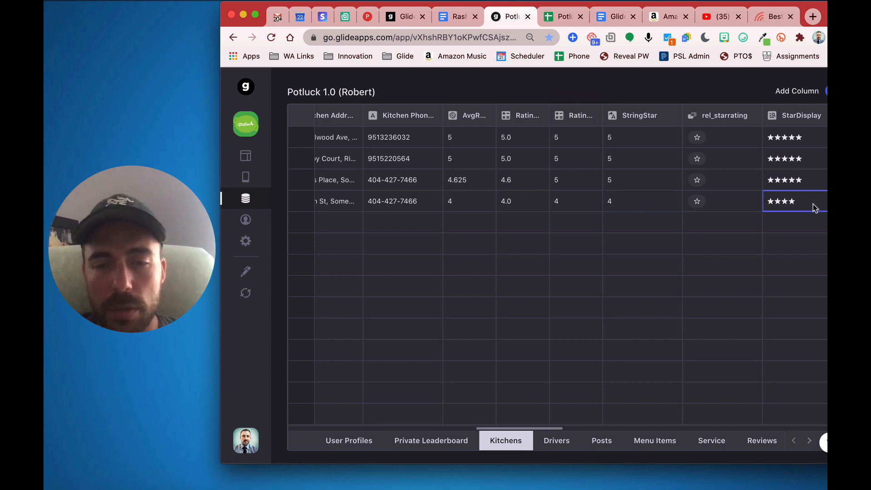
mouse_move(765, 189)
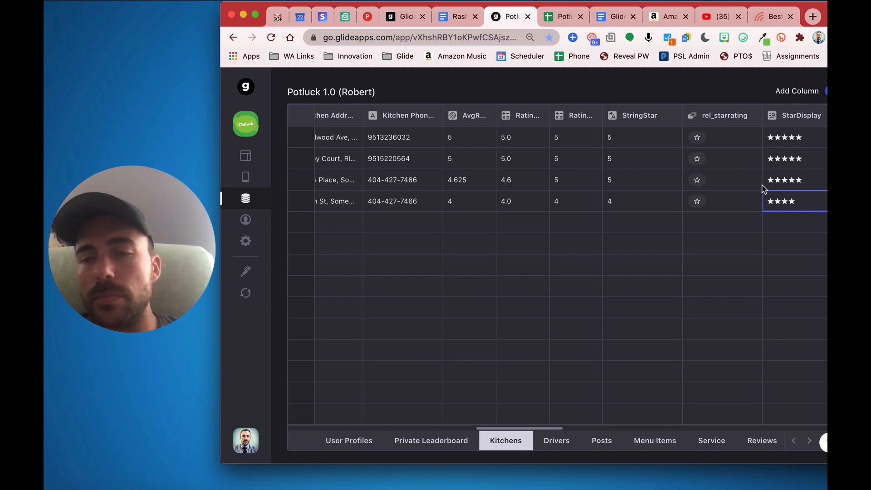
scroll("right", 3)
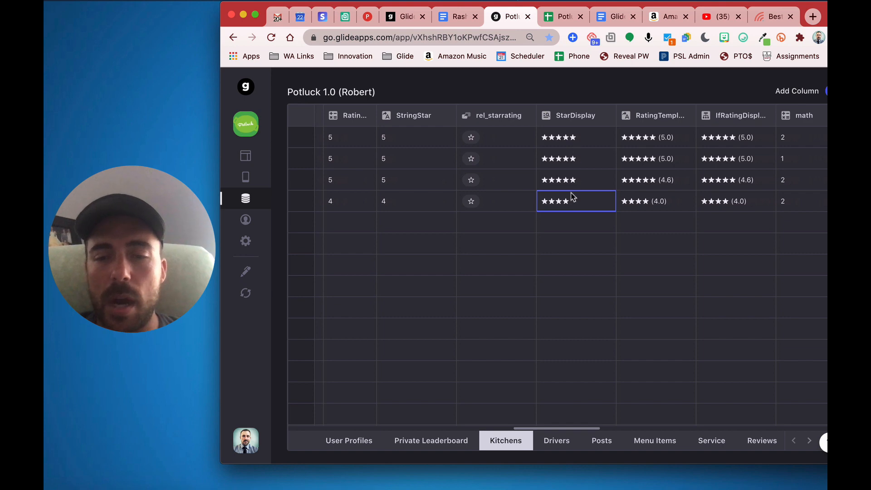
mouse_move(697, 148)
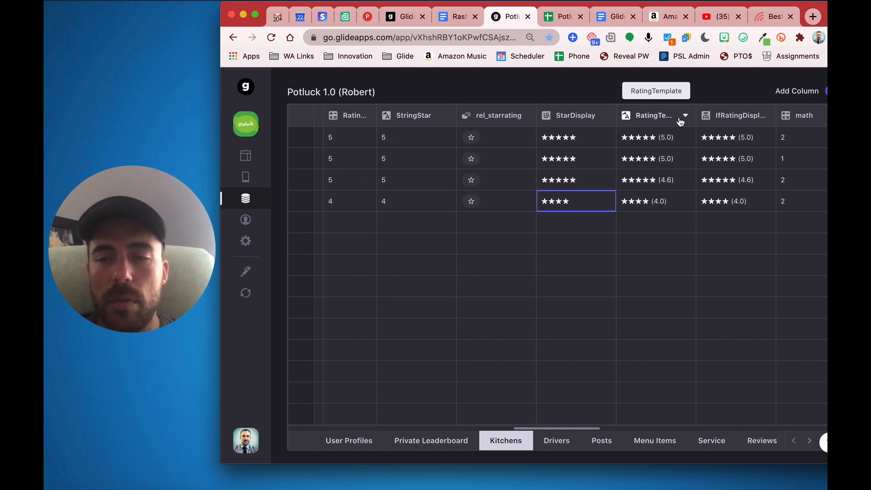
left_click(684, 115)
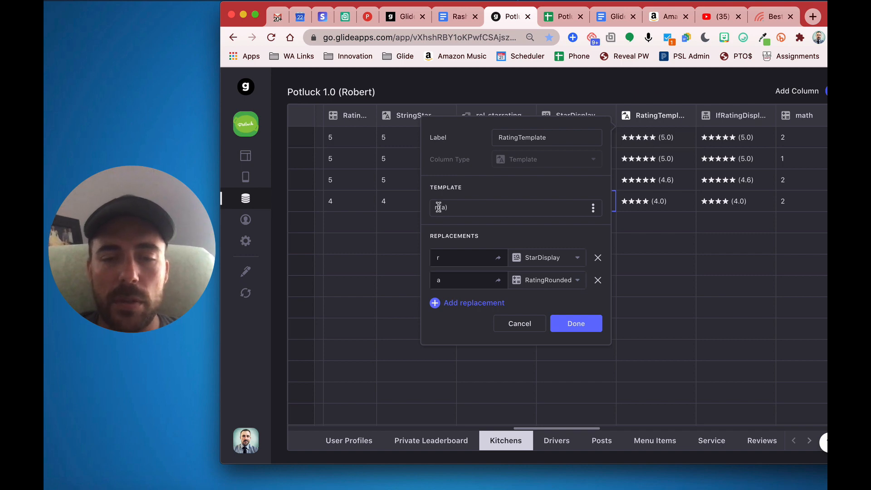
left_click(575, 323)
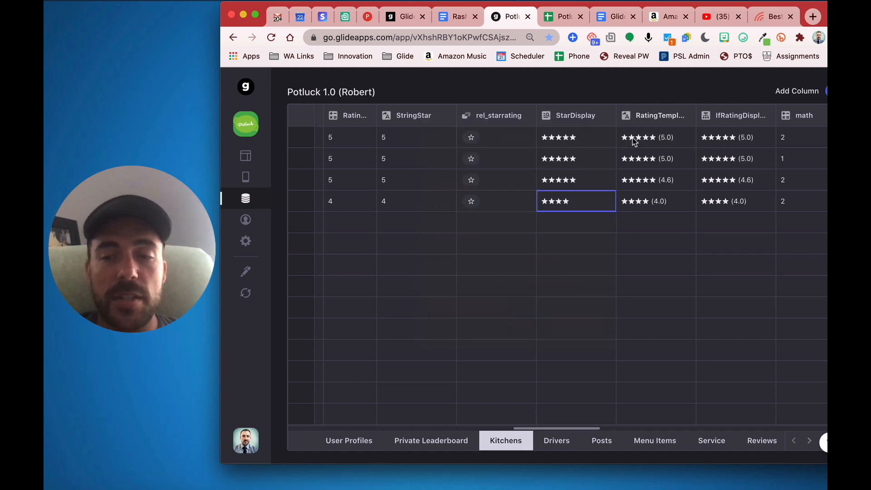
mouse_move(633, 185)
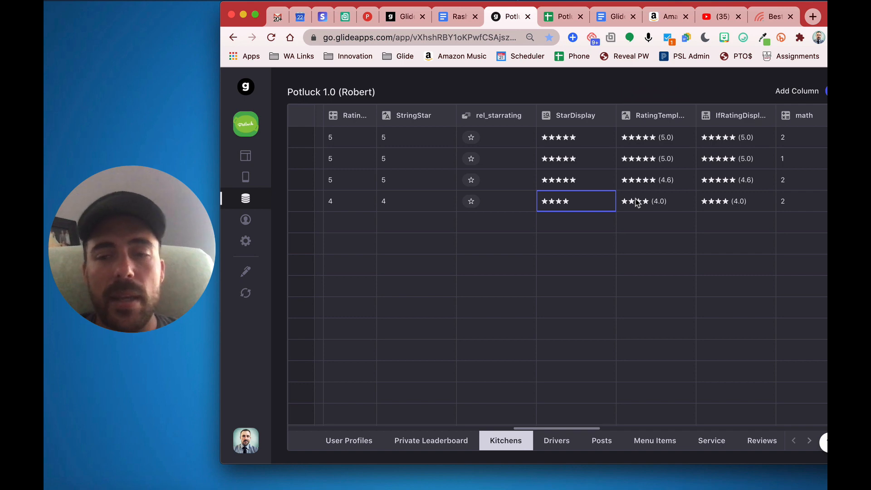
left_click(684, 116)
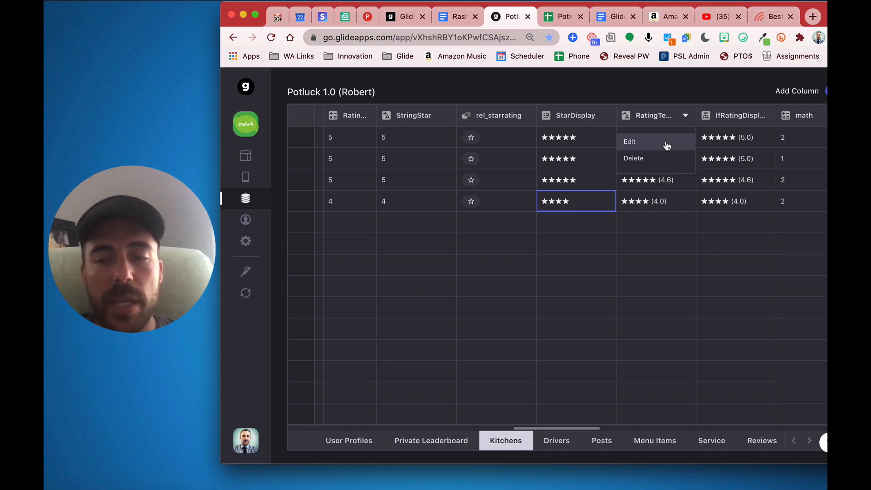
left_click(630, 141)
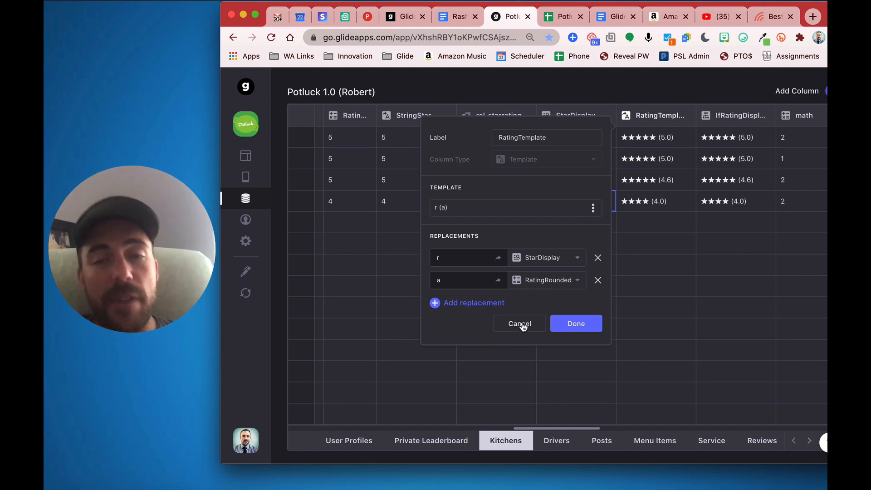
left_click(519, 323)
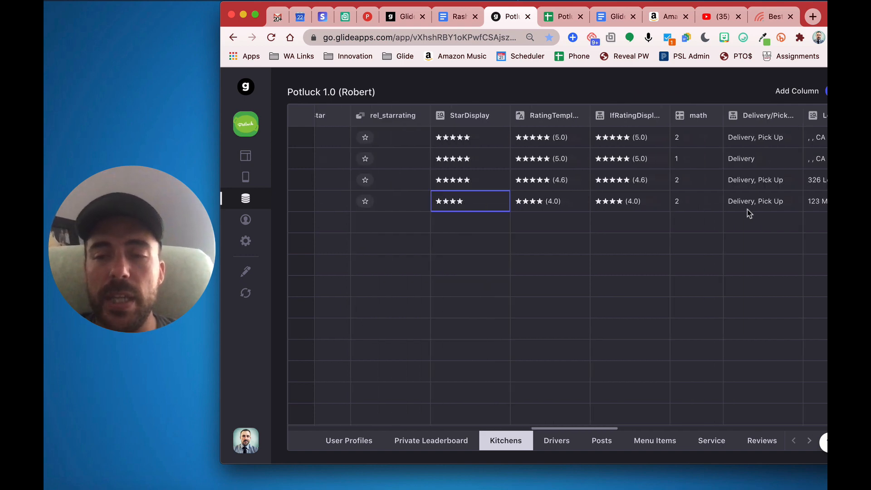
left_click(634, 115)
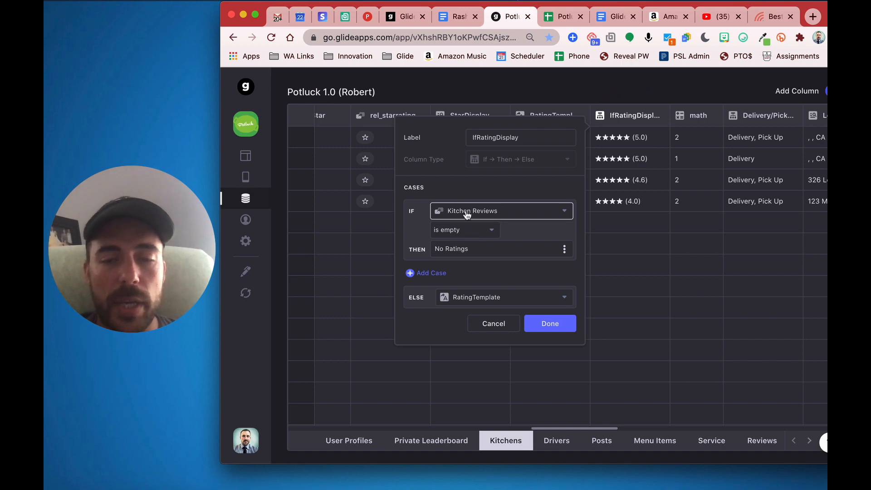
mouse_move(442, 252)
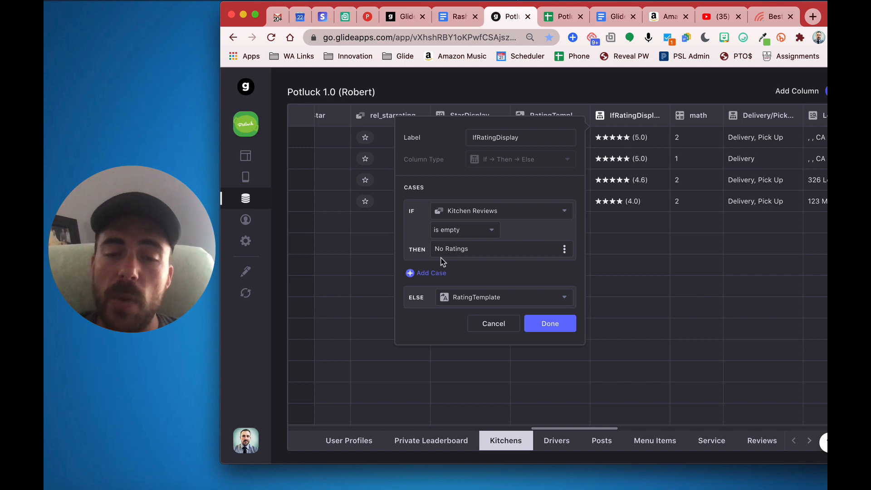
mouse_move(616, 208)
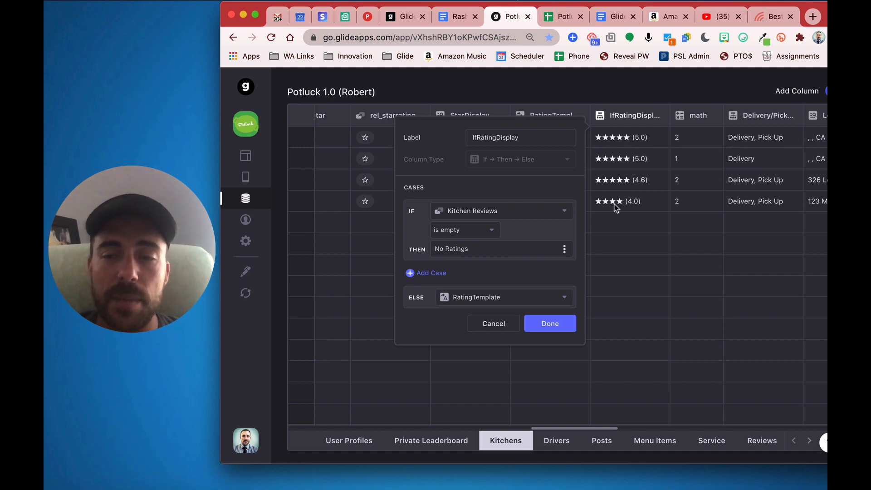
- Cancel the IfRatingDisplay column settings unchanged and switch to the Layout editor
left_click(549, 324)
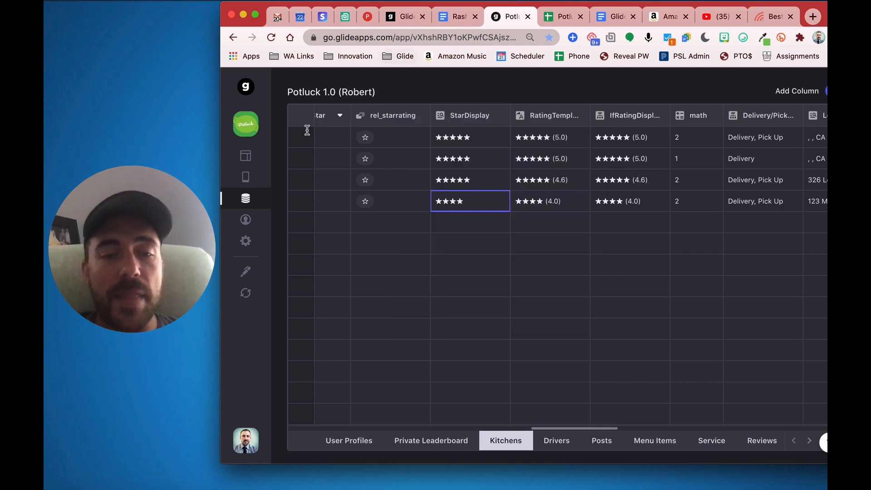
left_click(246, 155)
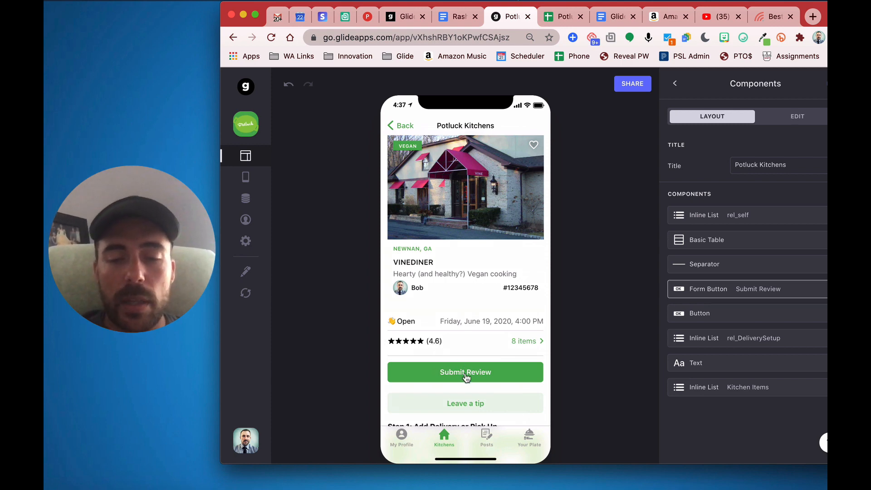
- Submit a four-star 'Decent food!' review for VINEDINER
left_click(465, 372)
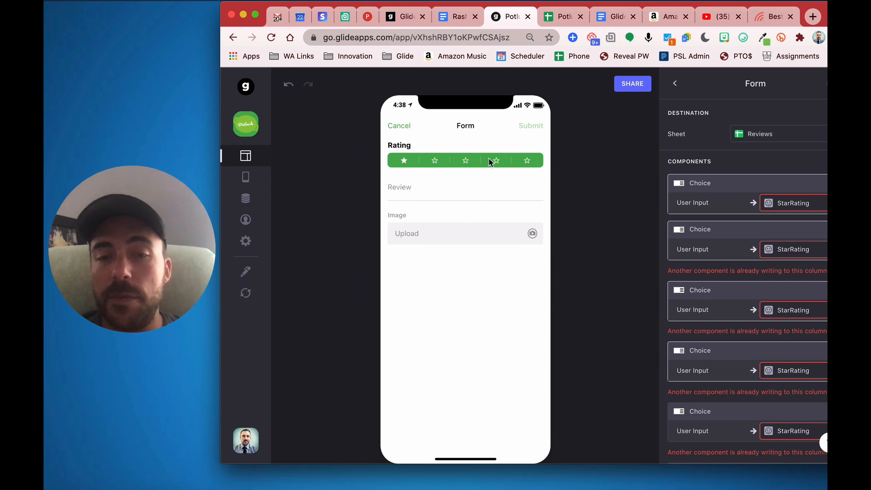
left_click(496, 160)
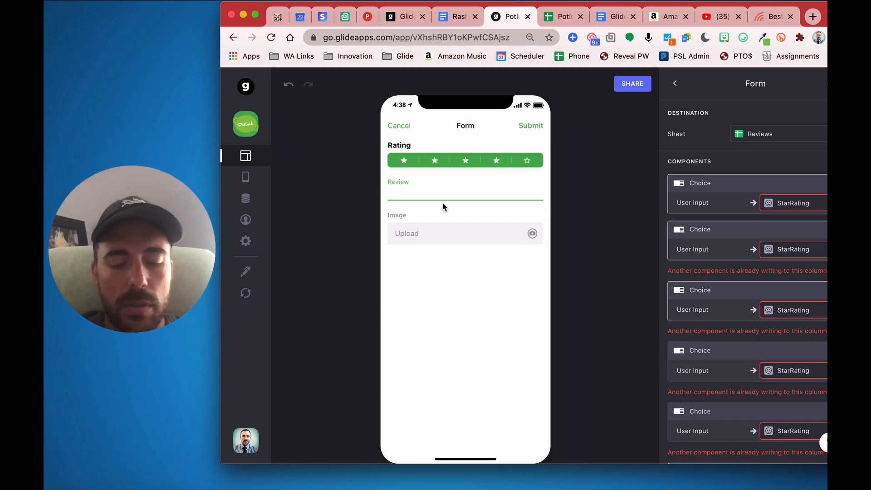
type("Decent food!")
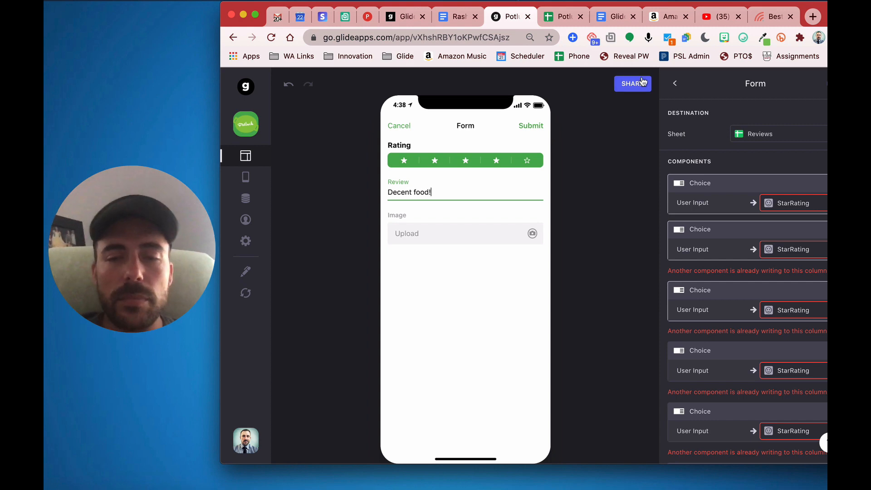
left_click(531, 125)
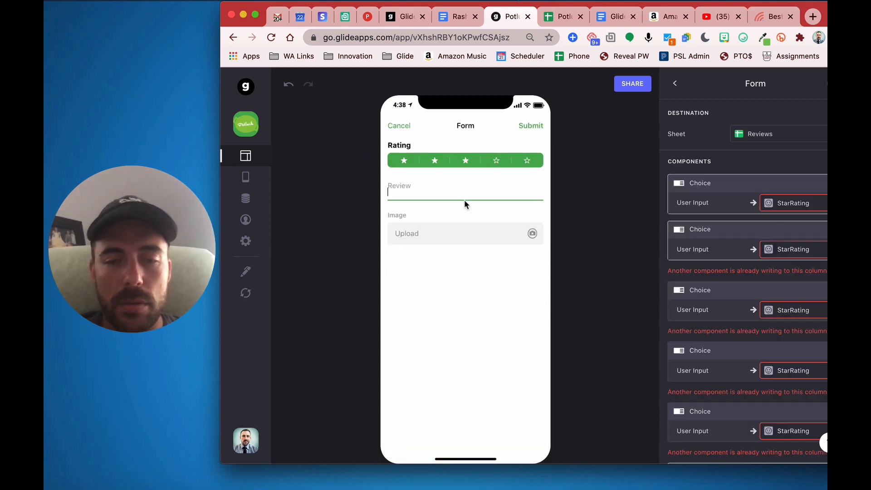
- Submit a three-star 'Okay' review, bringing VINEDINER to ★★★★ (4.4)
type("Oka")
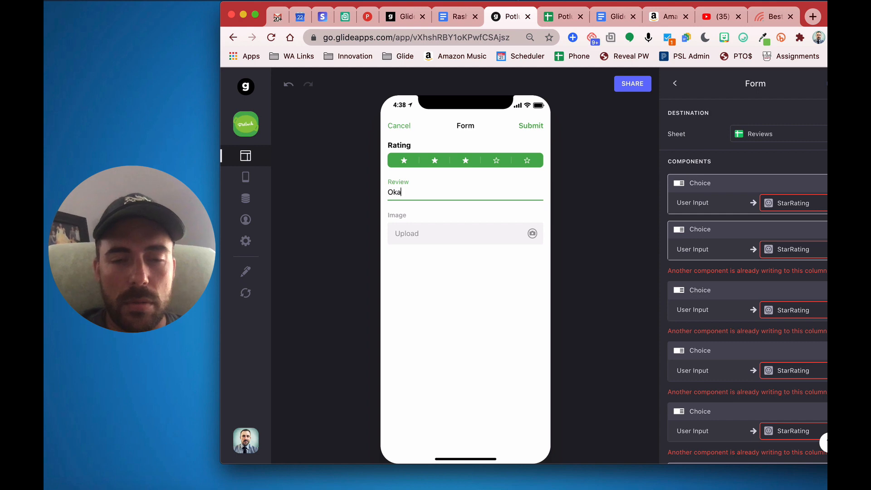
type("y")
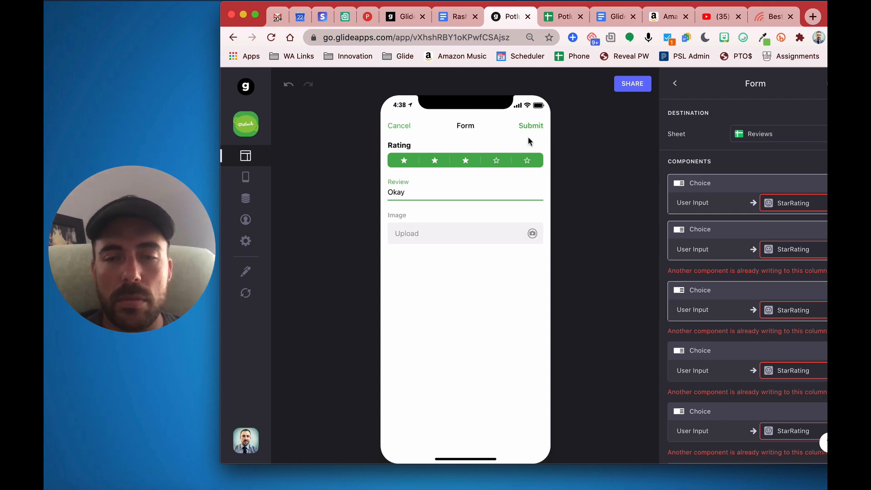
left_click(530, 125)
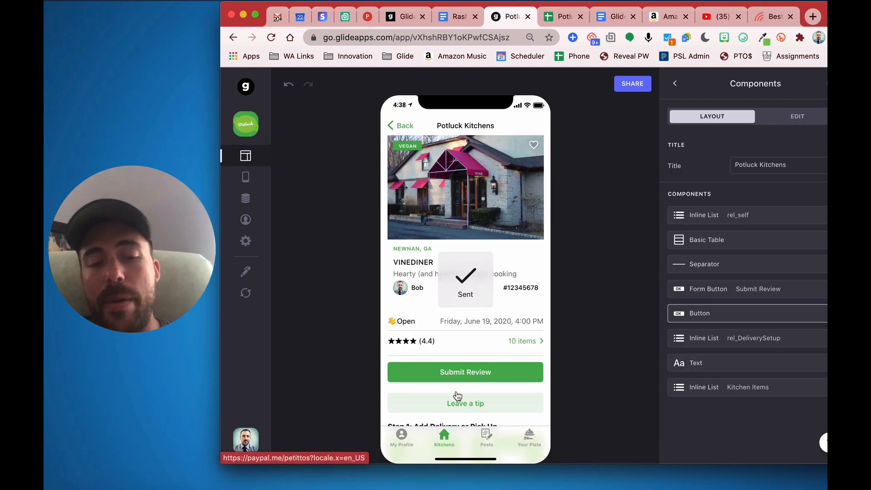
left_click(747, 240)
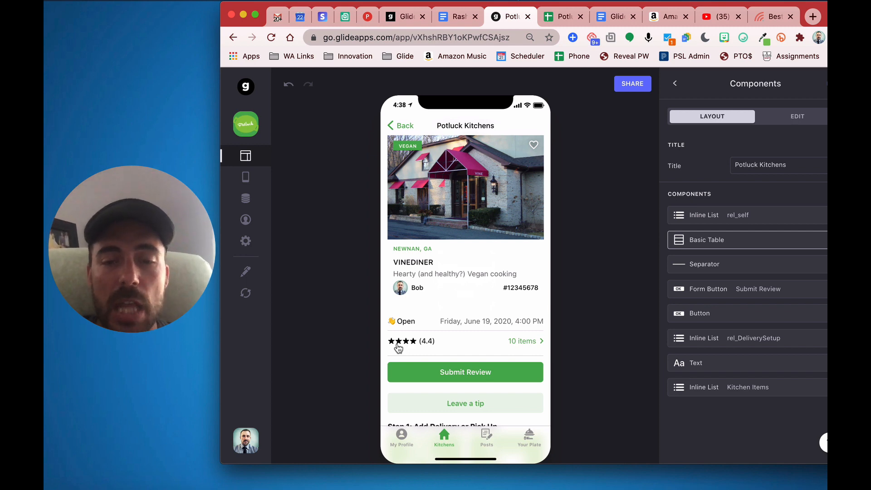
mouse_move(434, 349)
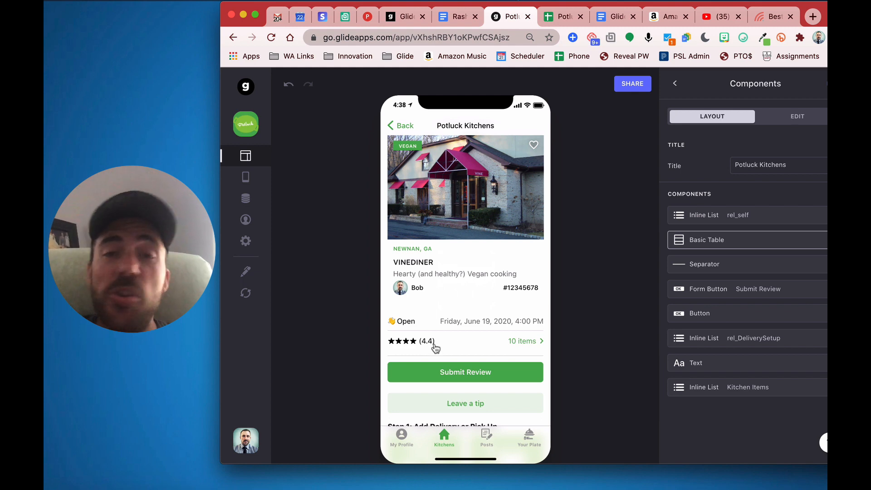